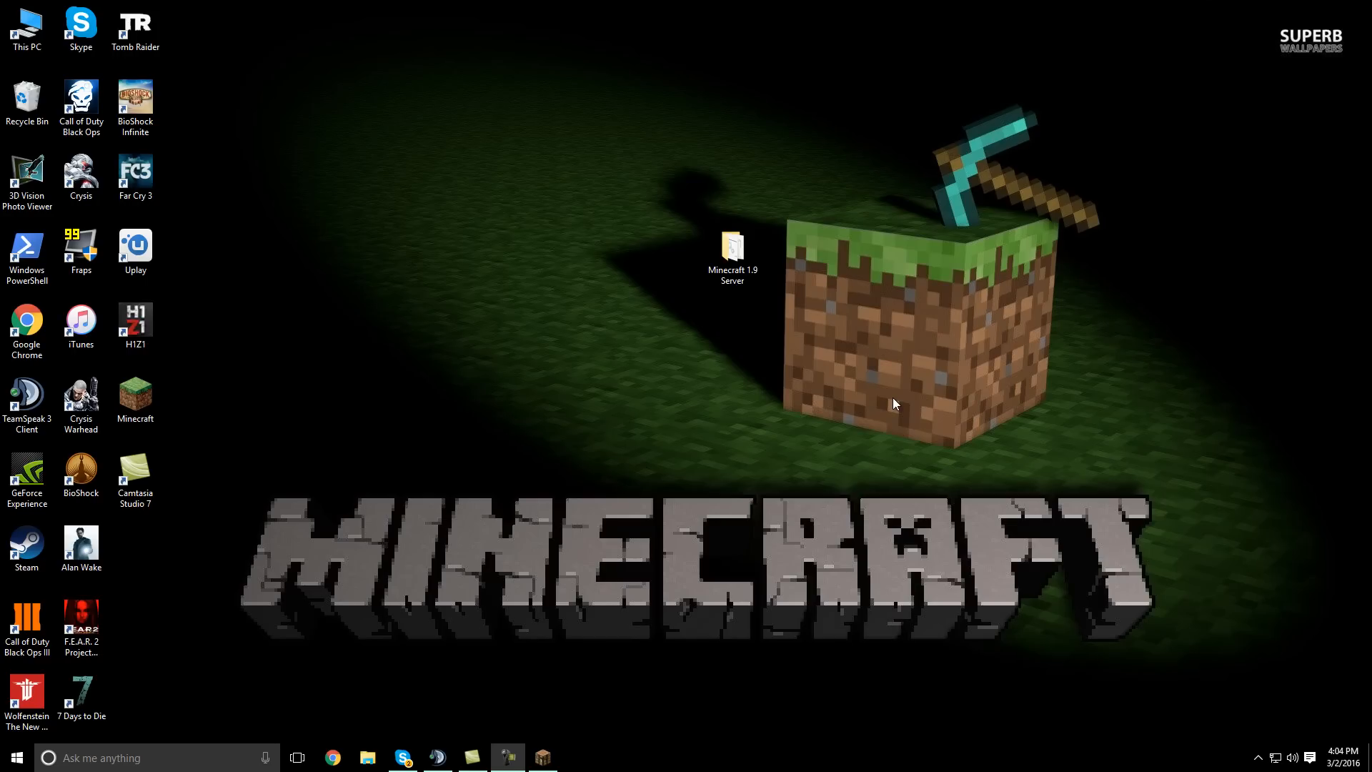
{"action": "mouse_move", "coordinate": [790, 296]}
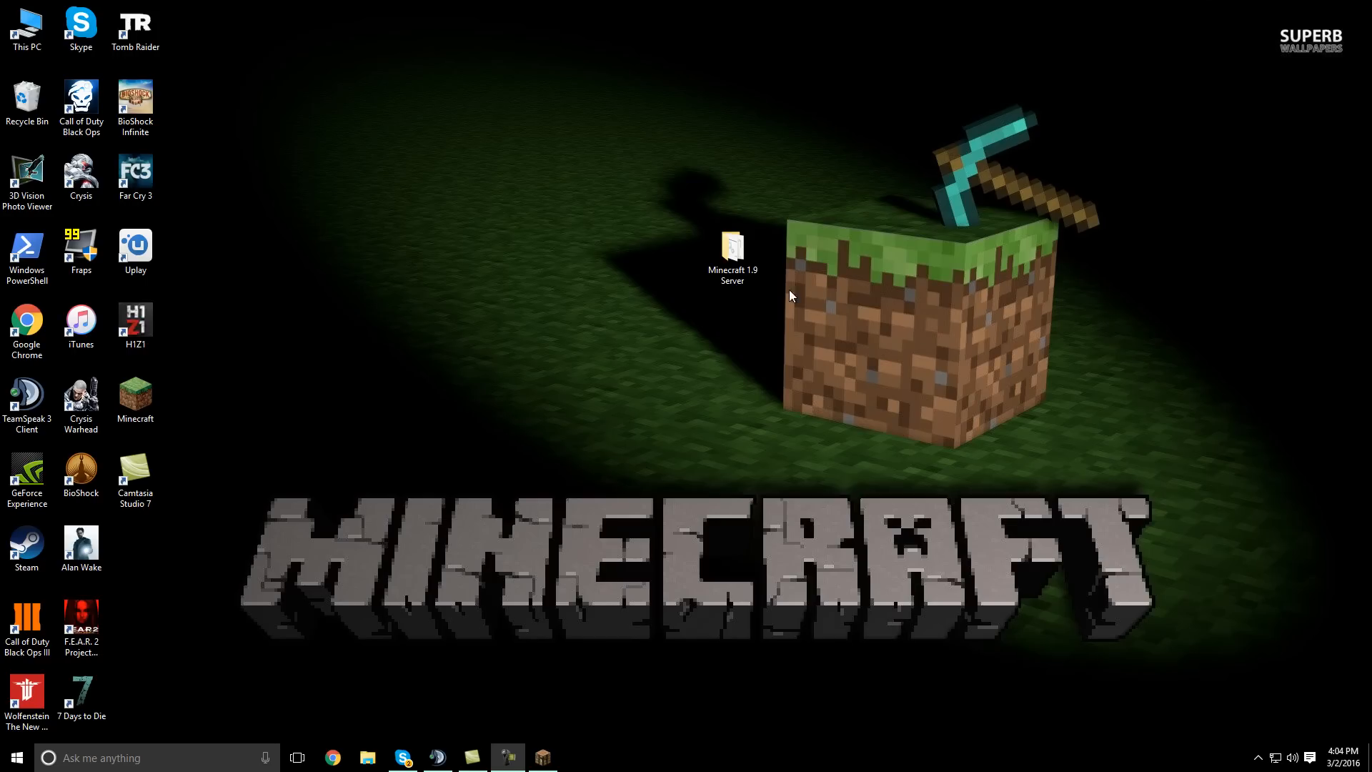
Open the Minecraft 1.9 Server desktop folder, glance at getspigot.org, and reposition the folder window
{"action": "left_click", "coordinate": [732, 248]}
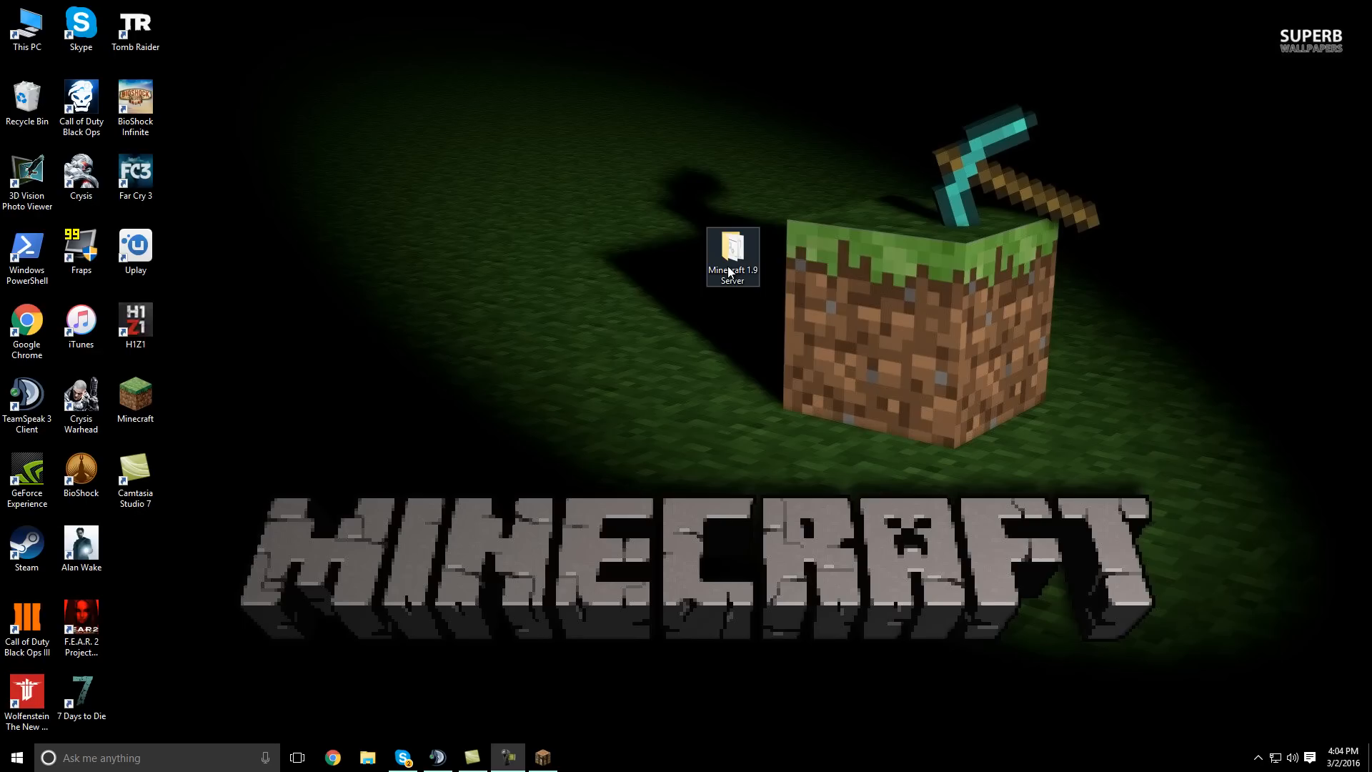
{"action": "mouse_move", "coordinate": [746, 247]}
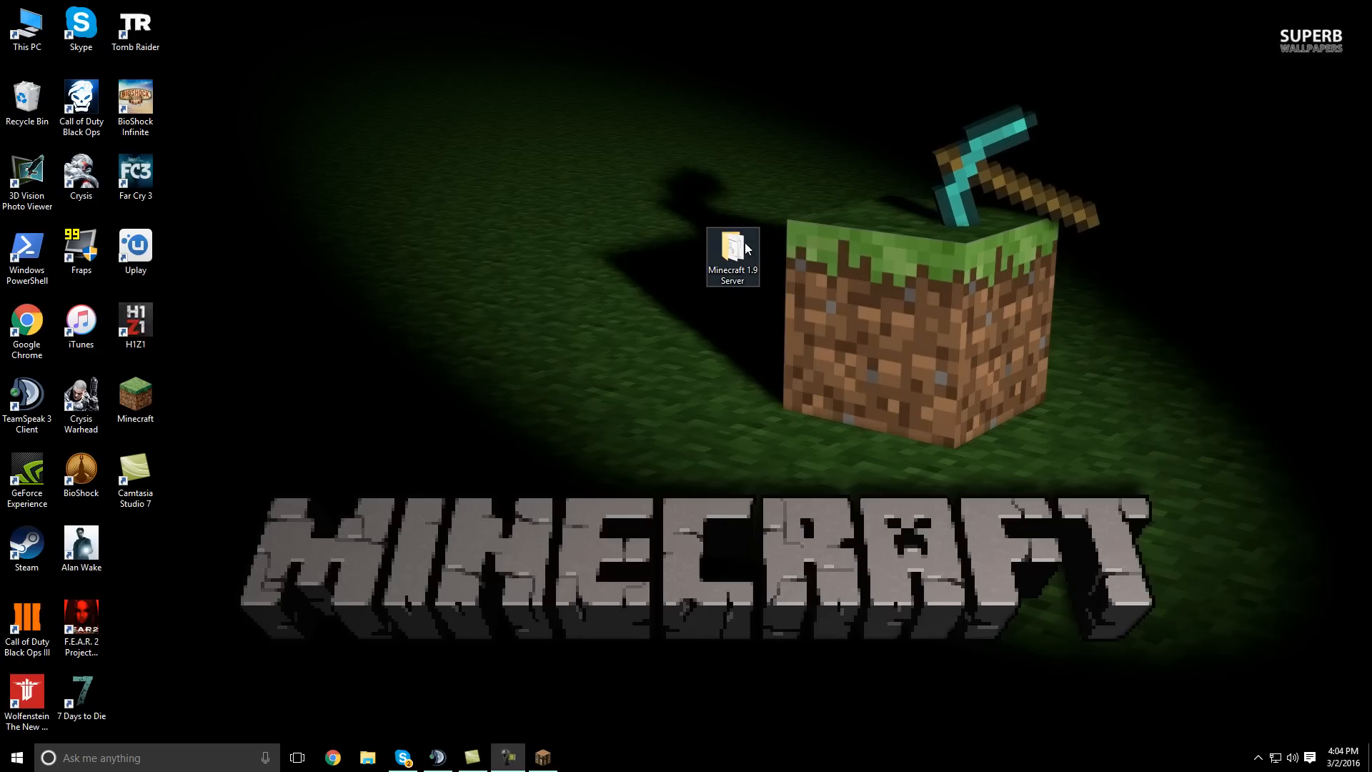
{"action": "mouse_move", "coordinate": [754, 268]}
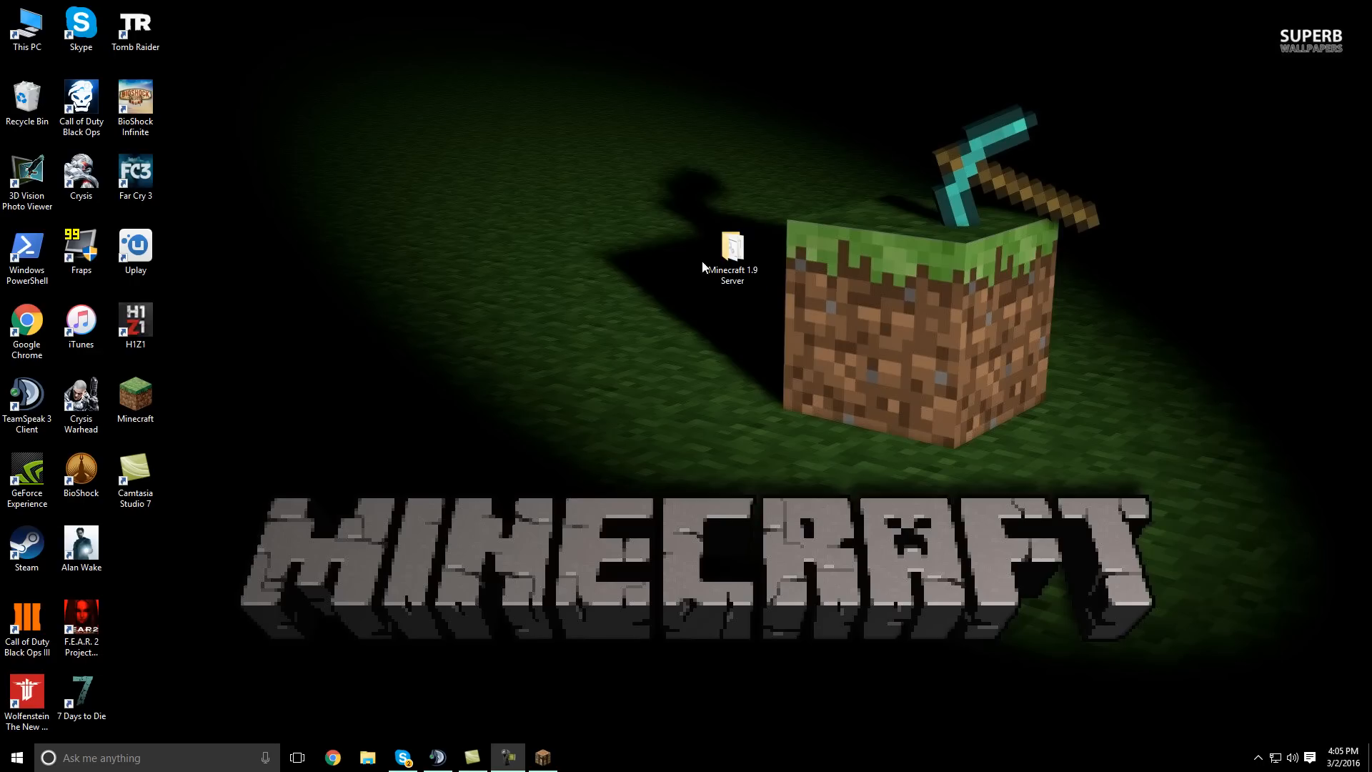
{"action": "mouse_move", "coordinate": [781, 275]}
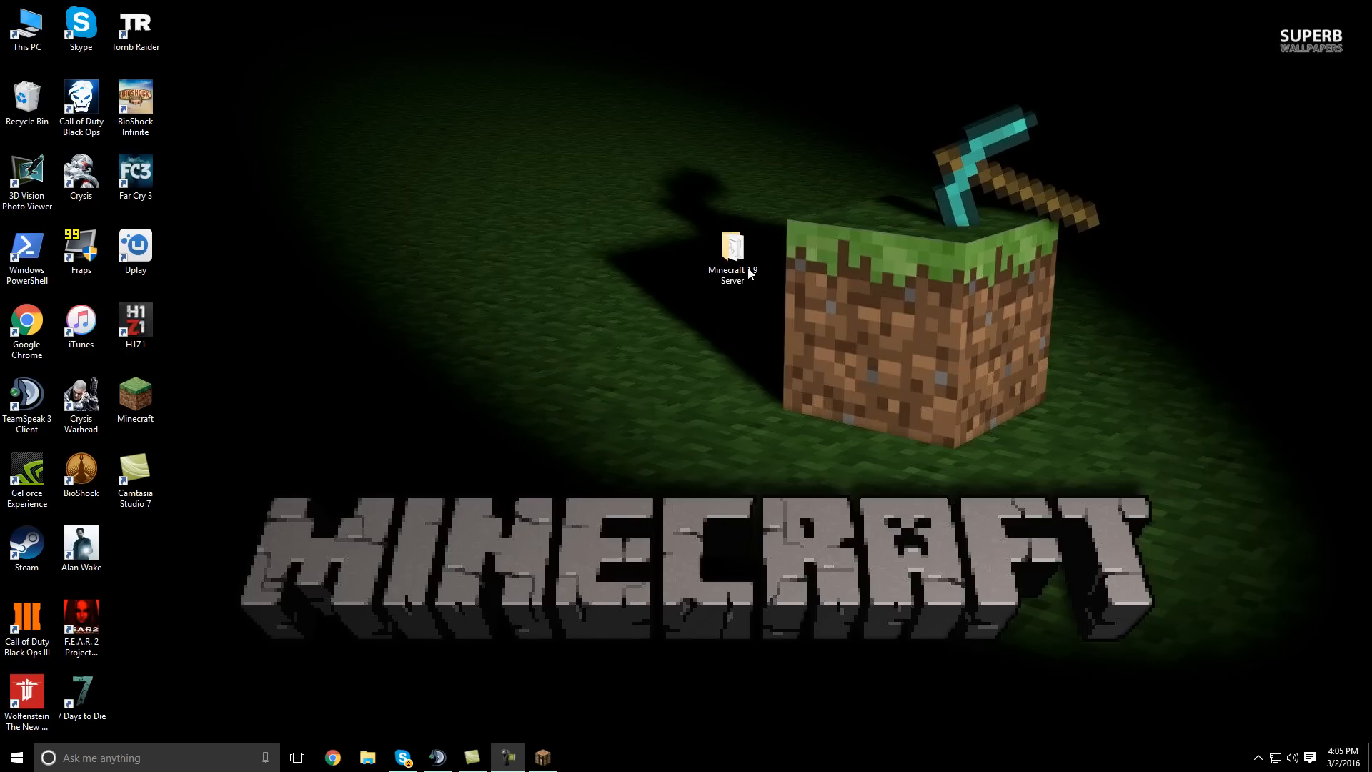
{"action": "mouse_move", "coordinate": [691, 285]}
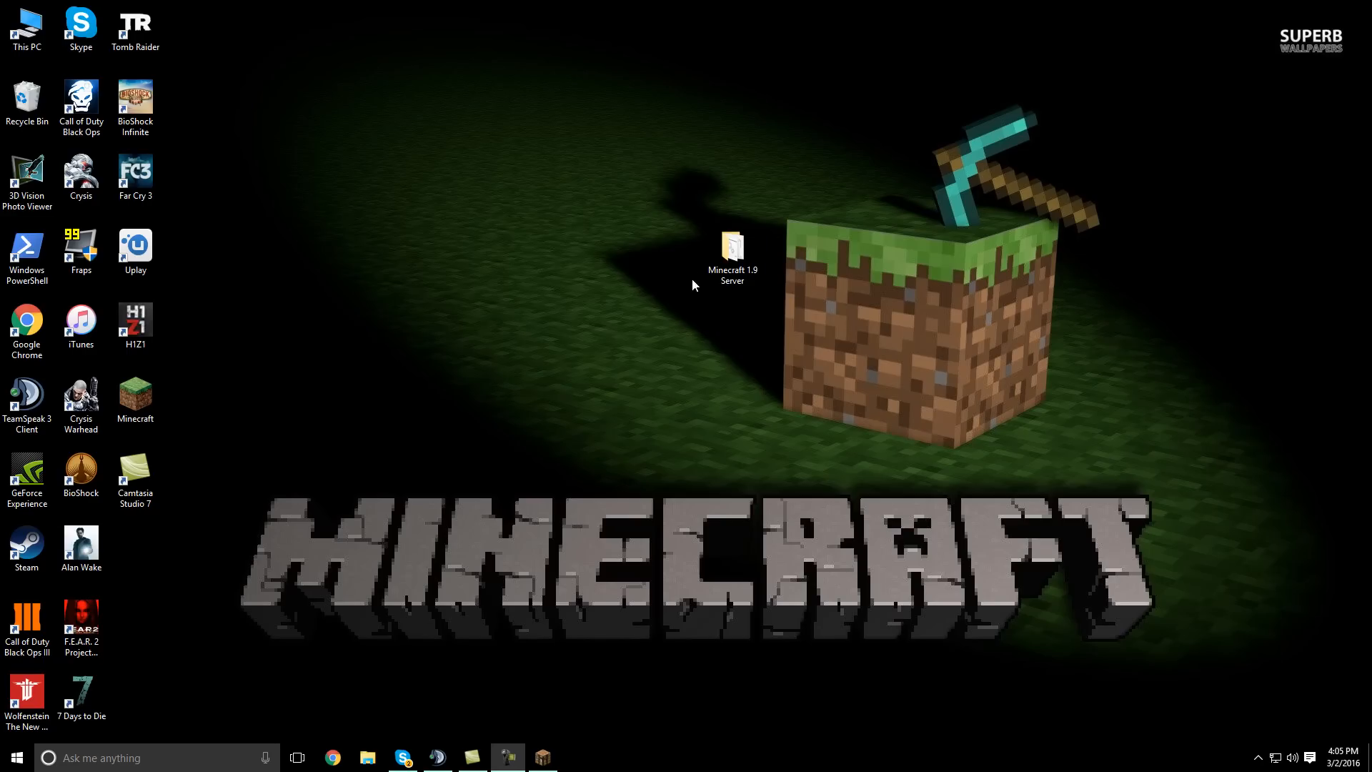
{"action": "mouse_move", "coordinate": [753, 296]}
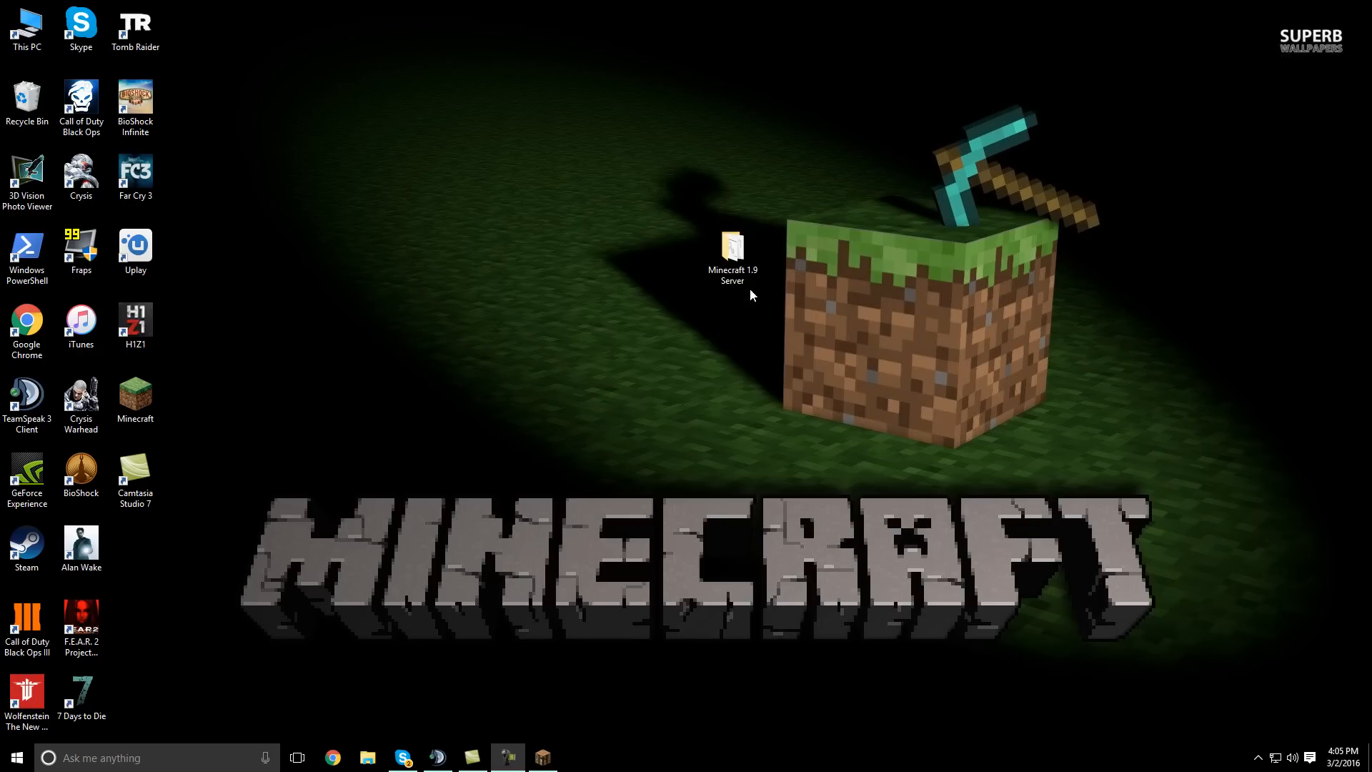
{"action": "left_click", "coordinate": [732, 254]}
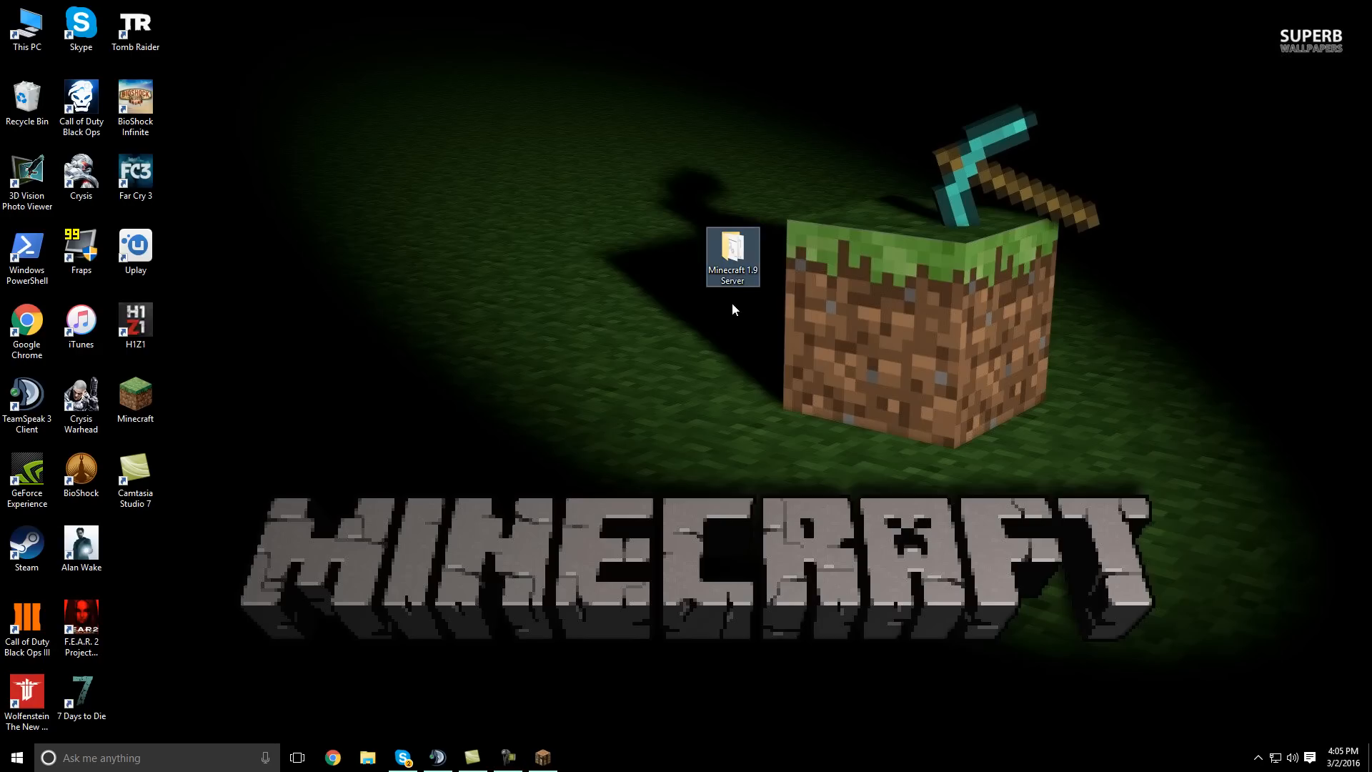
{"action": "mouse_move", "coordinate": [763, 277]}
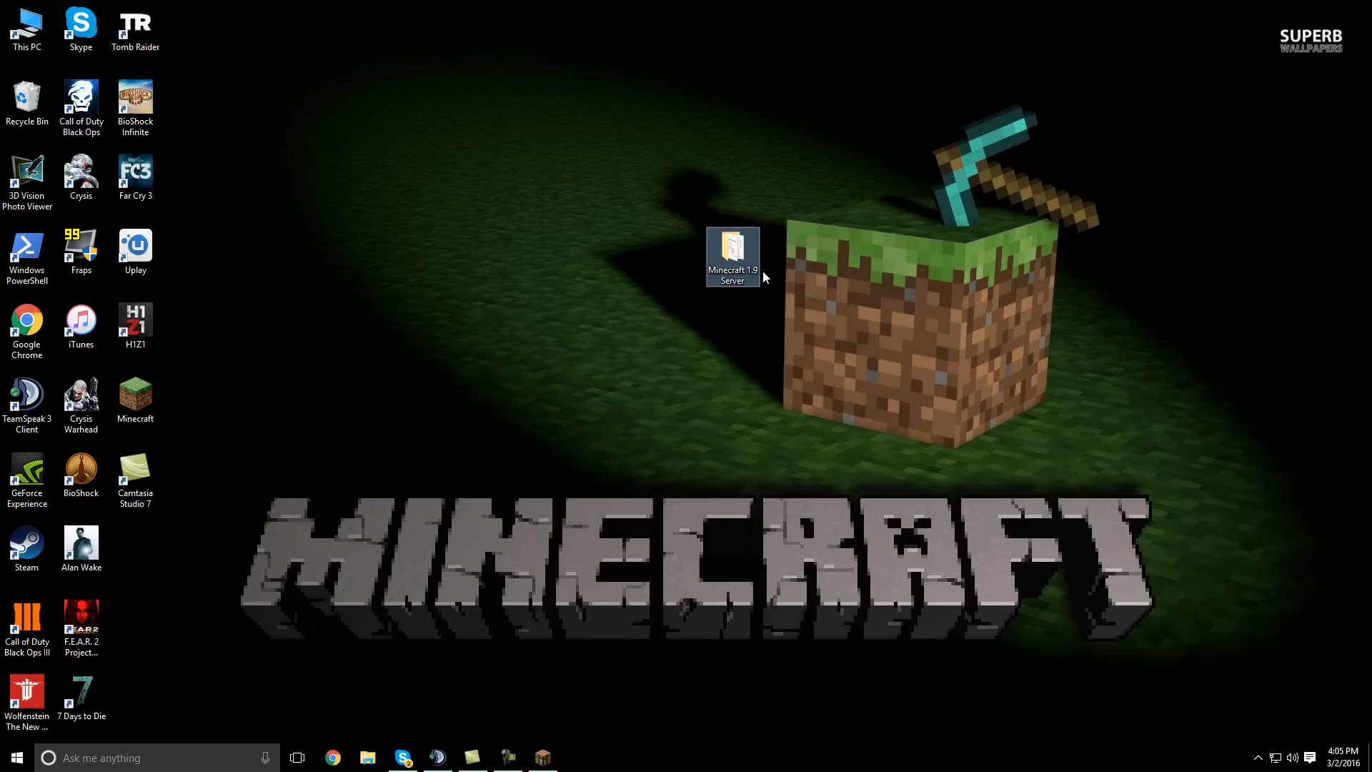
{"action": "mouse_move", "coordinate": [734, 259]}
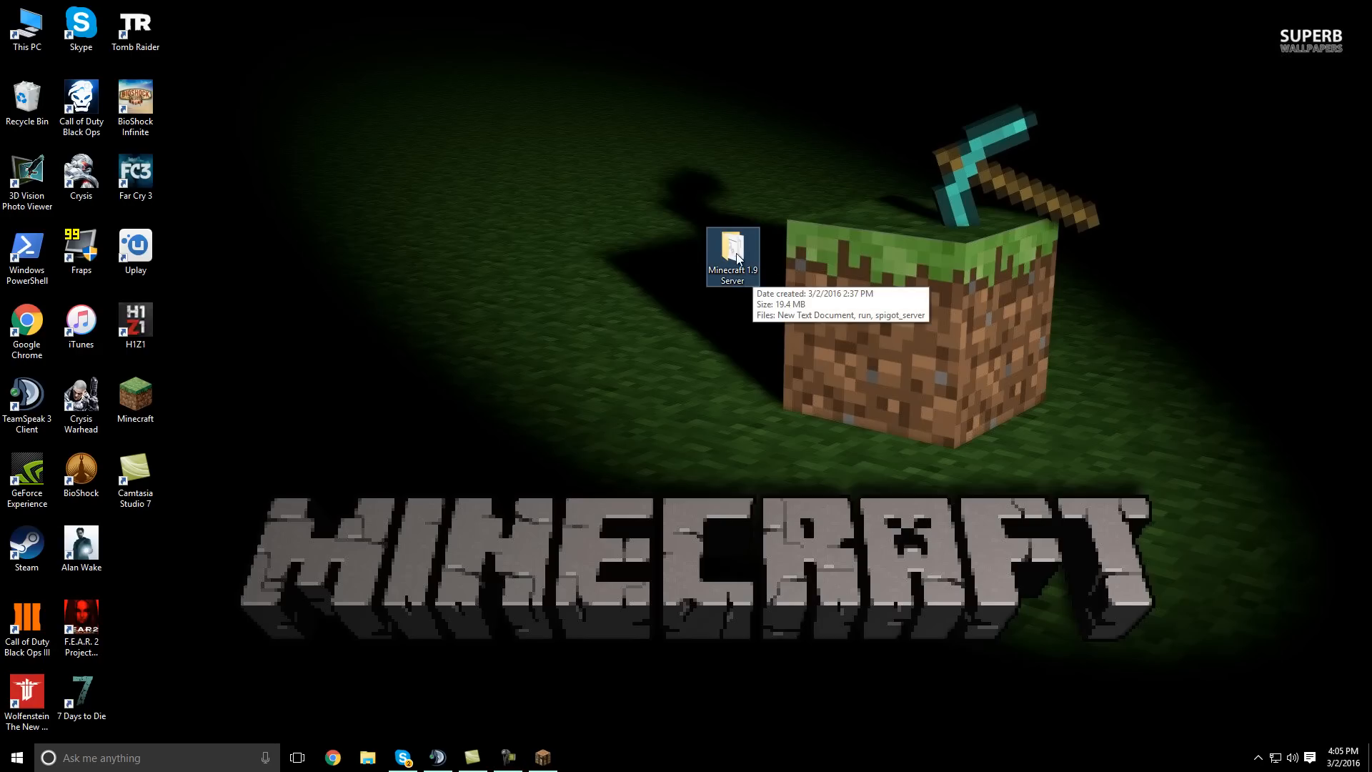
{"action": "double_click", "coordinate": [731, 247]}
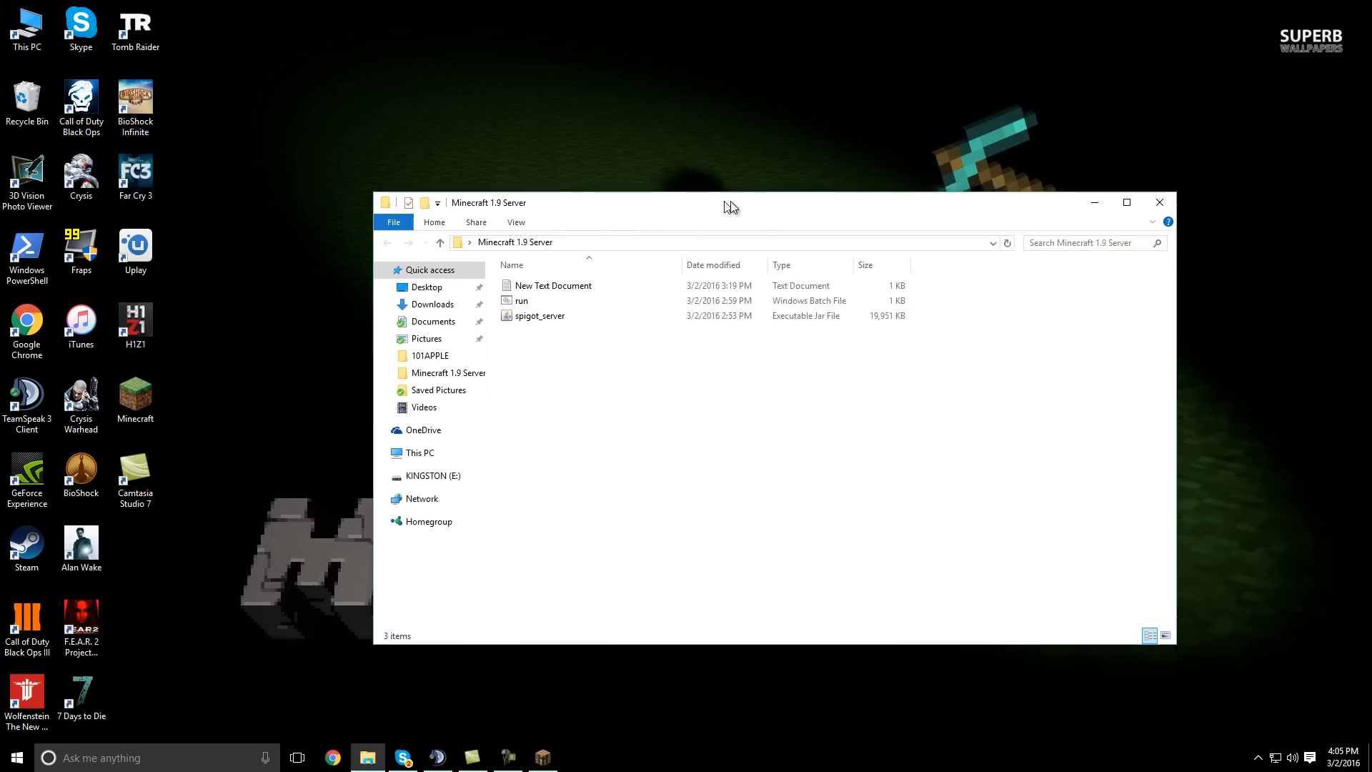
{"action": "left_click_drag", "start_coordinate": [730, 201], "coordinate": [914, 180]}
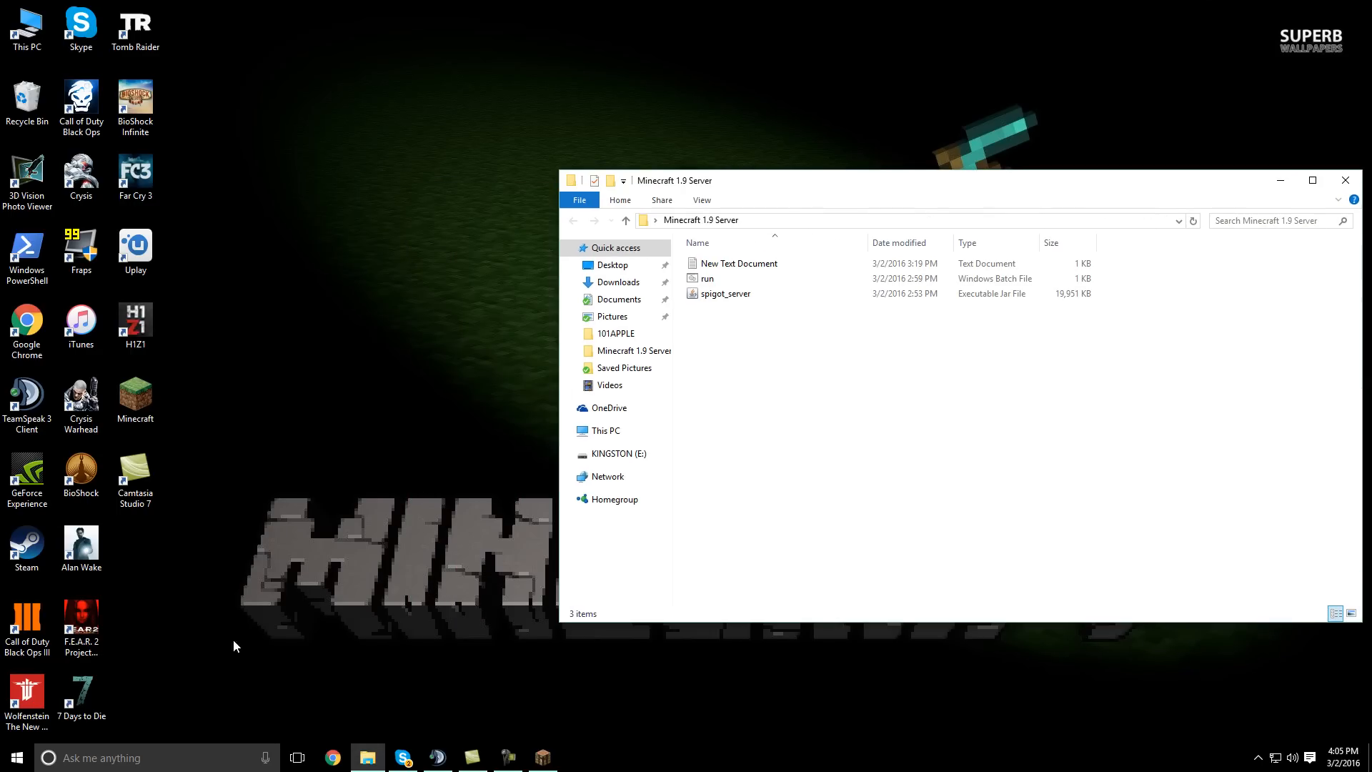
{"action": "left_click", "coordinate": [332, 757]}
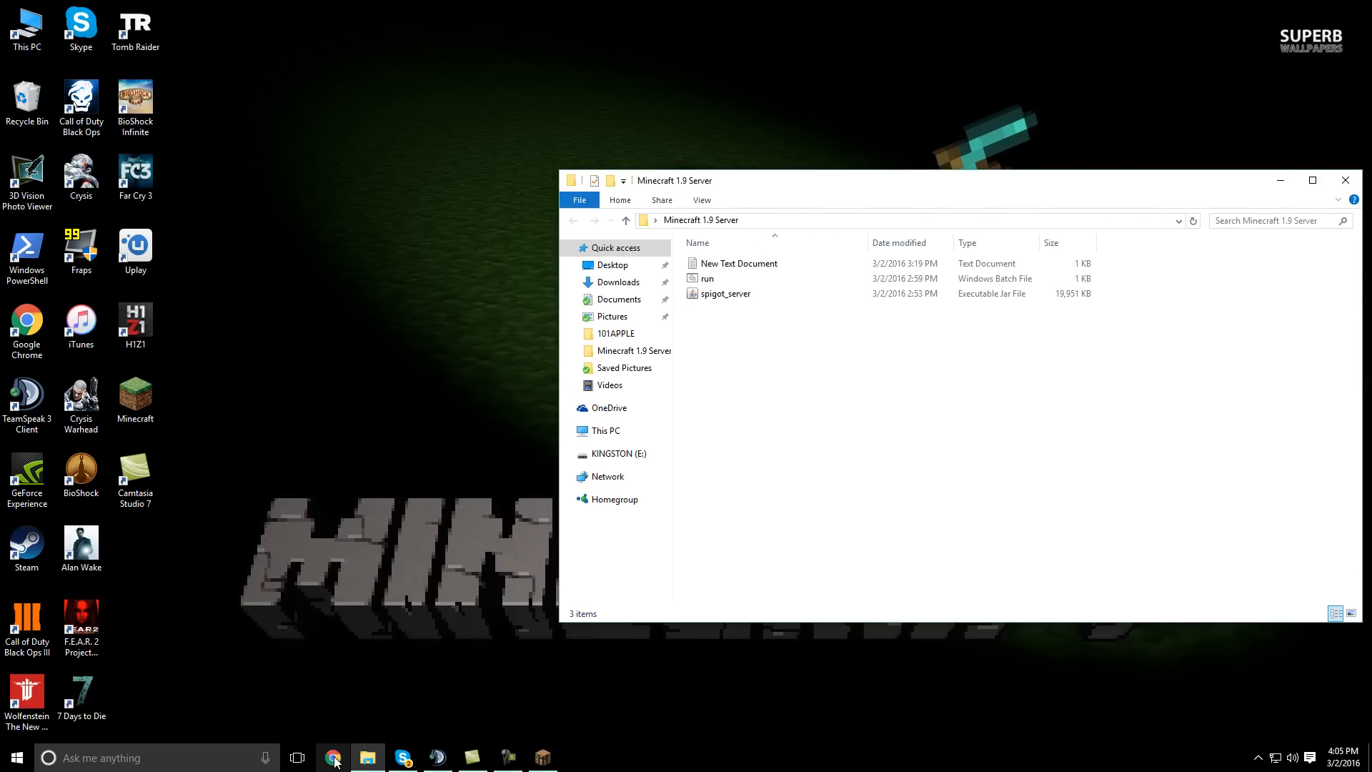
{"action": "left_click", "coordinate": [331, 758]}
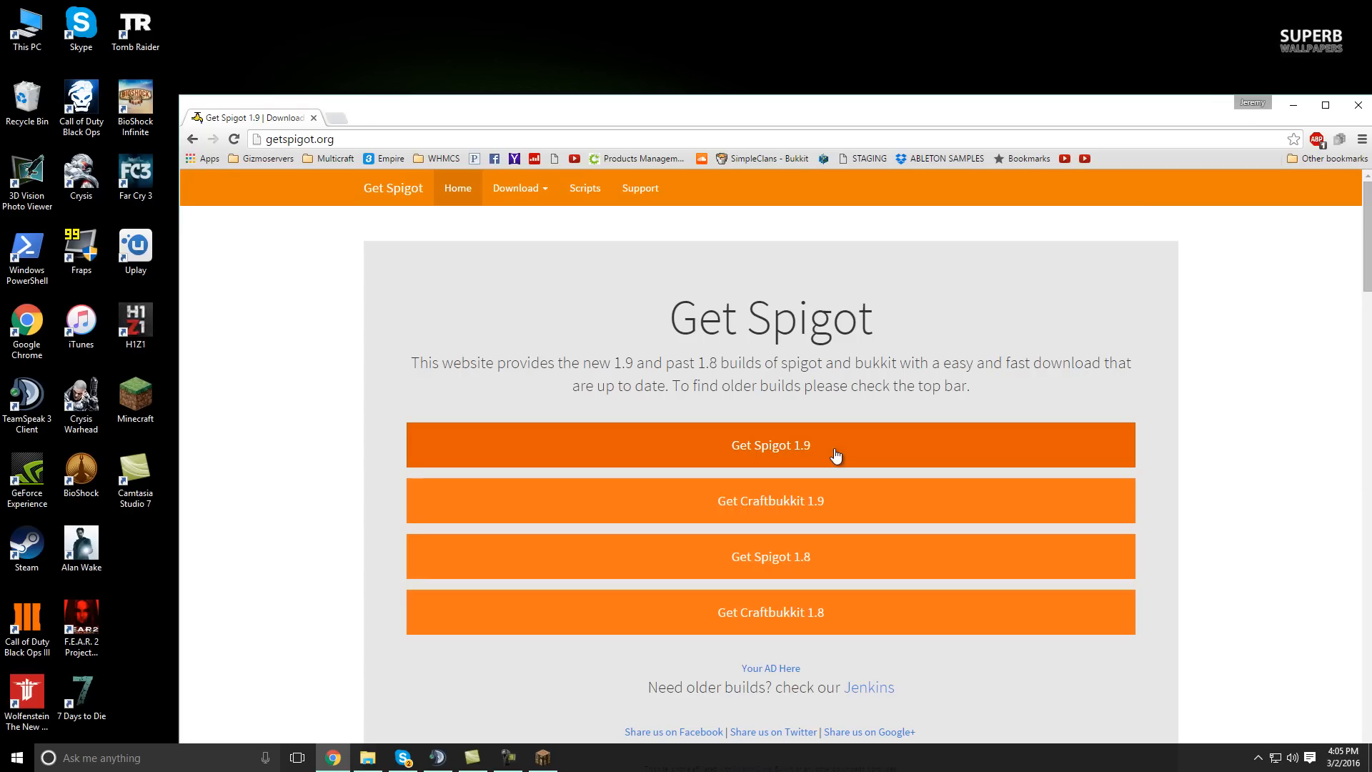
{"action": "mouse_move", "coordinate": [881, 498]}
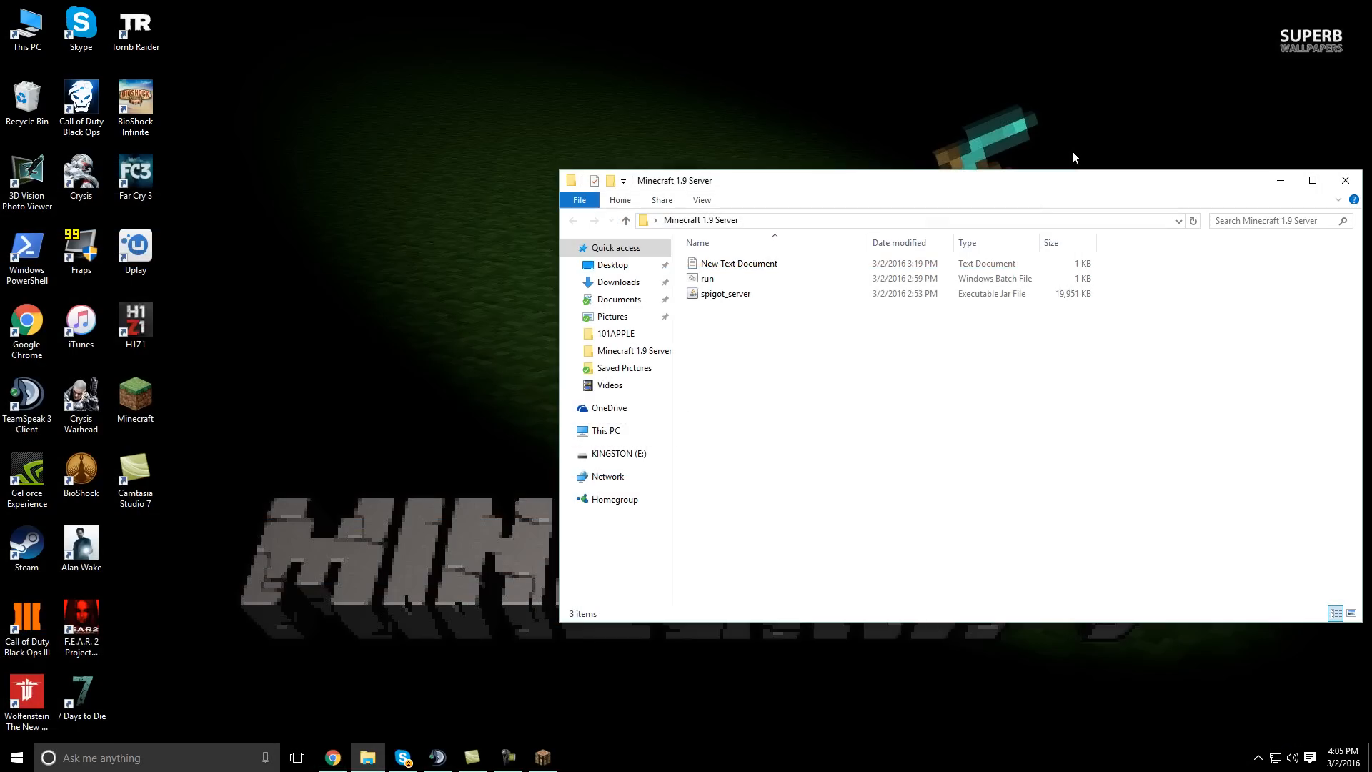
{"action": "mouse_move", "coordinate": [805, 188]}
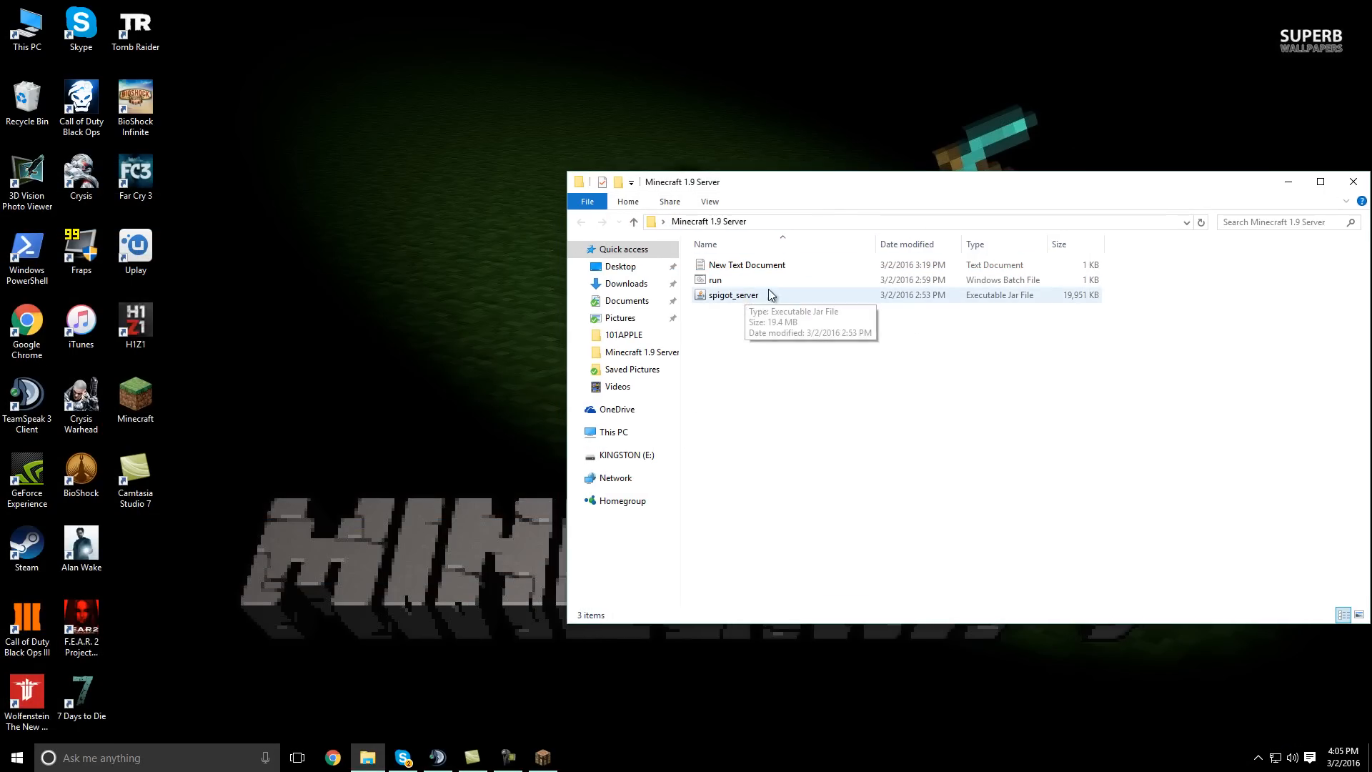
{"action": "left_click_drag", "start_coordinate": [683, 182], "coordinate": [891, 197]}
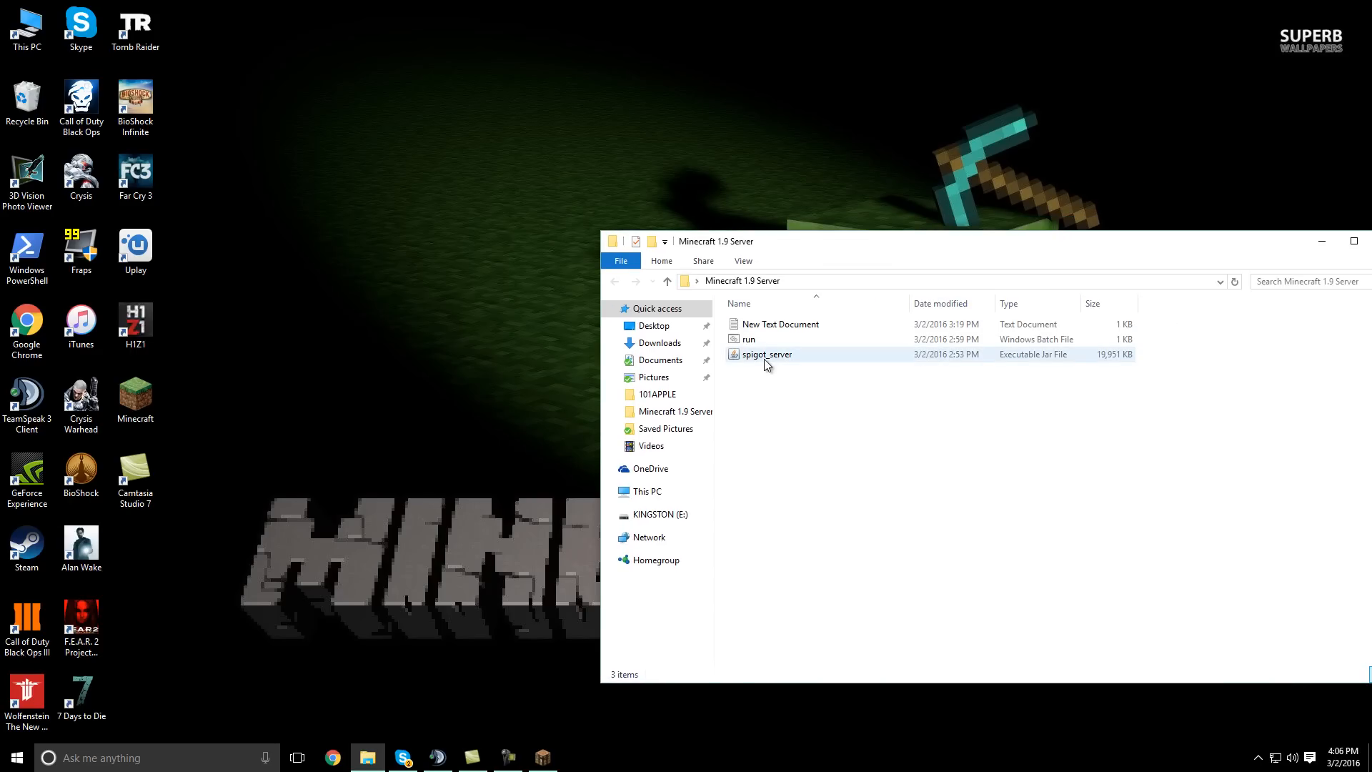
Create a new text document in the server folder and open it in Notepad
{"action": "left_click", "coordinate": [750, 338]}
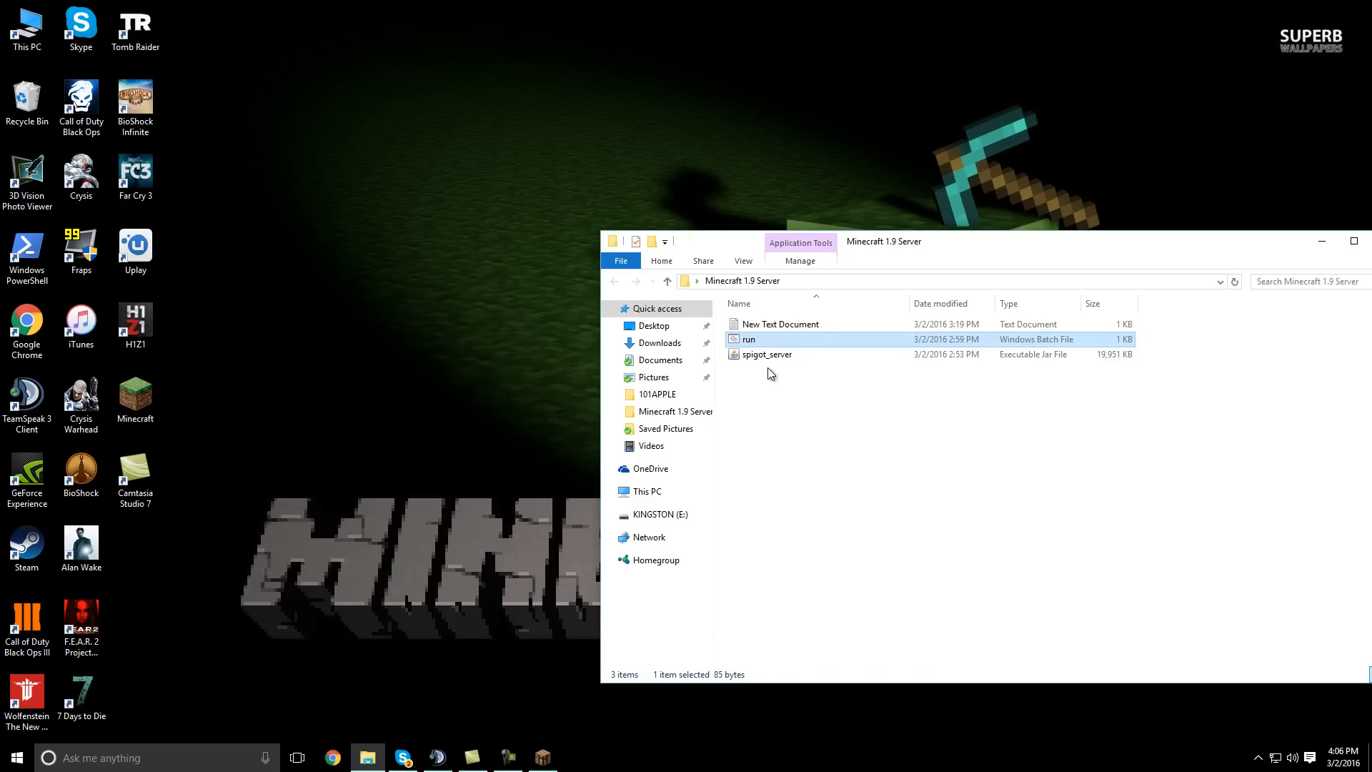
{"action": "right_click", "coordinate": [770, 373]}
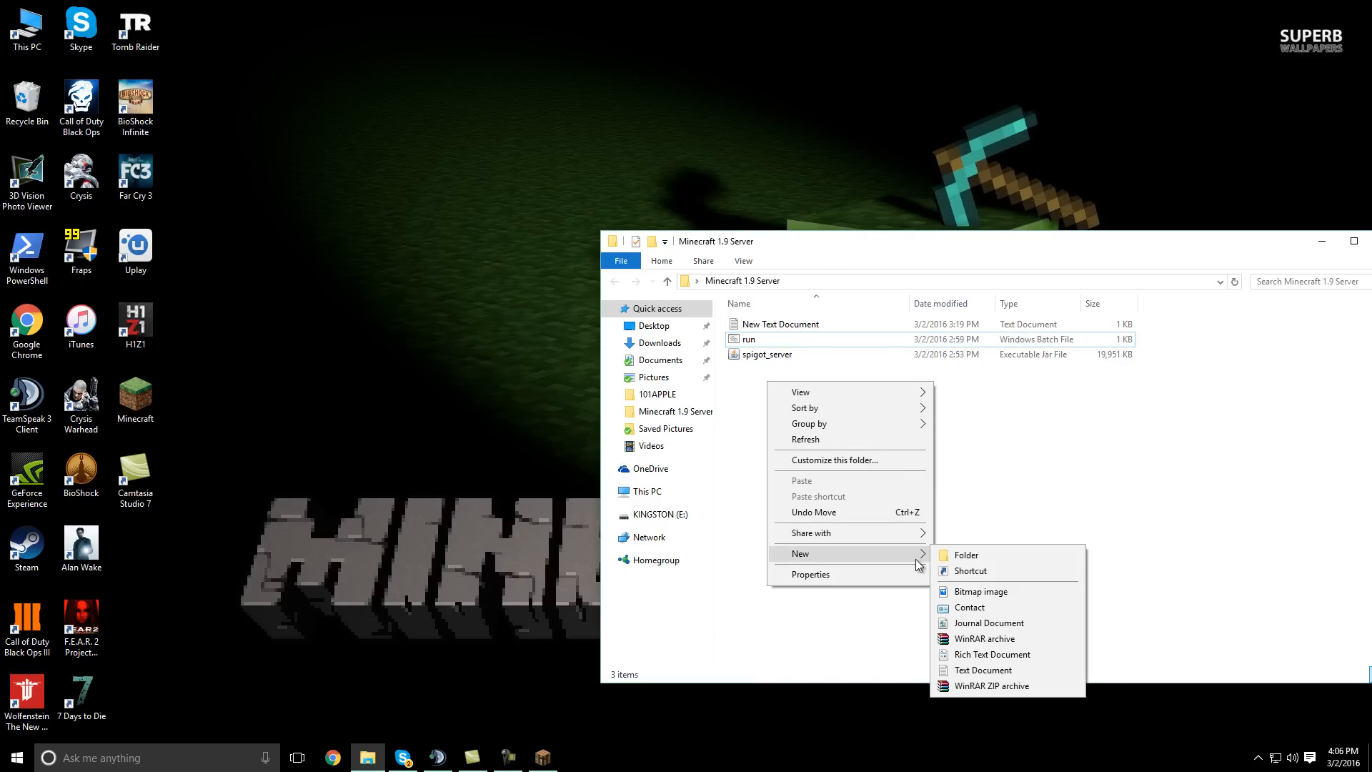
{"action": "left_click", "coordinate": [983, 670]}
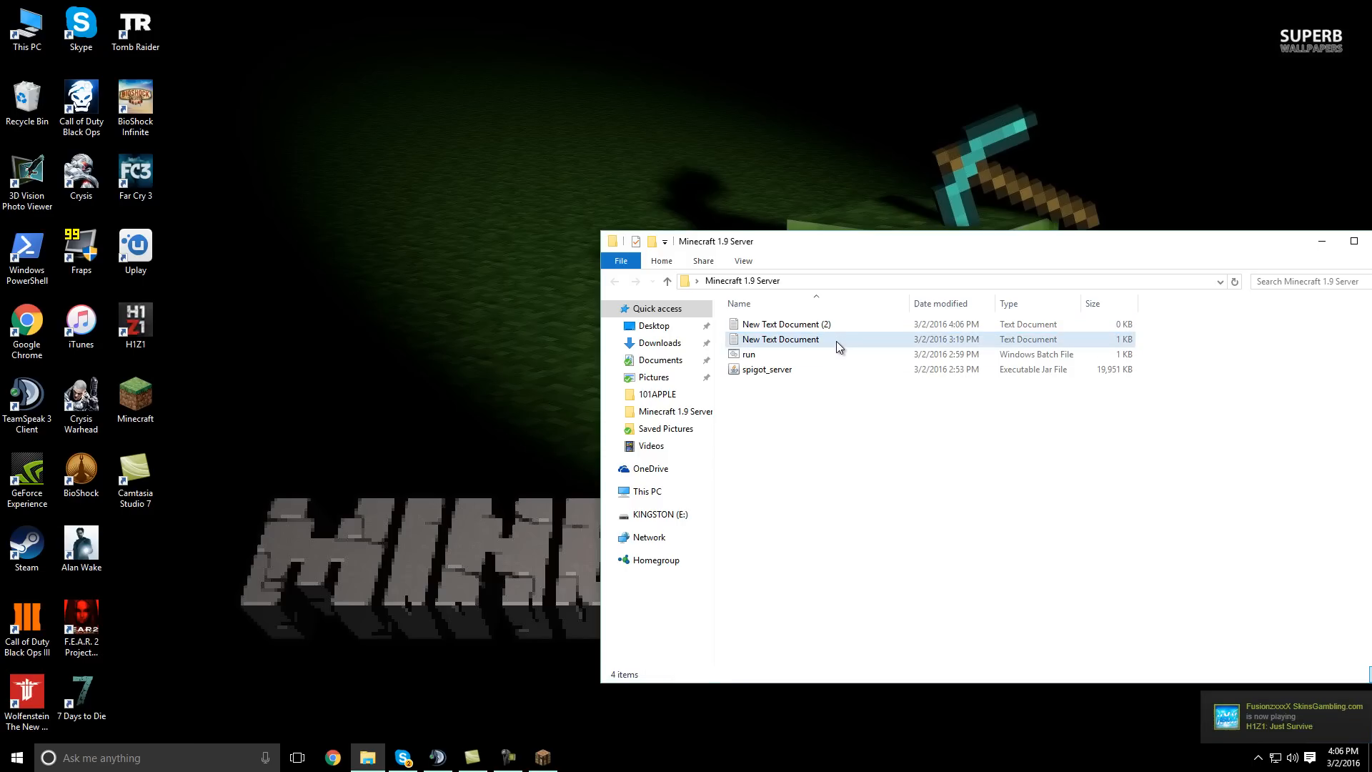
{"action": "double_click", "coordinate": [780, 339]}
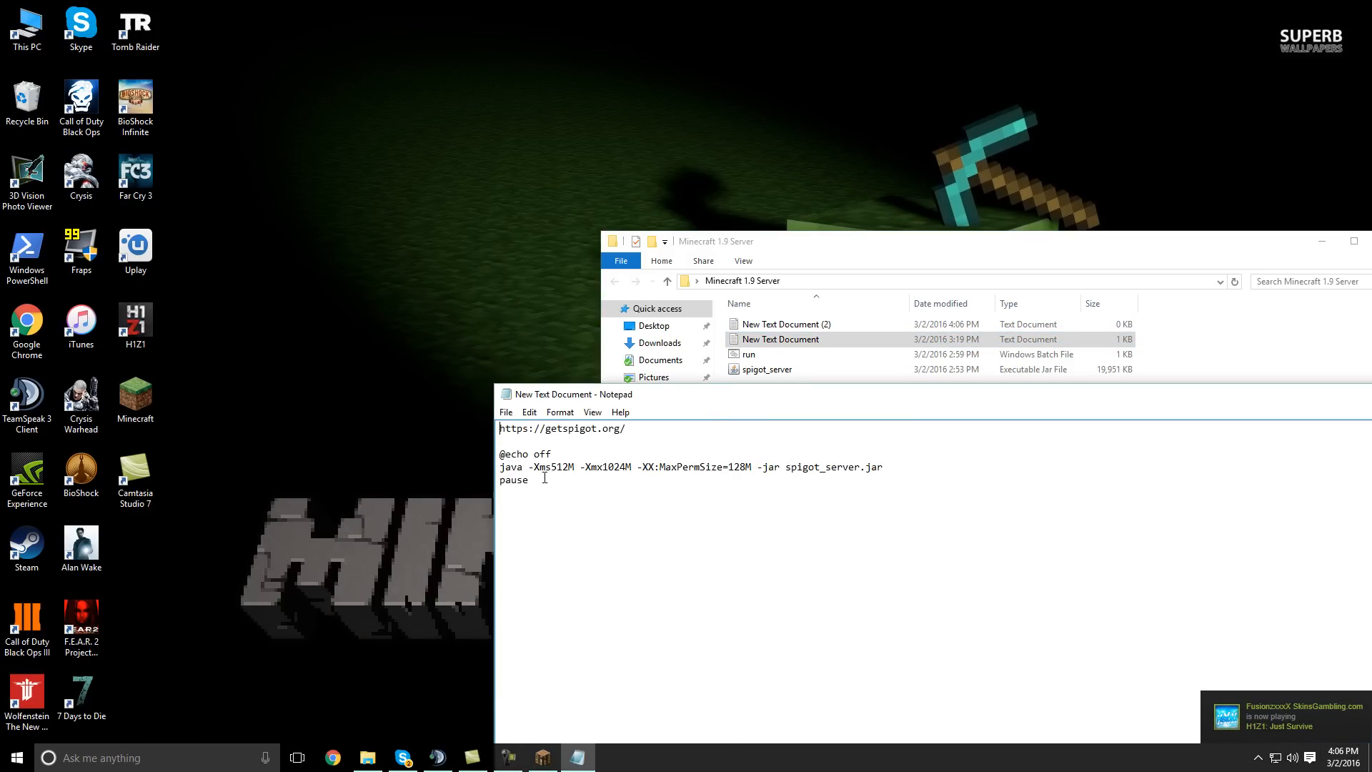
{"action": "left_click_drag", "start_coordinate": [500, 453], "coordinate": [528, 480]}
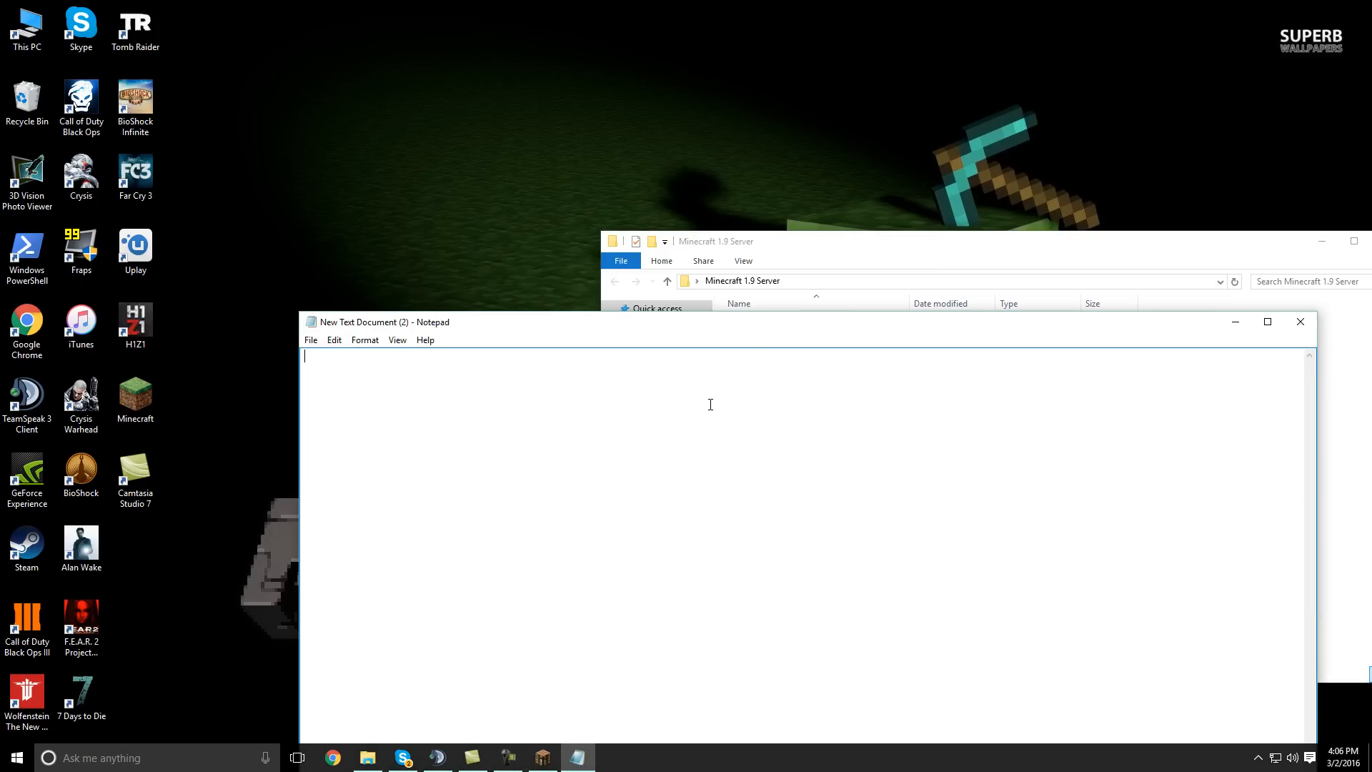
{"action": "type", "text": "@echo off"}
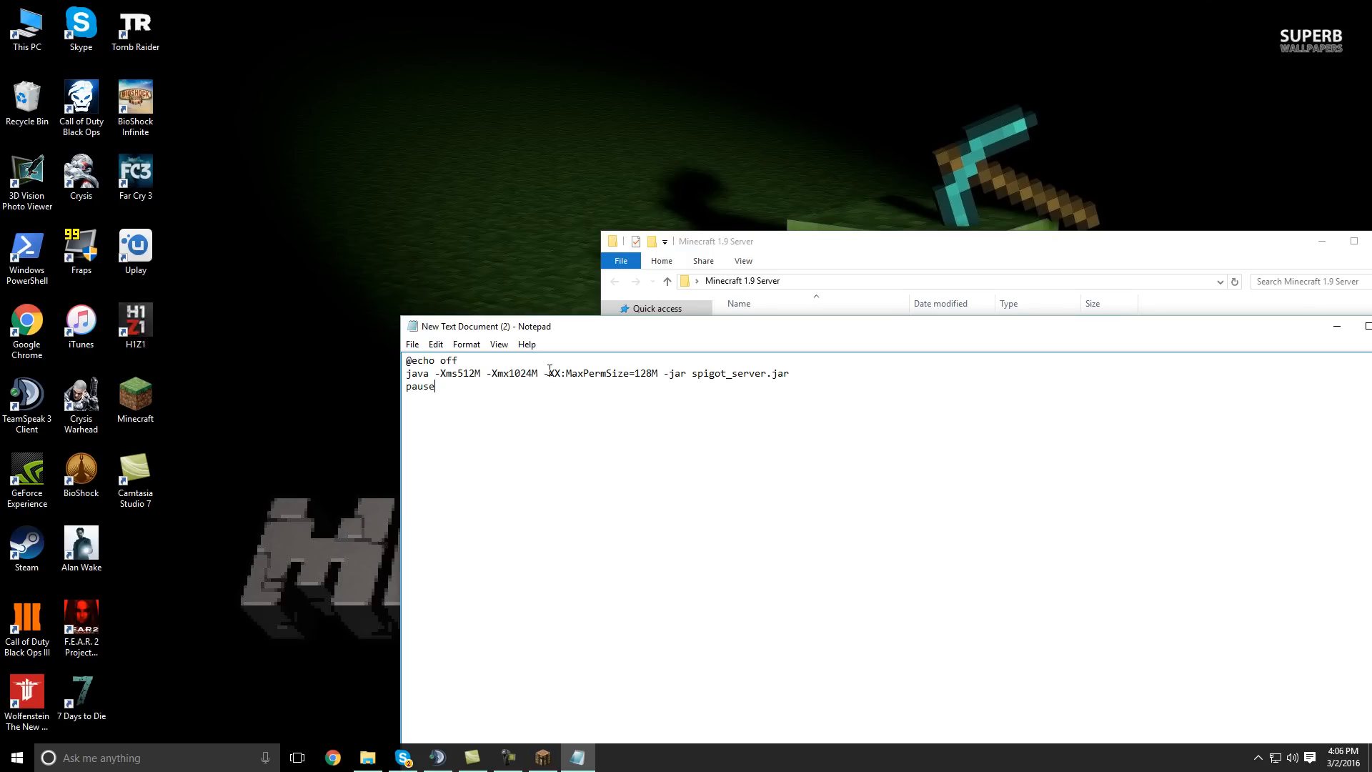
{"action": "left_click", "coordinate": [412, 344]}
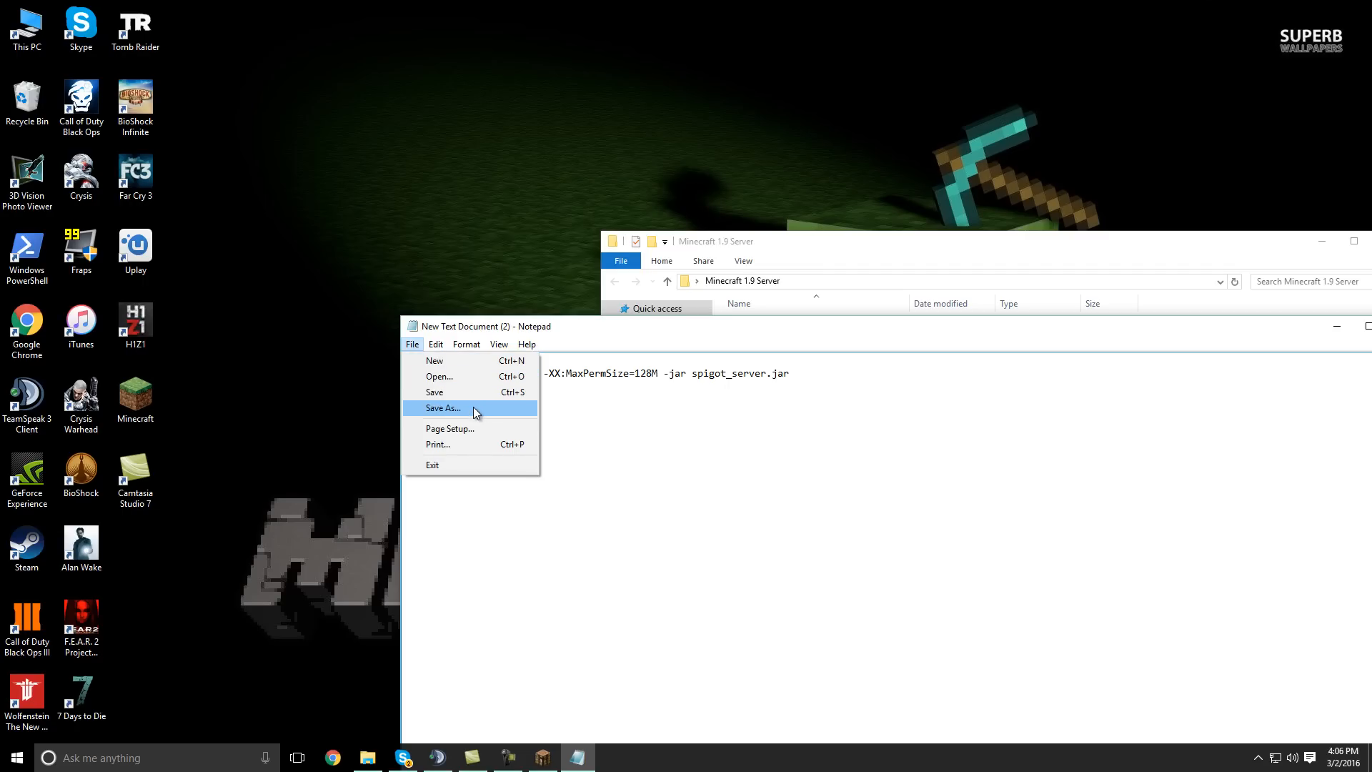
Attempt Save As with a .bat name and All Files type, then abandon it since run.bat already exists
{"action": "left_click", "coordinate": [442, 408]}
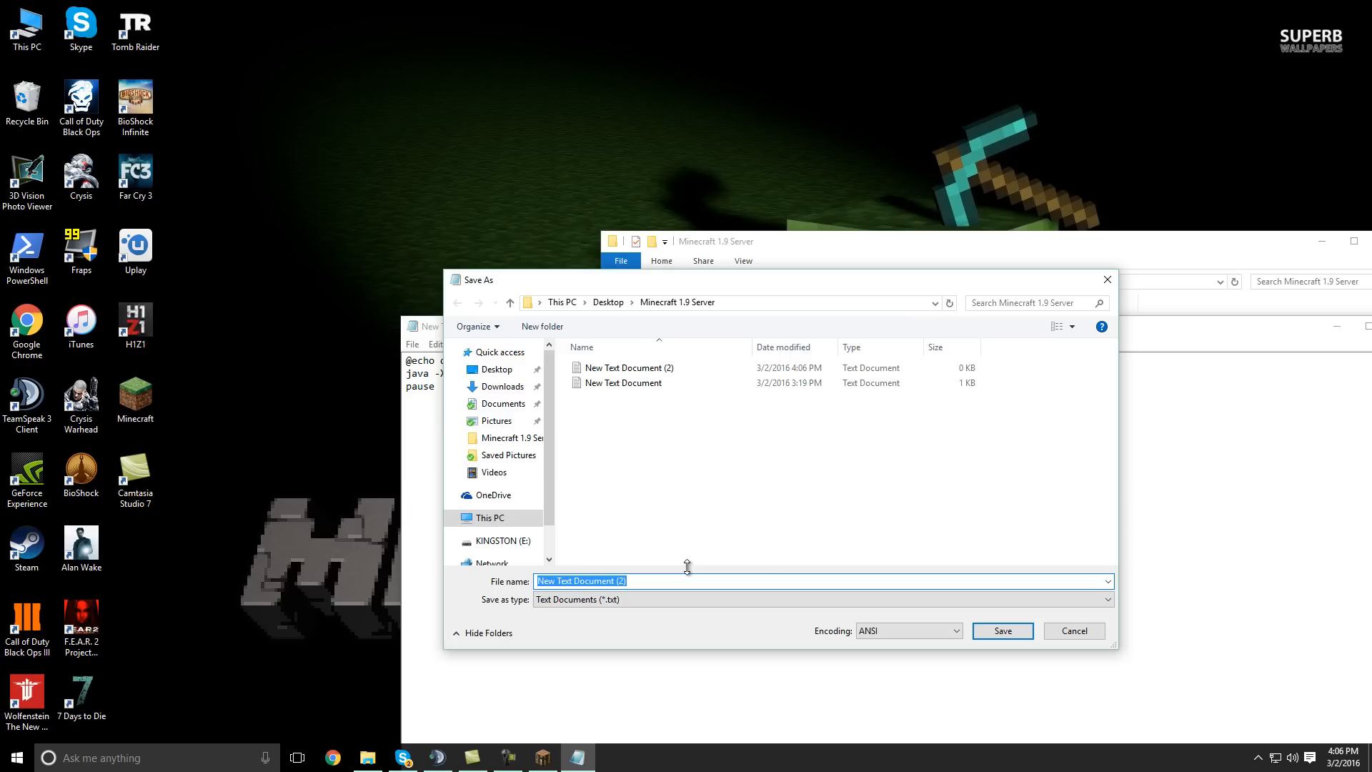
{"action": "type", "text": ".ba"}
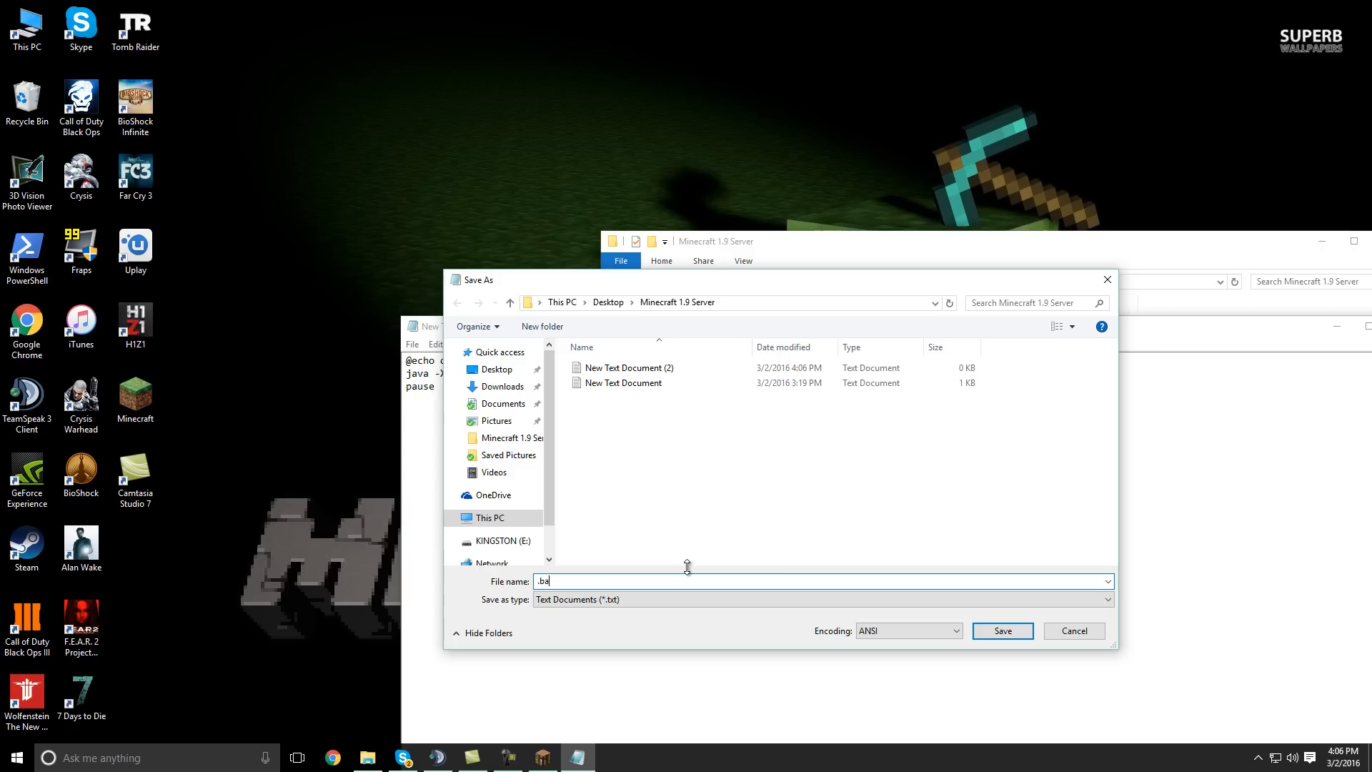
{"action": "type", "text": "t"}
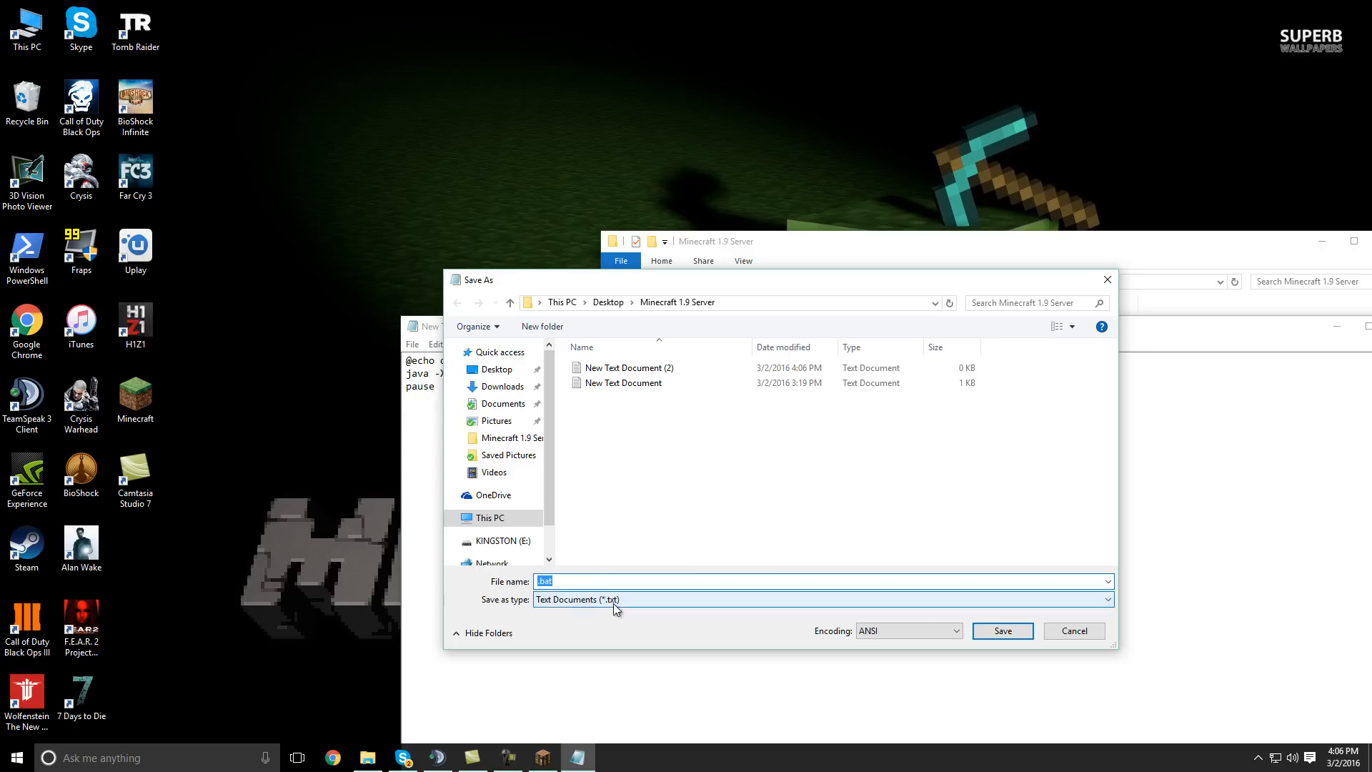
{"action": "left_click", "coordinate": [823, 599]}
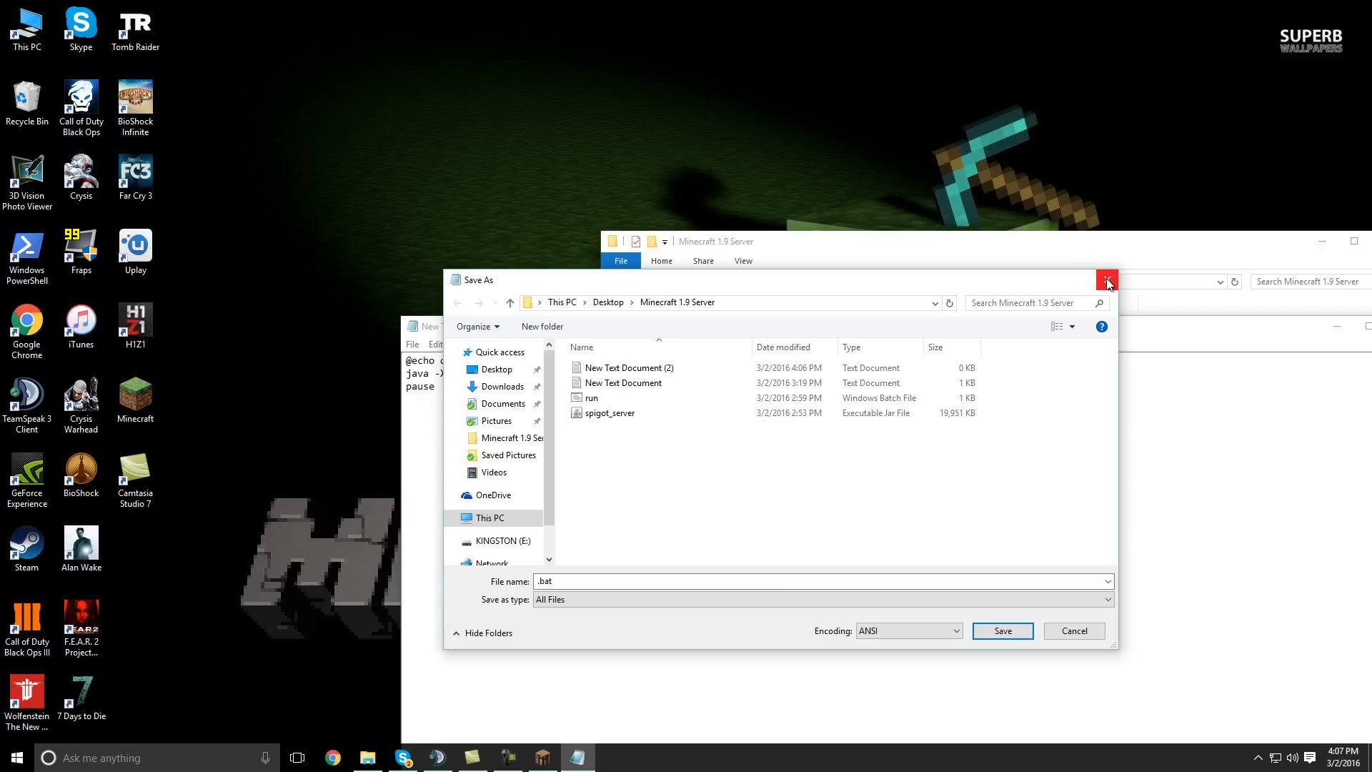
{"action": "left_click", "coordinate": [1106, 278]}
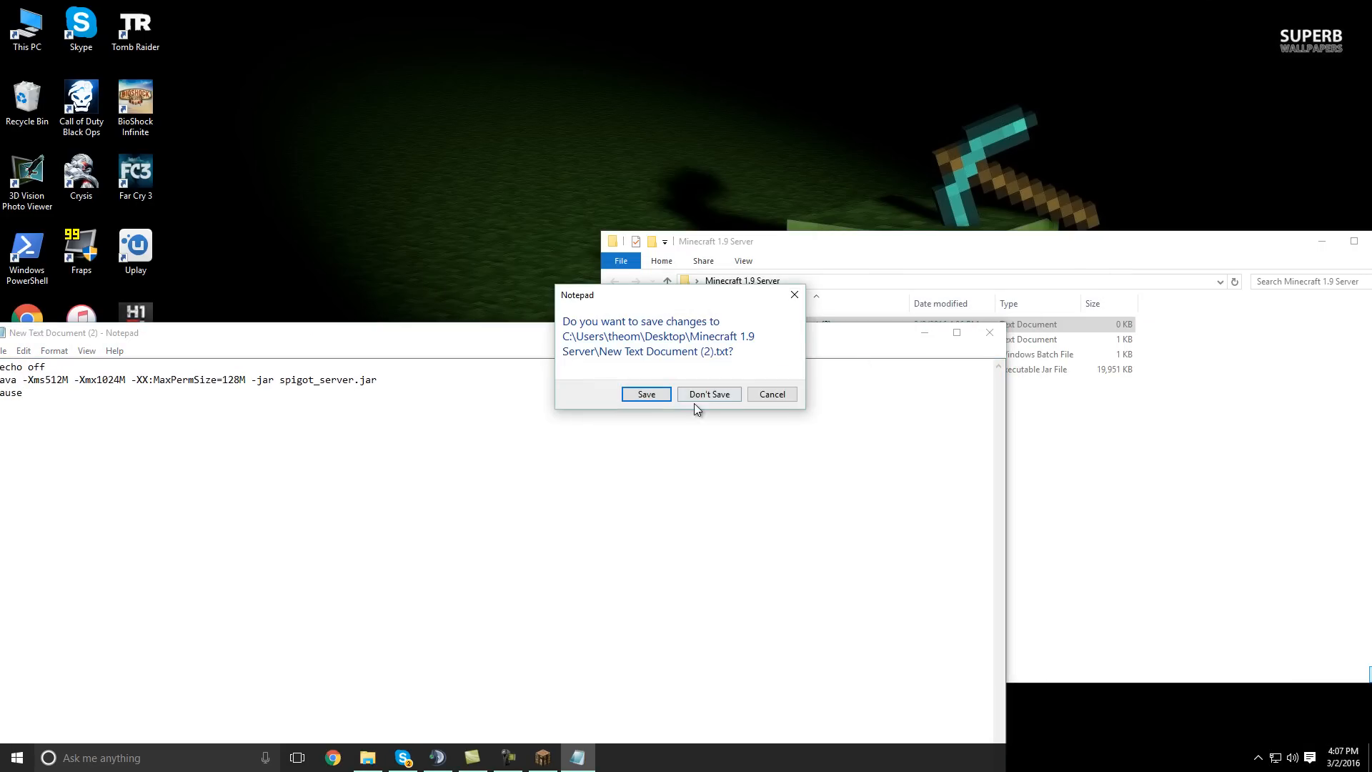
Discard the unsaved document and launch run.bat once, generating eula and server.properties
{"action": "left_click", "coordinate": [709, 394]}
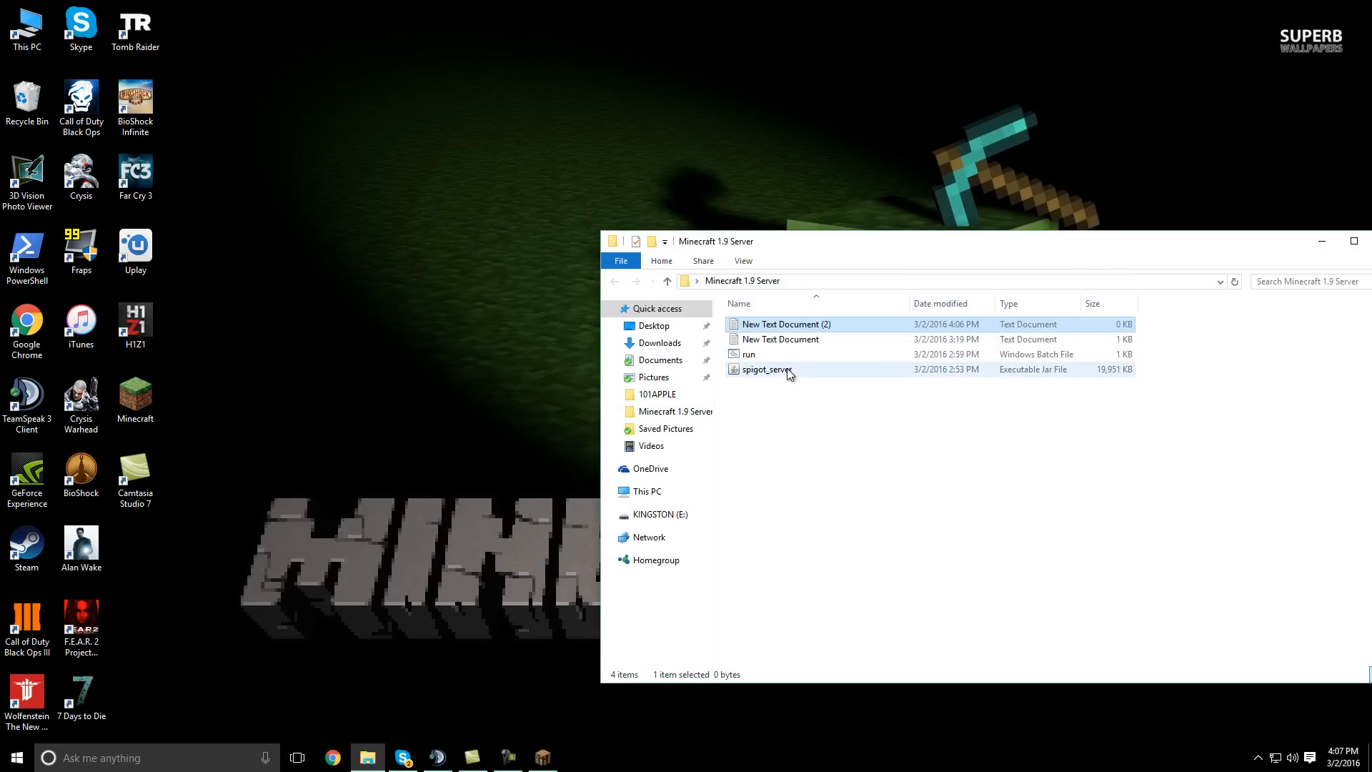
{"action": "mouse_move", "coordinate": [786, 373]}
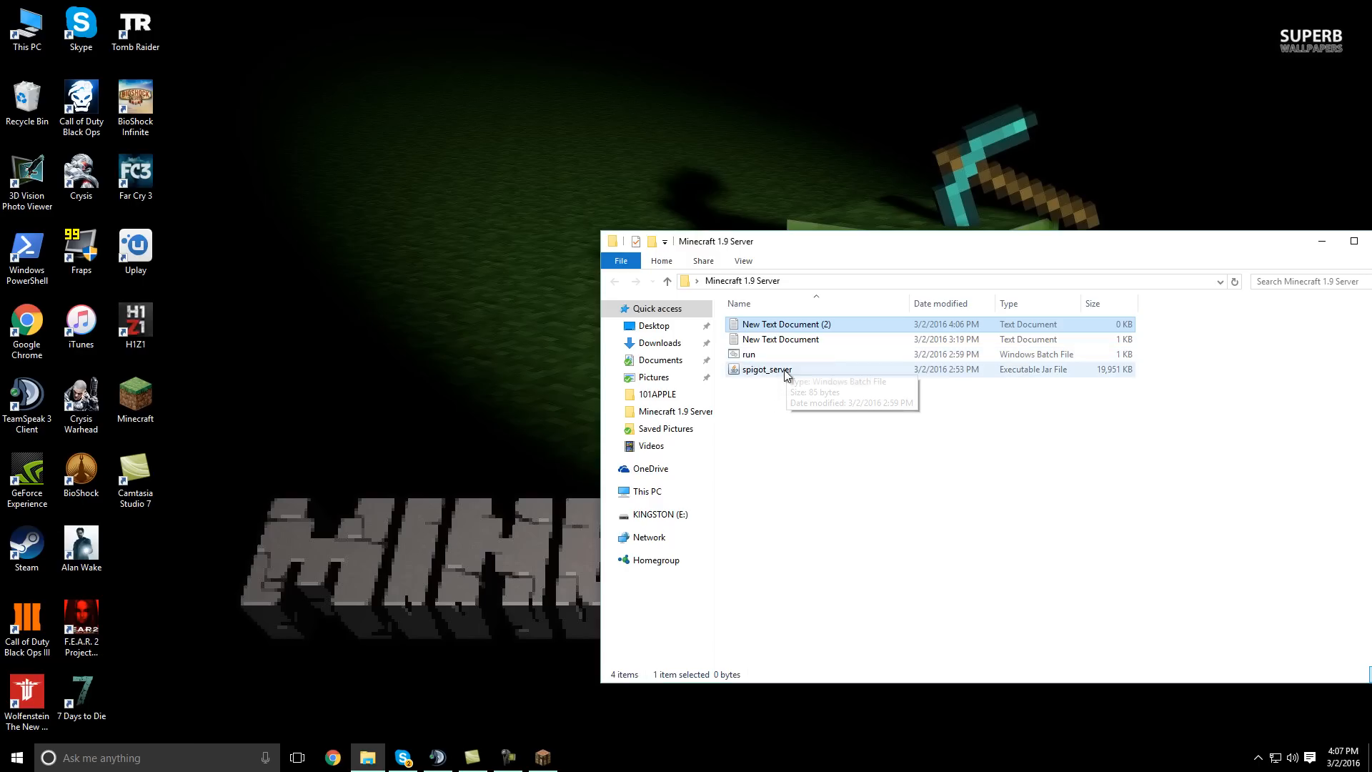
{"action": "mouse_move", "coordinate": [766, 357]}
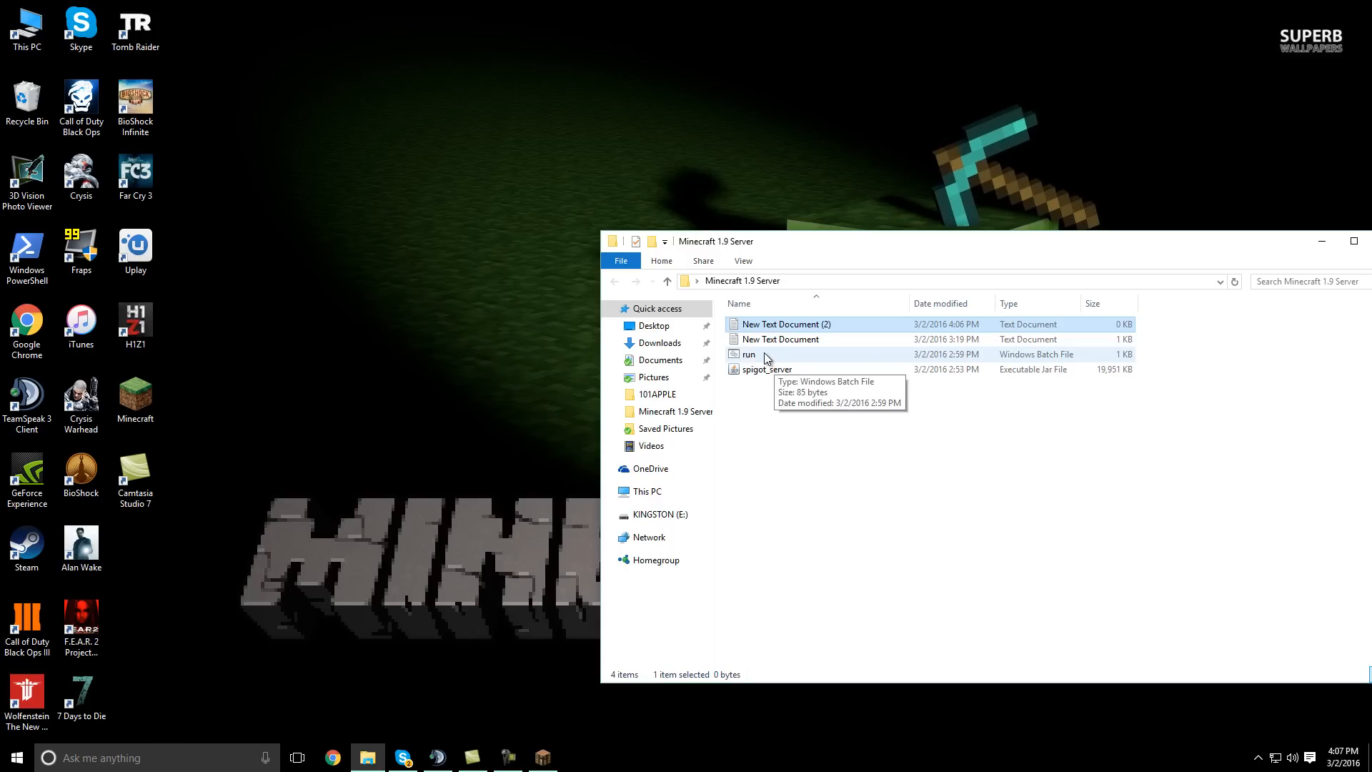
{"action": "double_click", "coordinate": [749, 354]}
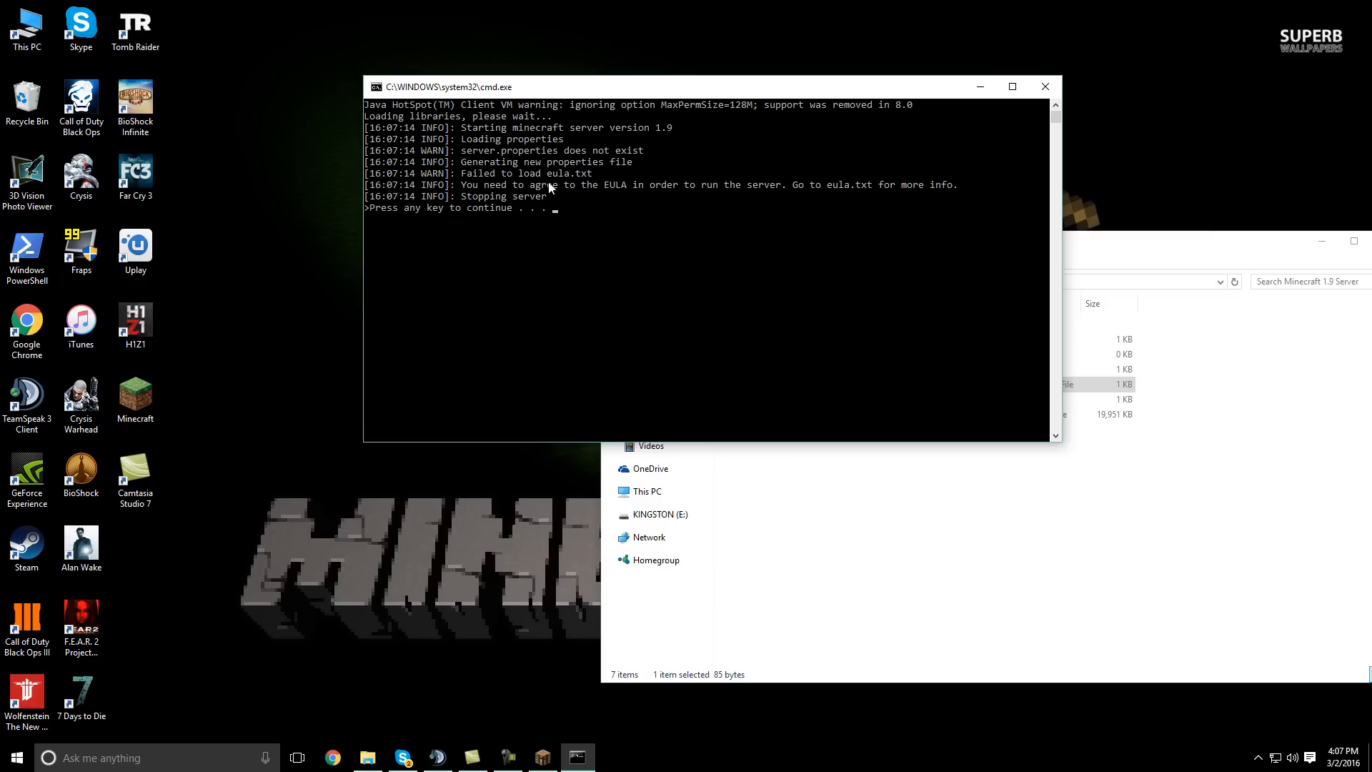
{"action": "mouse_move", "coordinate": [630, 194]}
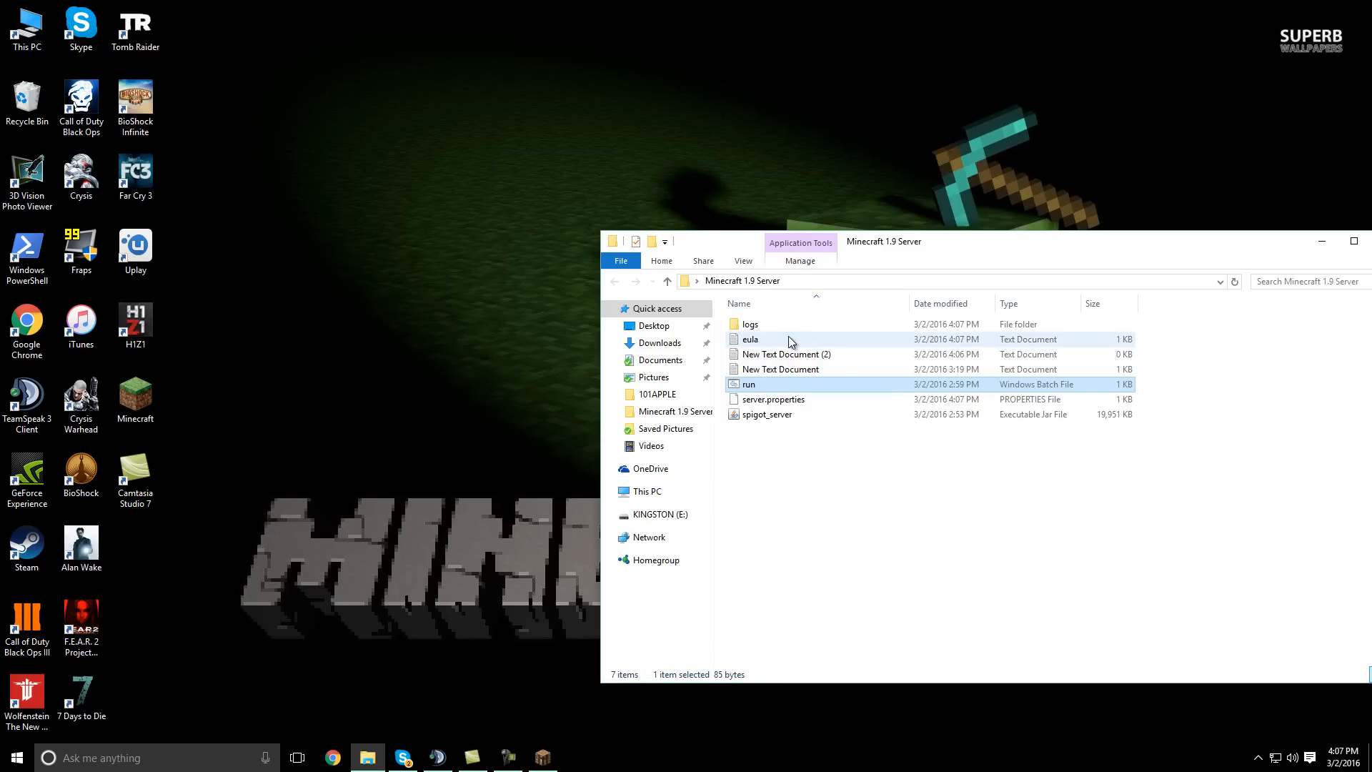
{"action": "right_click", "coordinate": [750, 340]}
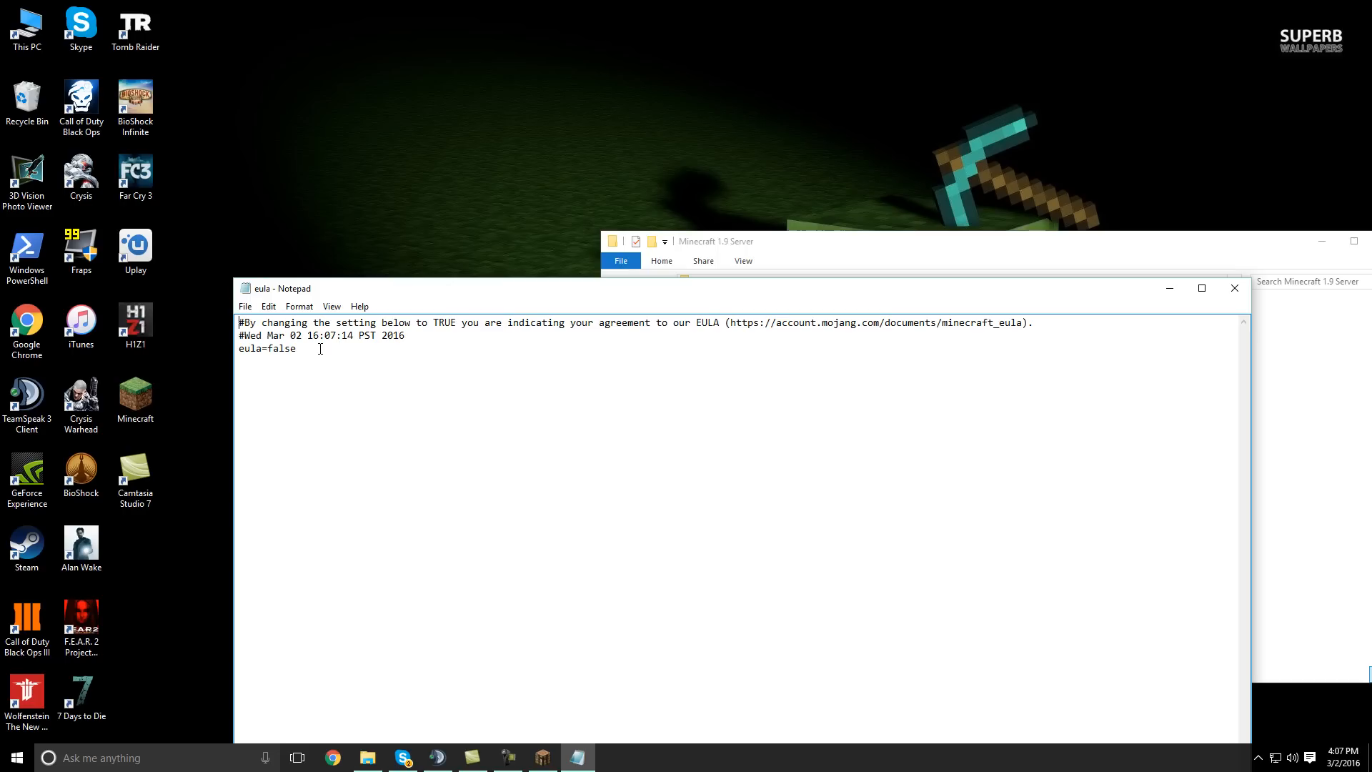
Change the eula file's value from false to true and close it
{"action": "left_click", "coordinate": [404, 334]}
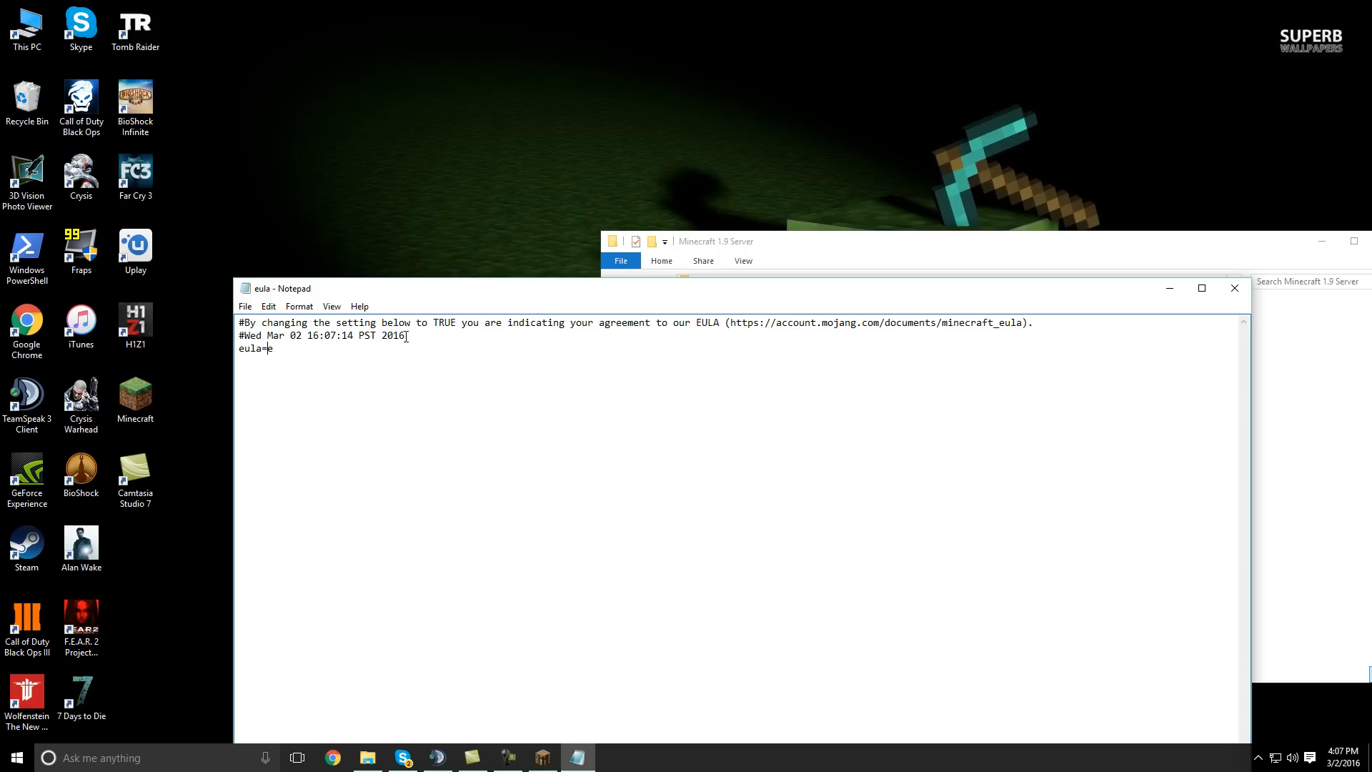
{"action": "type", "text": "rue"}
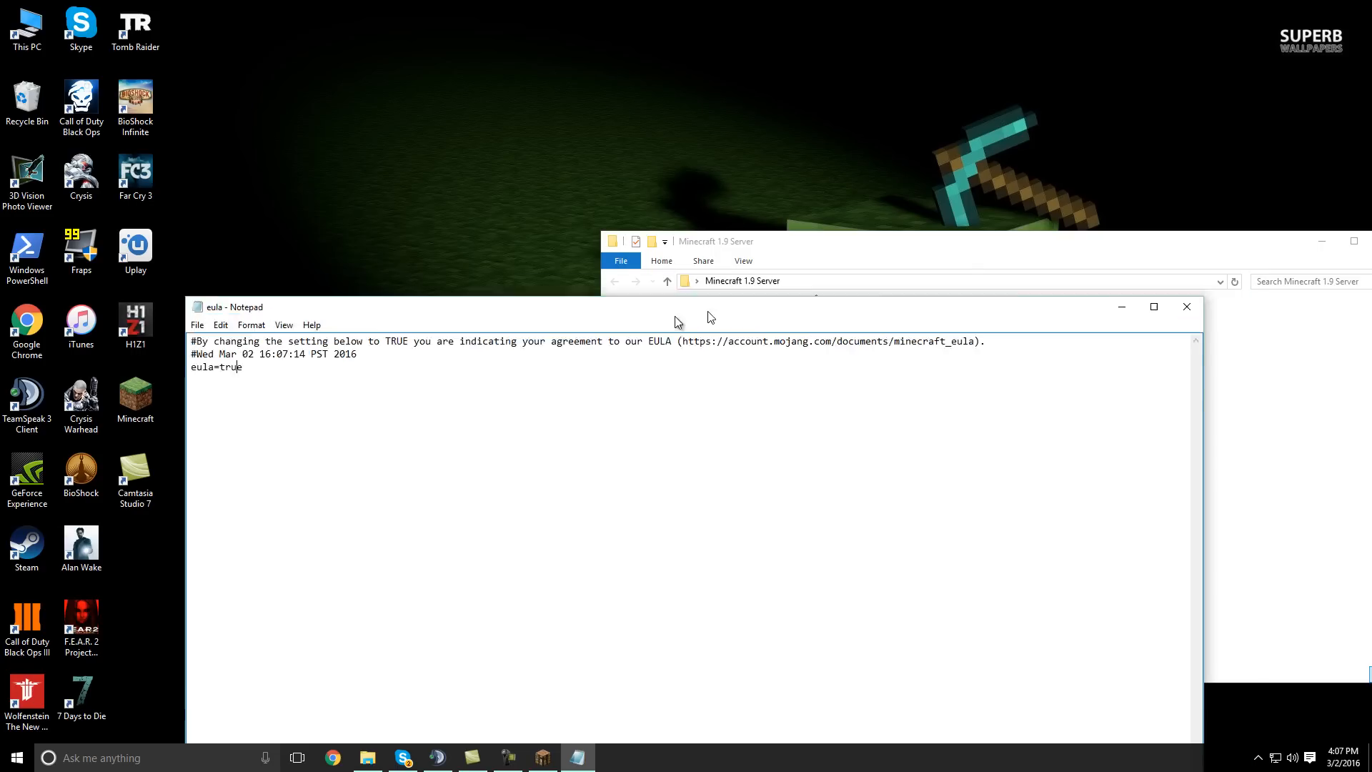
{"action": "left_click", "coordinate": [1186, 306]}
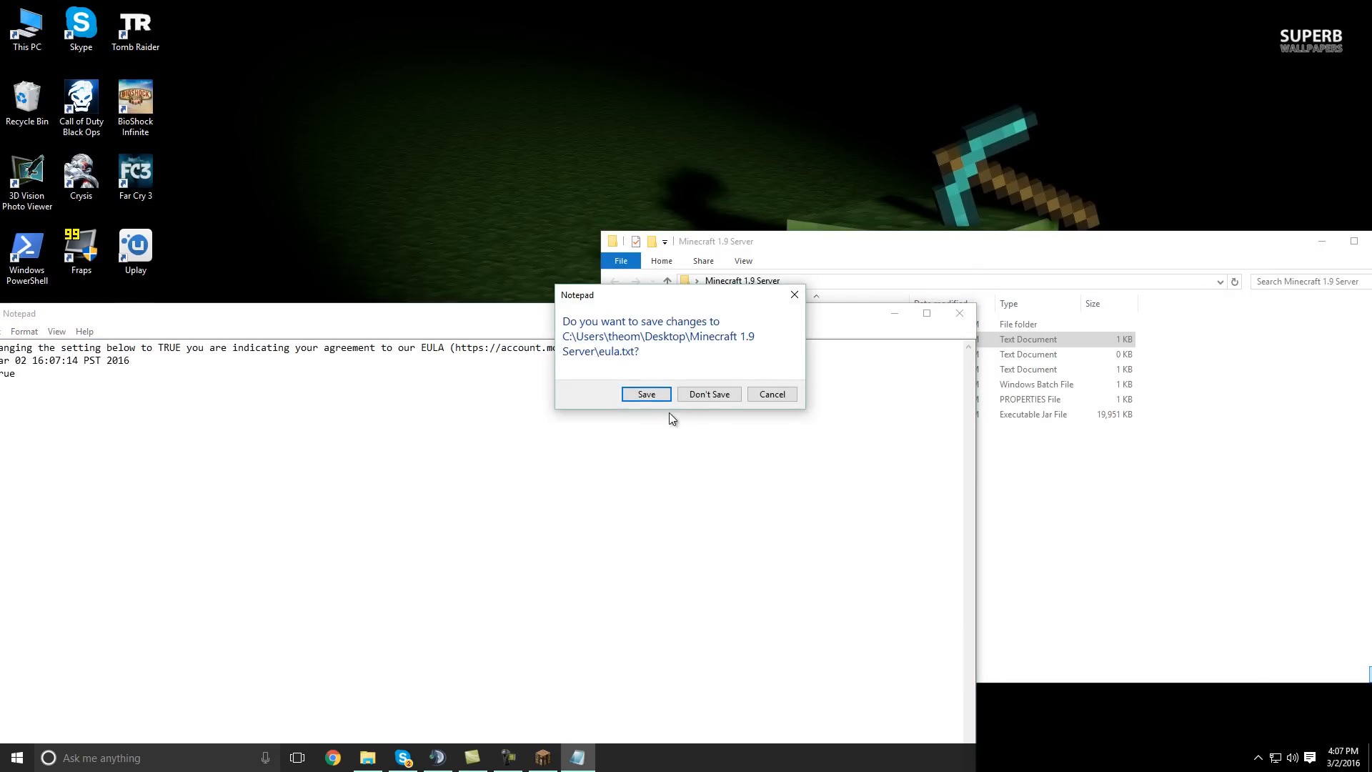
Save eula.txt and run the server again to generate the world, plugins and config files
{"action": "left_click", "coordinate": [644, 394]}
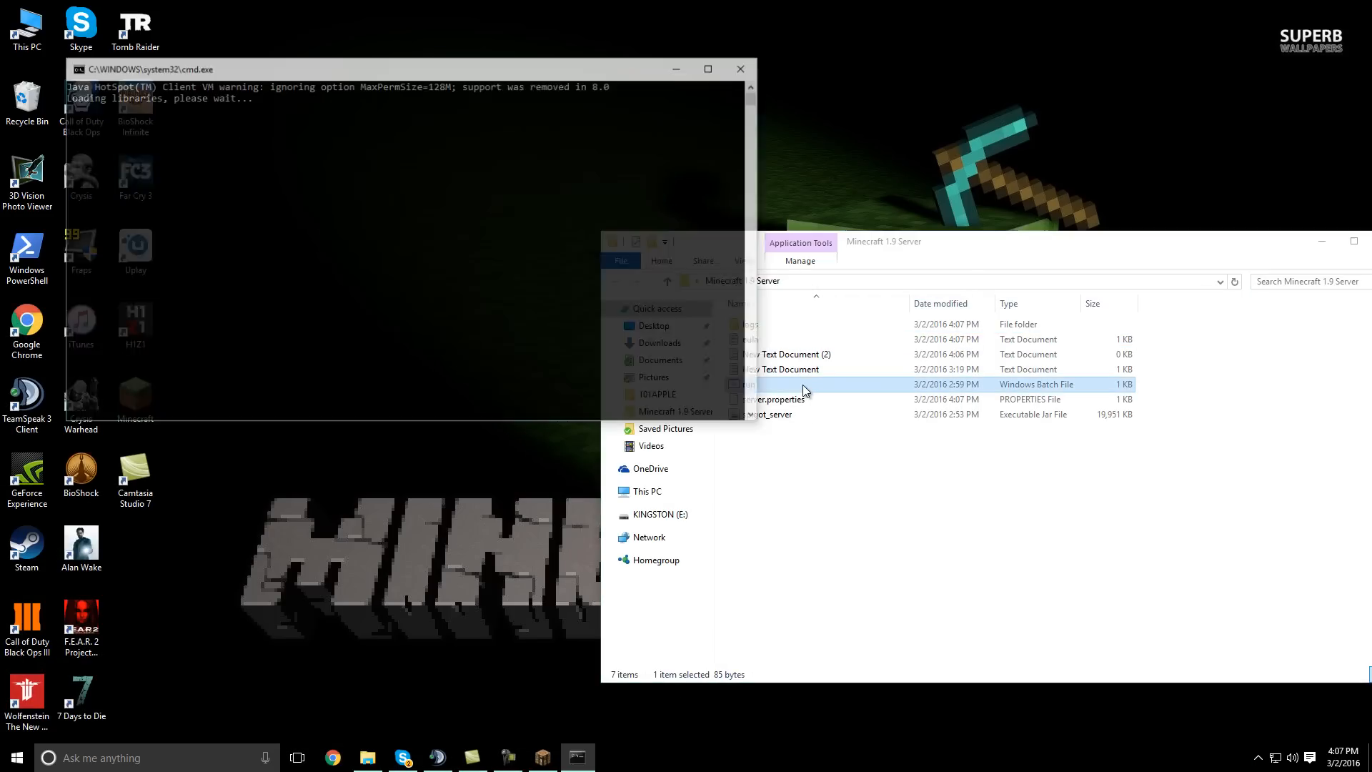
{"action": "left_click", "coordinate": [403, 67]}
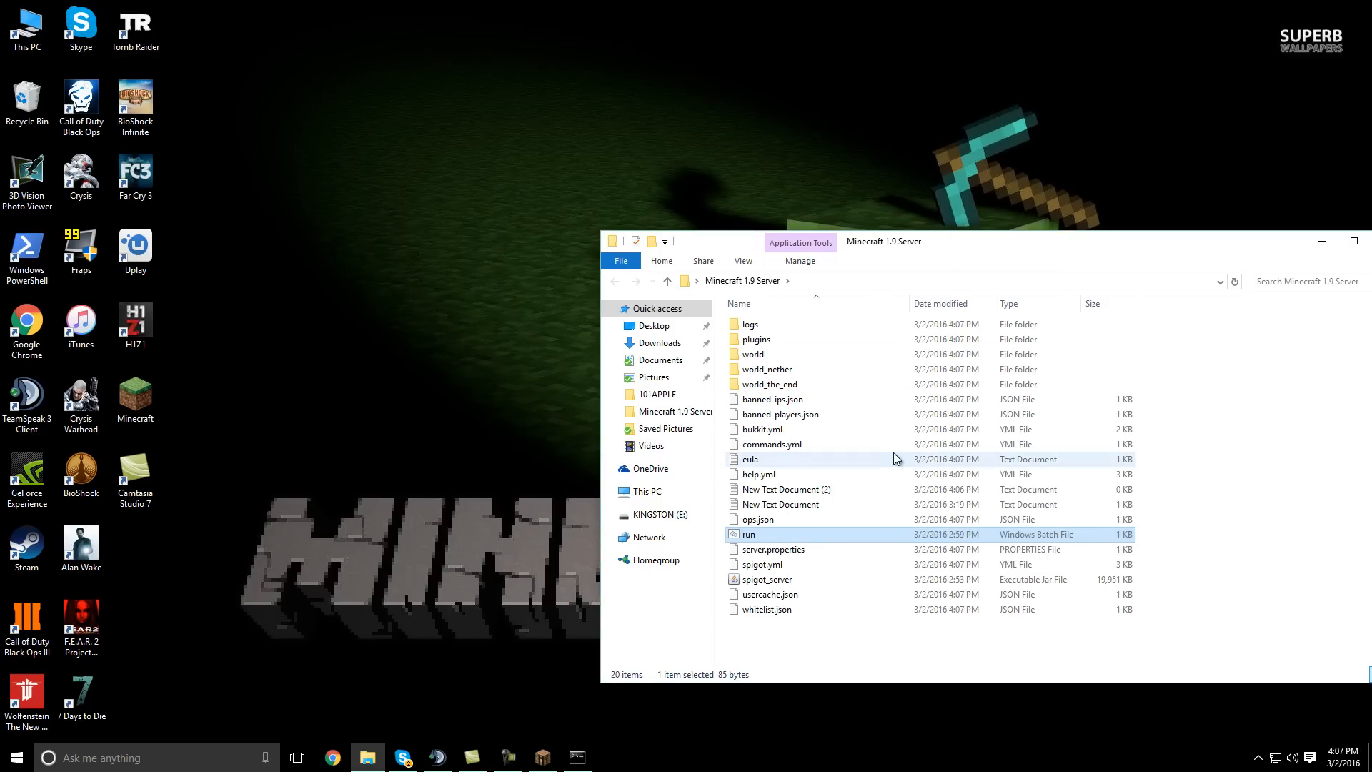
{"action": "mouse_move", "coordinate": [901, 404]}
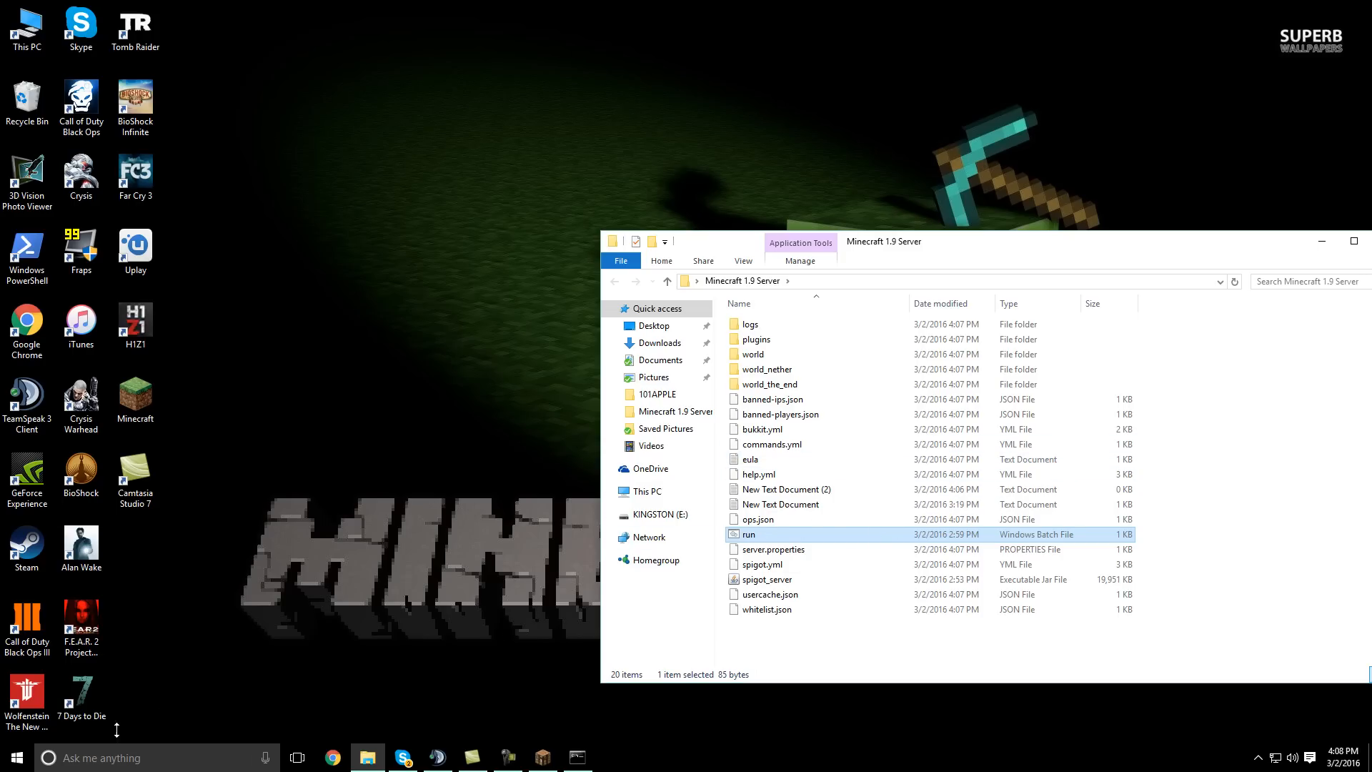
Run ipconfig in Command Prompt to find IPv4 192.168.1.64 and gateway 192.168.1.254, then exit
{"action": "left_click", "coordinate": [15, 758]}
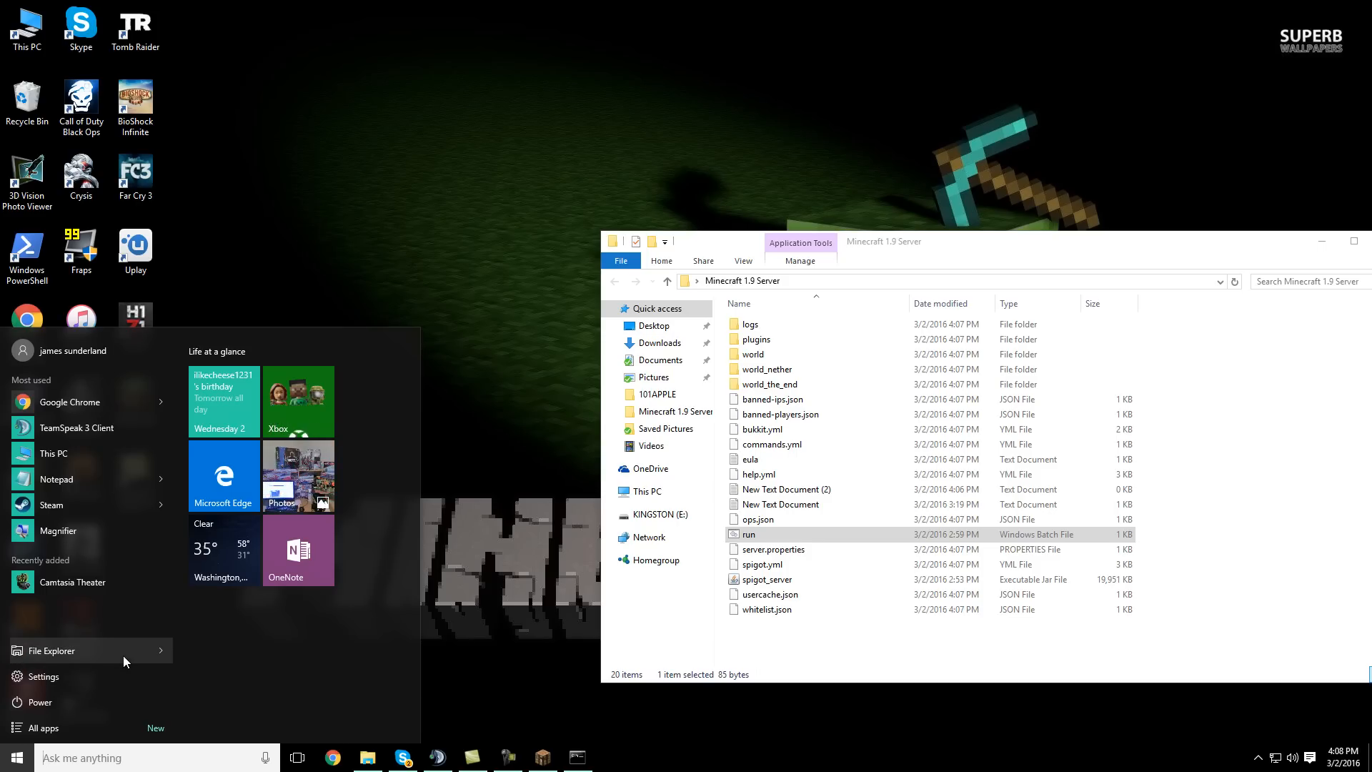
{"action": "type", "text": "run"}
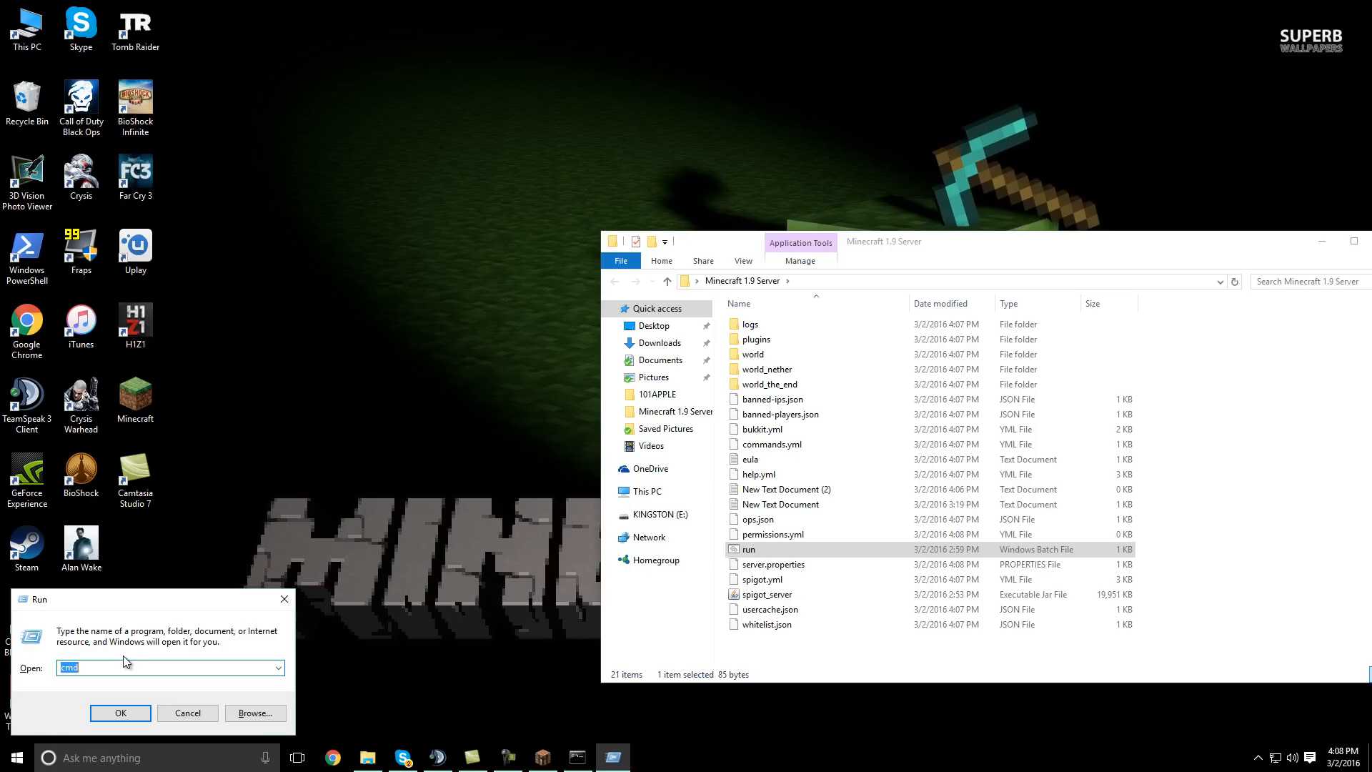
{"action": "left_click", "coordinate": [120, 711]}
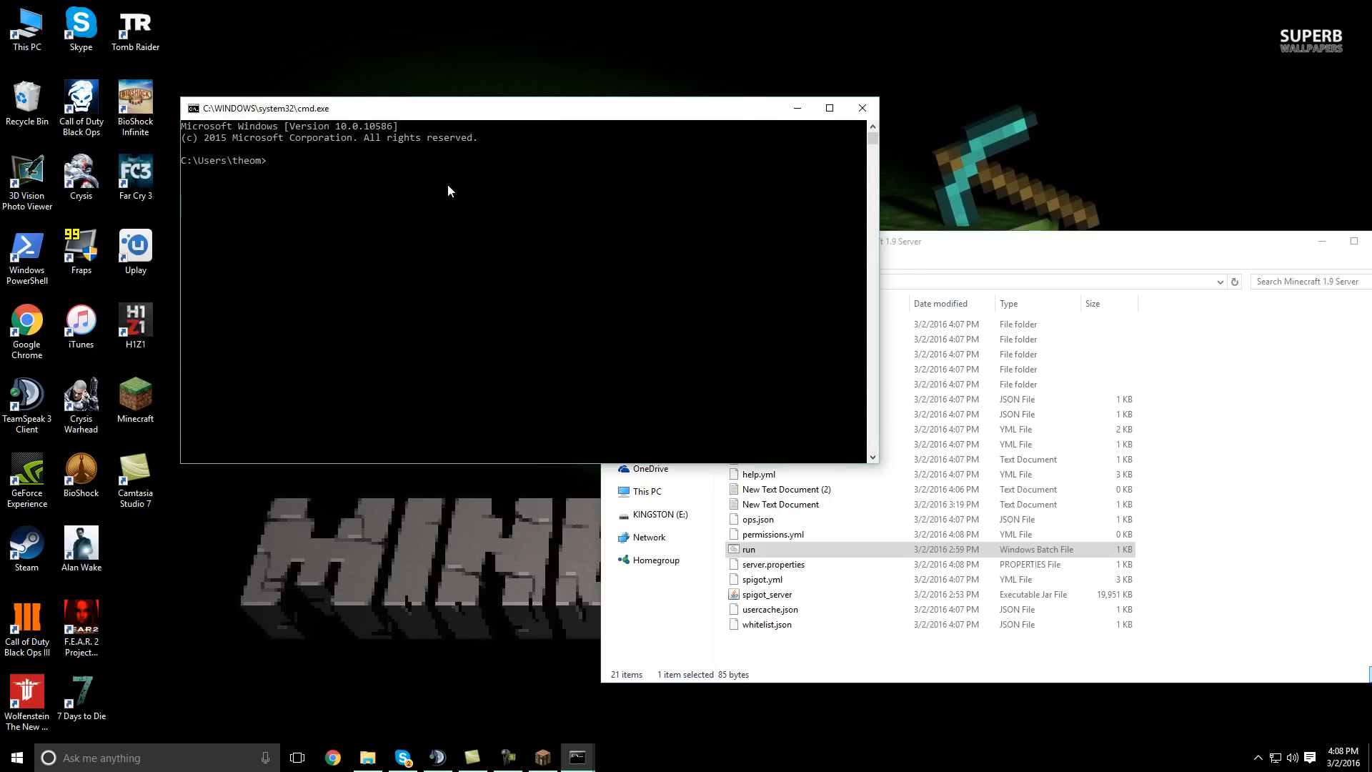
{"action": "type", "text": "ip"}
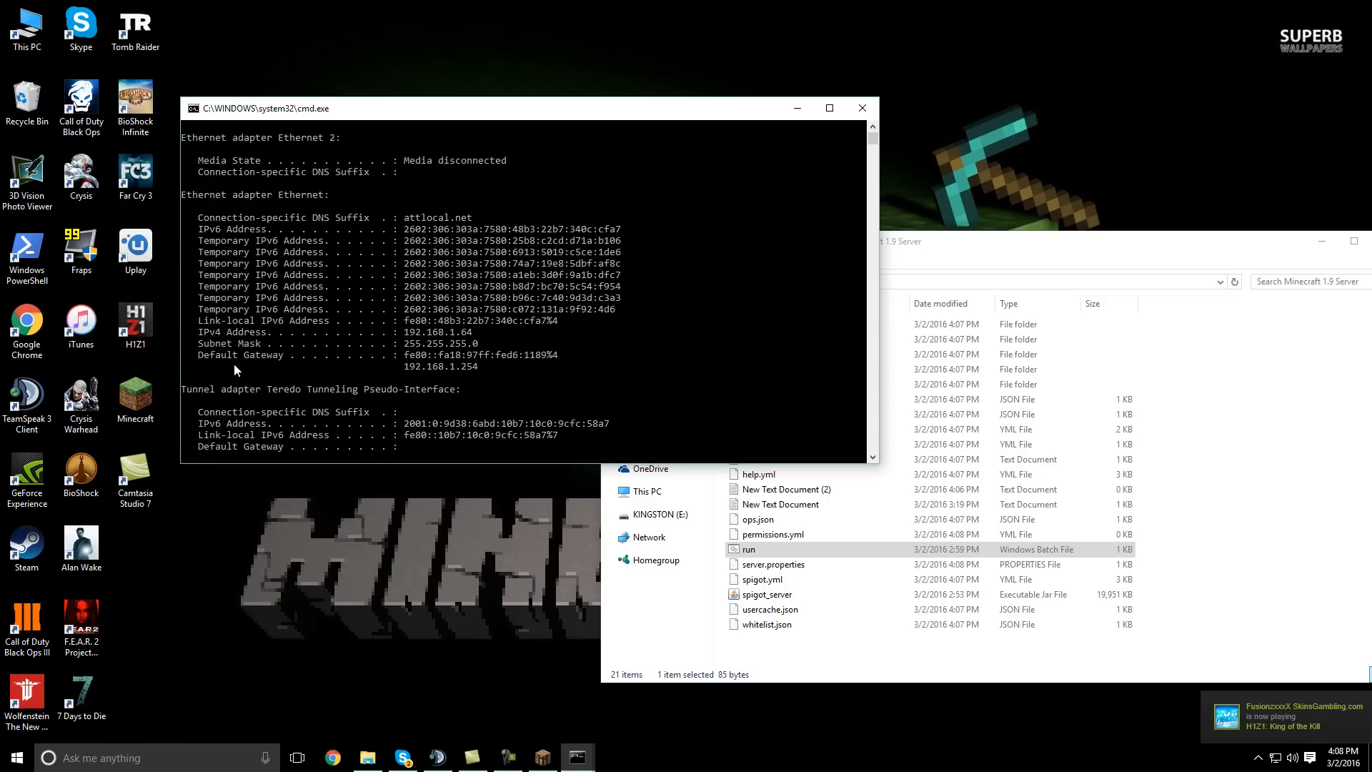
{"action": "mouse_move", "coordinate": [255, 364]}
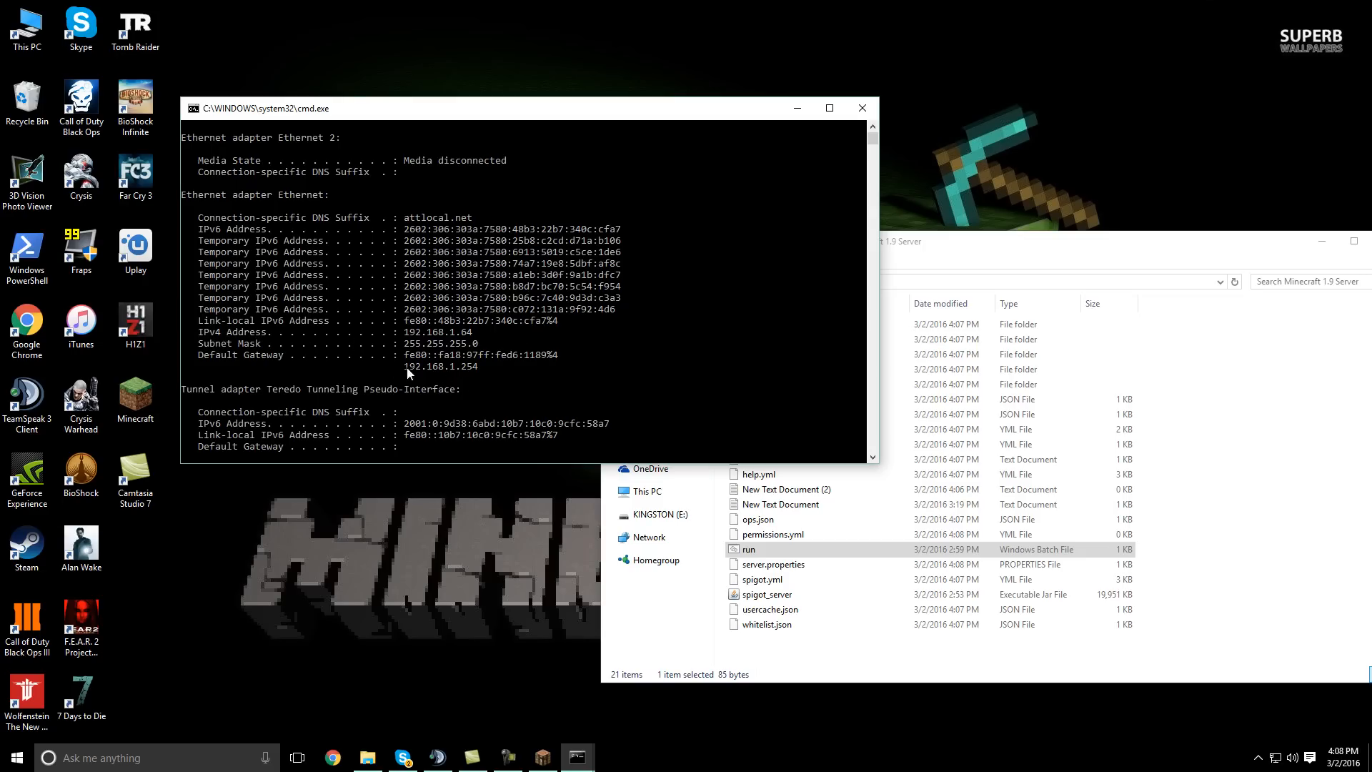
{"action": "mouse_move", "coordinate": [446, 387]}
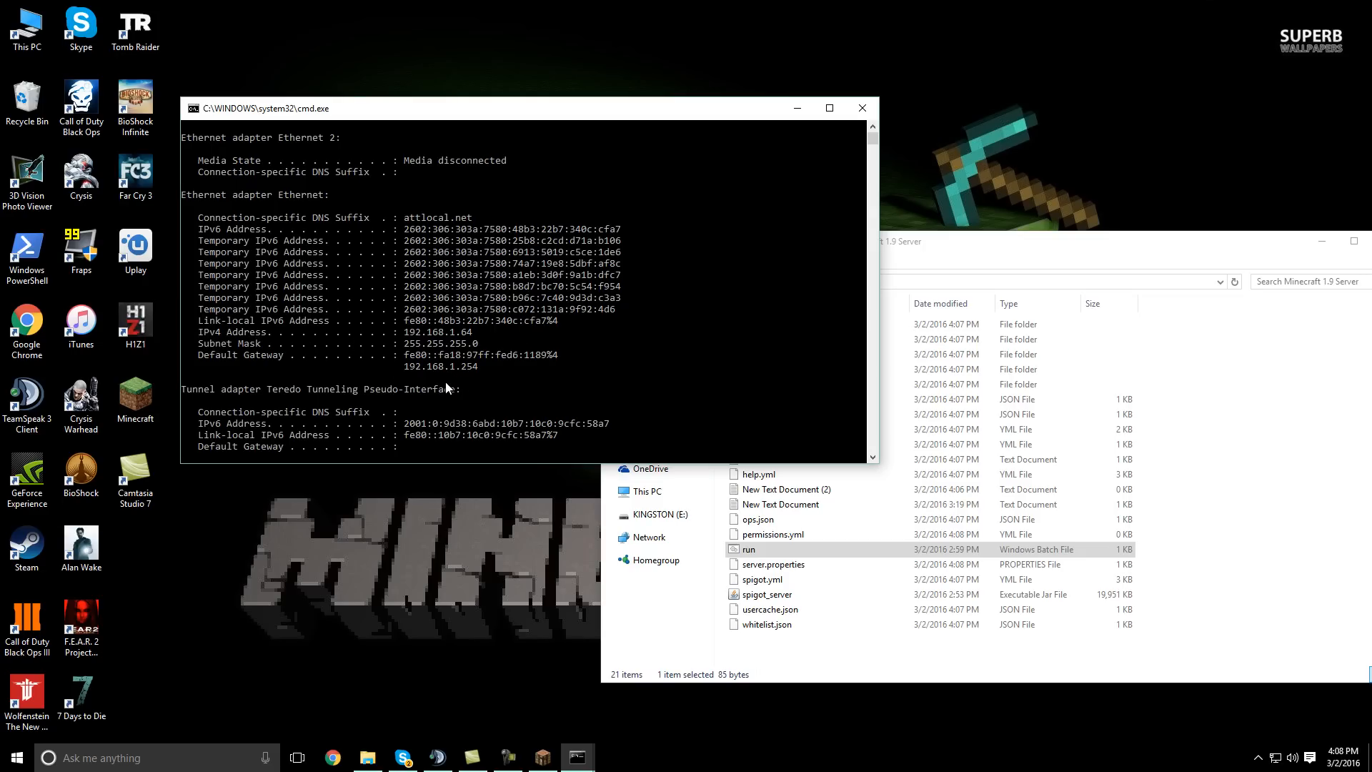
{"action": "type", "text": "exit"}
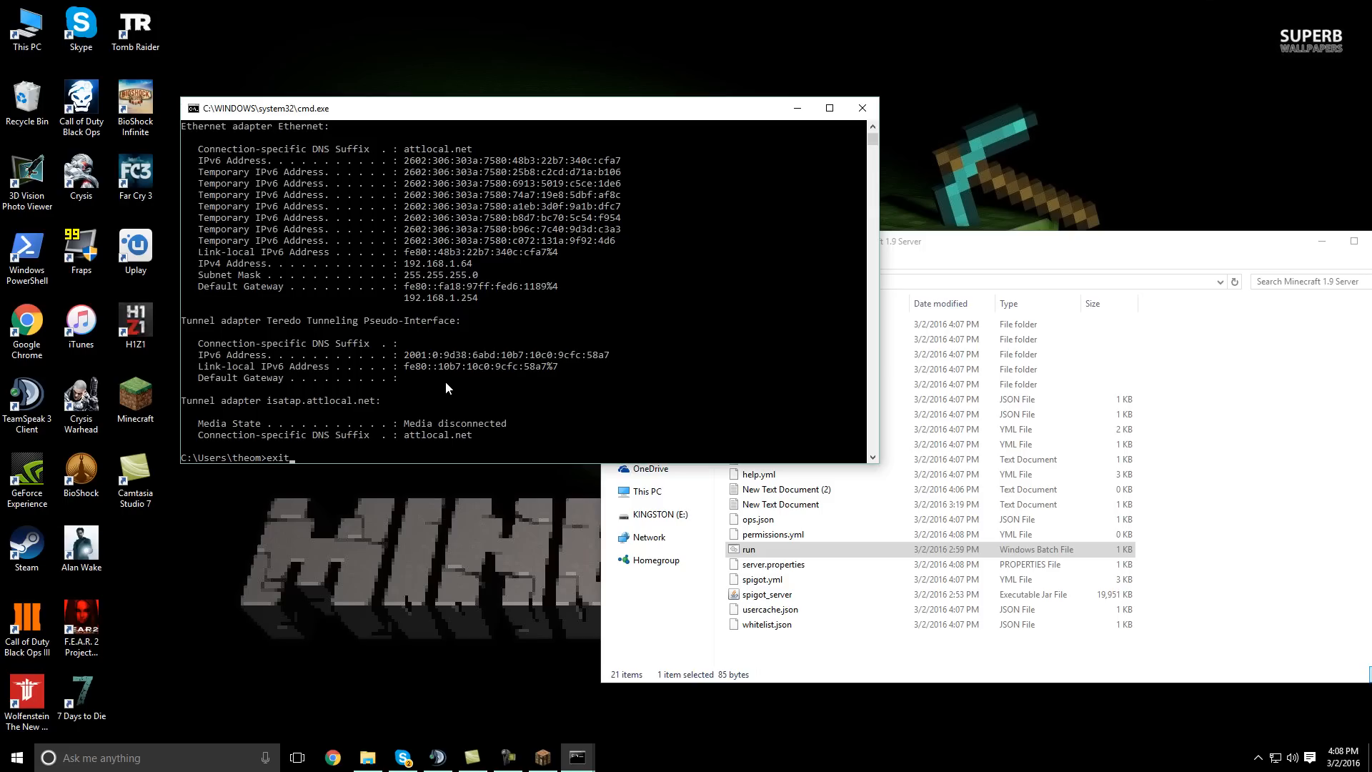
{"action": "key", "text": "enter"}
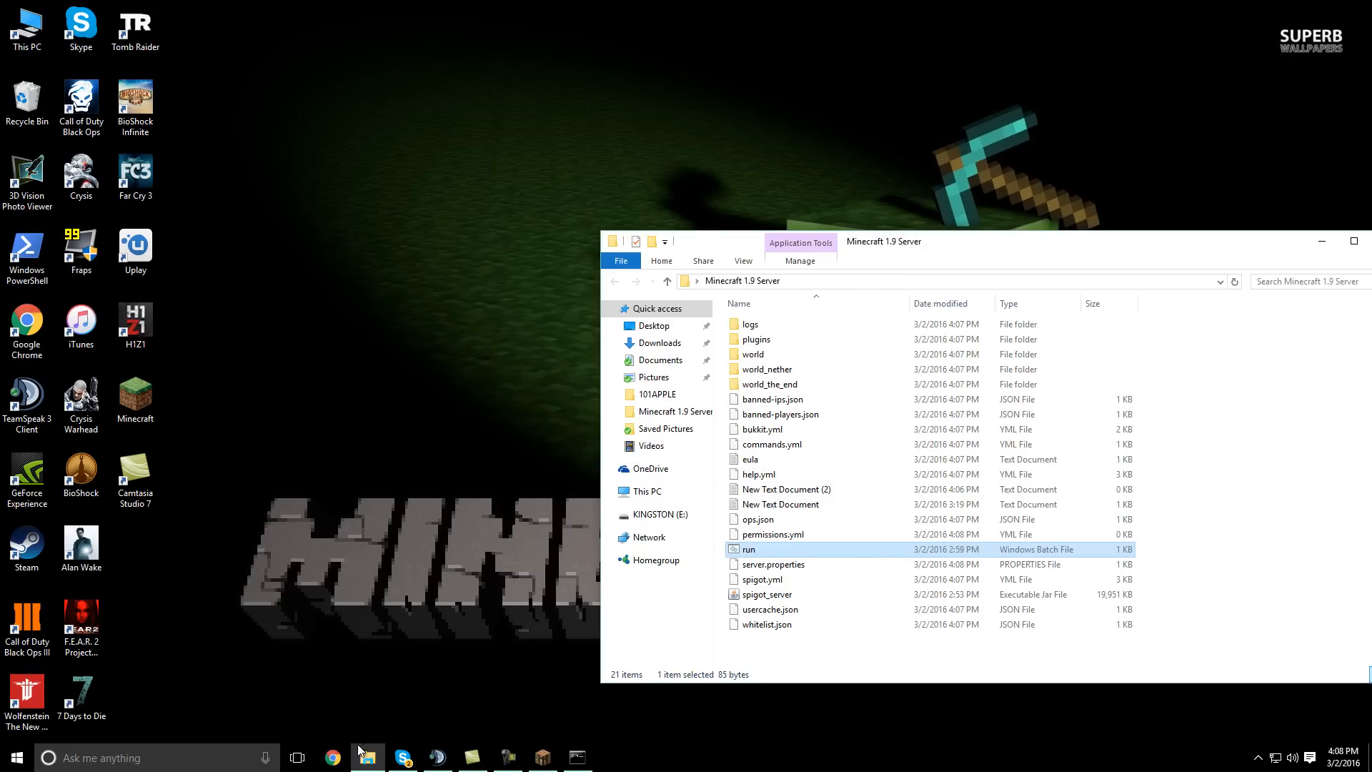
Load the AT&T U-verse gateway home page at 192.168.1.254 in Chrome
{"action": "left_click", "coordinate": [332, 757]}
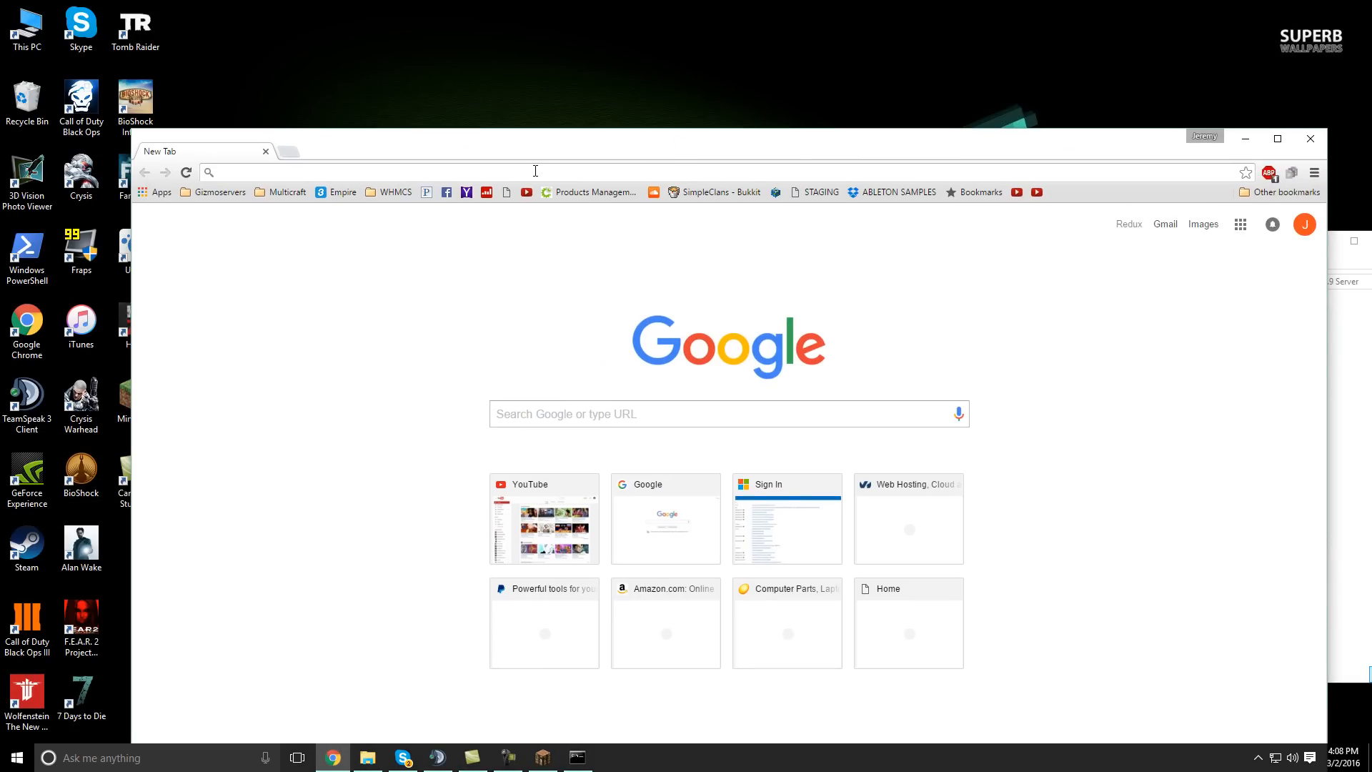
{"action": "type", "text": "192.168.1.254"}
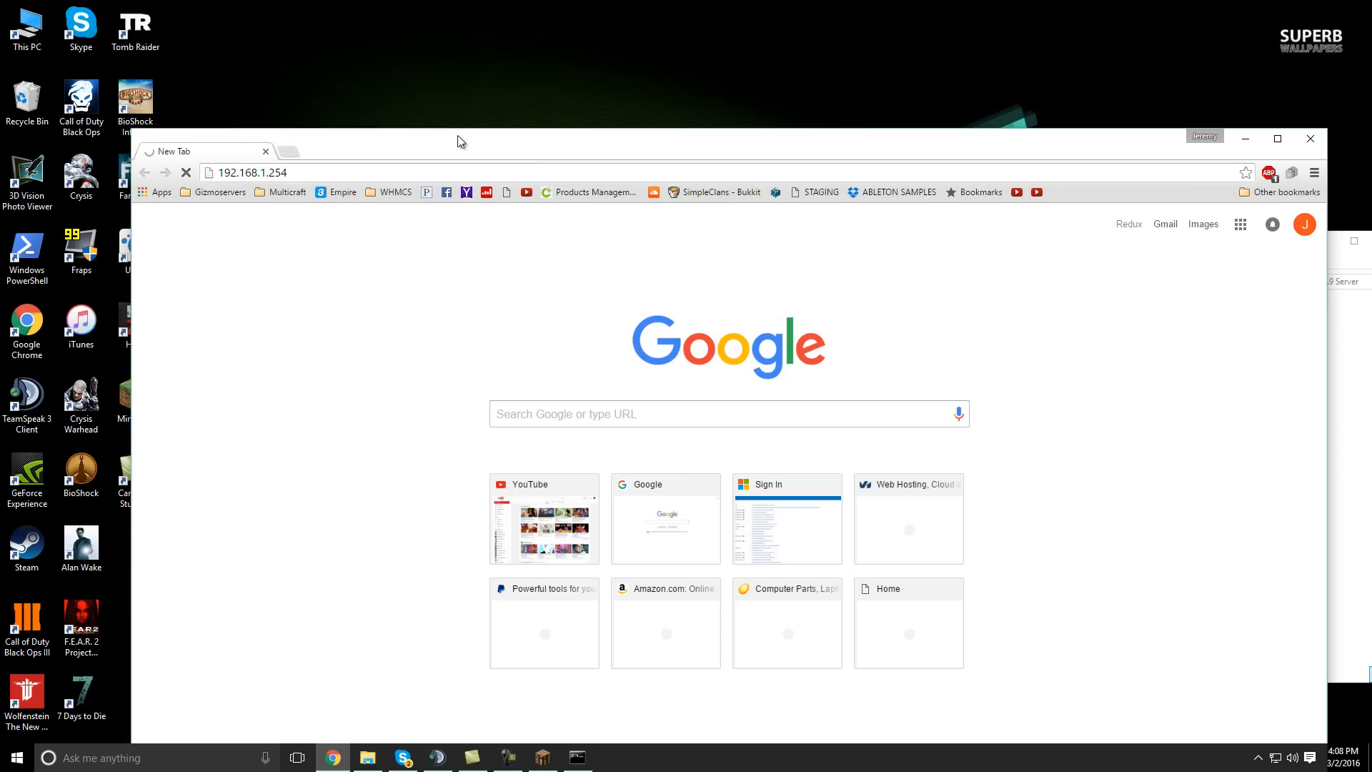
{"action": "mouse_move", "coordinate": [461, 147]}
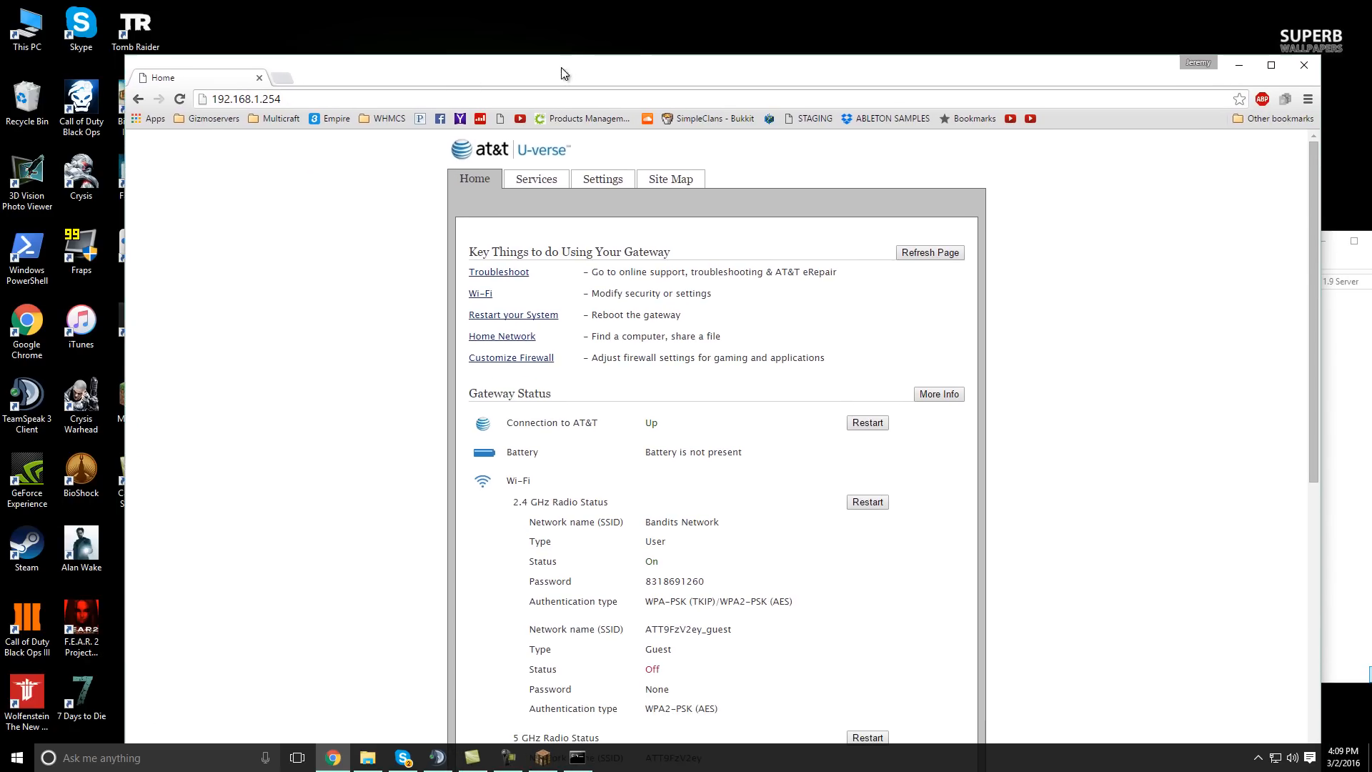
{"action": "scroll", "scroll_direction": "down", "scroll_amount": 3}
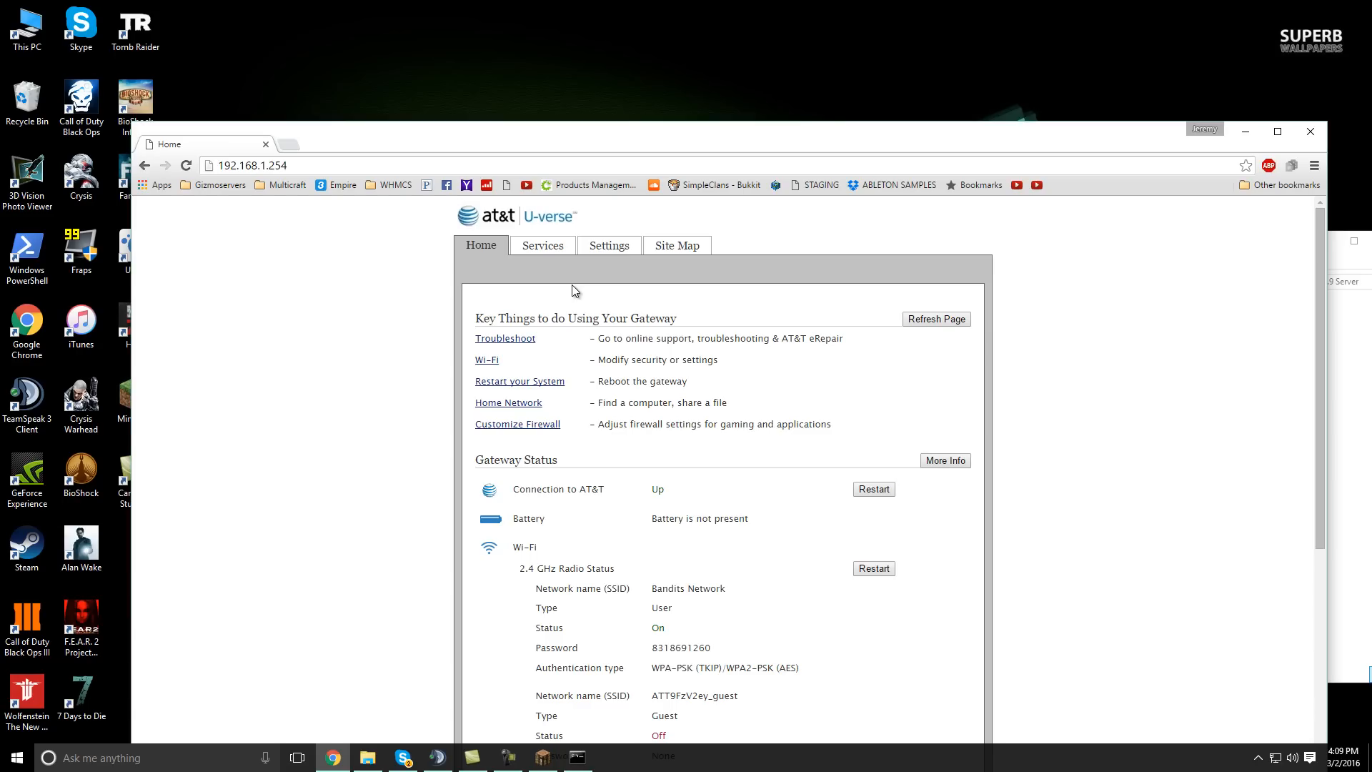
{"action": "mouse_move", "coordinate": [563, 268]}
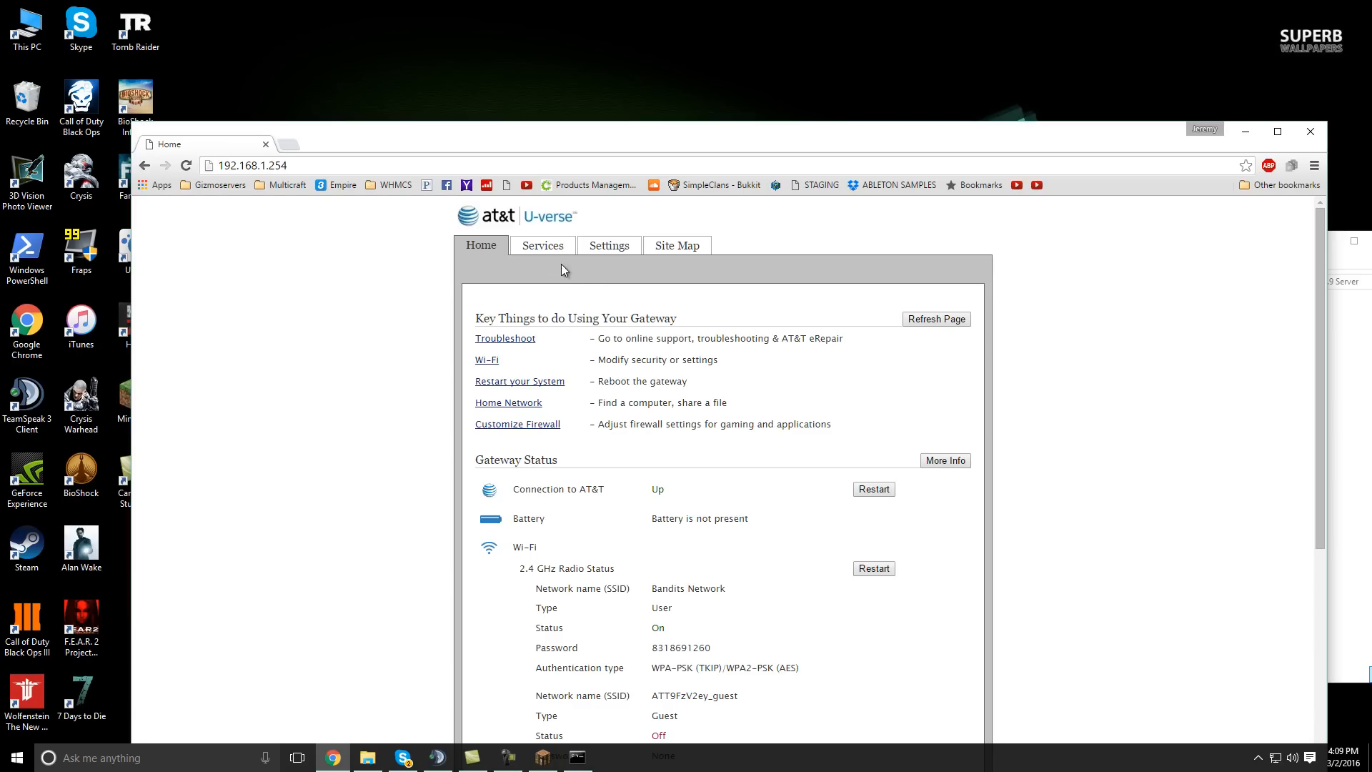
{"action": "mouse_move", "coordinate": [579, 283]}
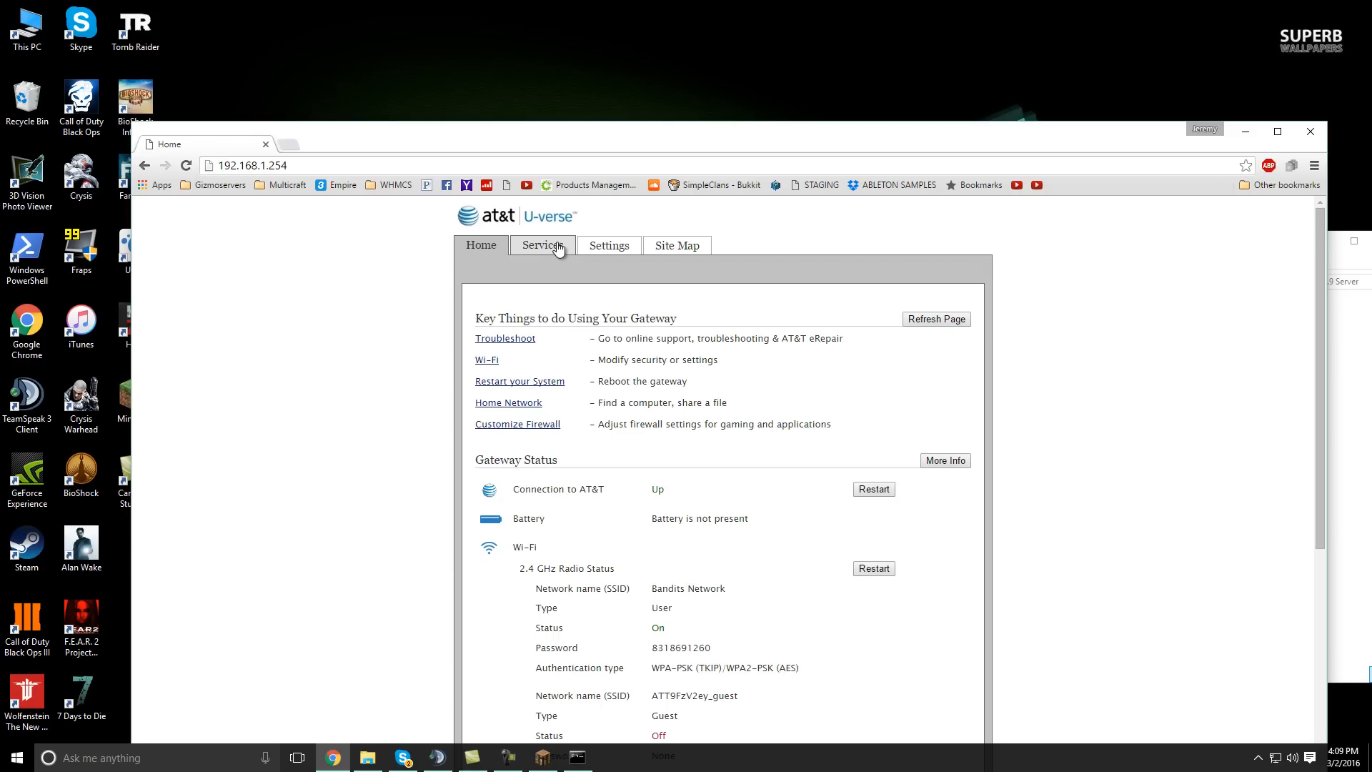
Navigate to the gateway's Firewall applications, pinholes and DMZ settings
{"action": "left_click", "coordinate": [548, 244]}
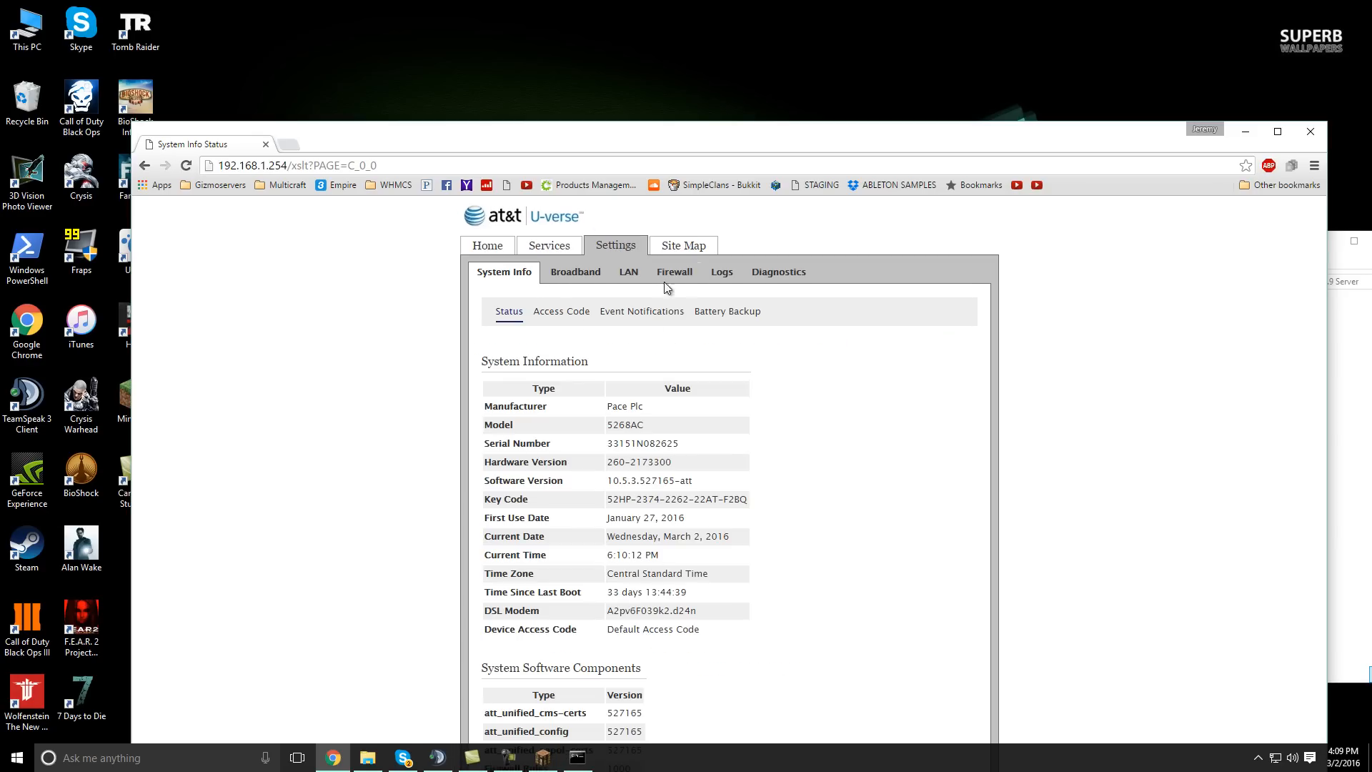
{"action": "left_click", "coordinate": [673, 271]}
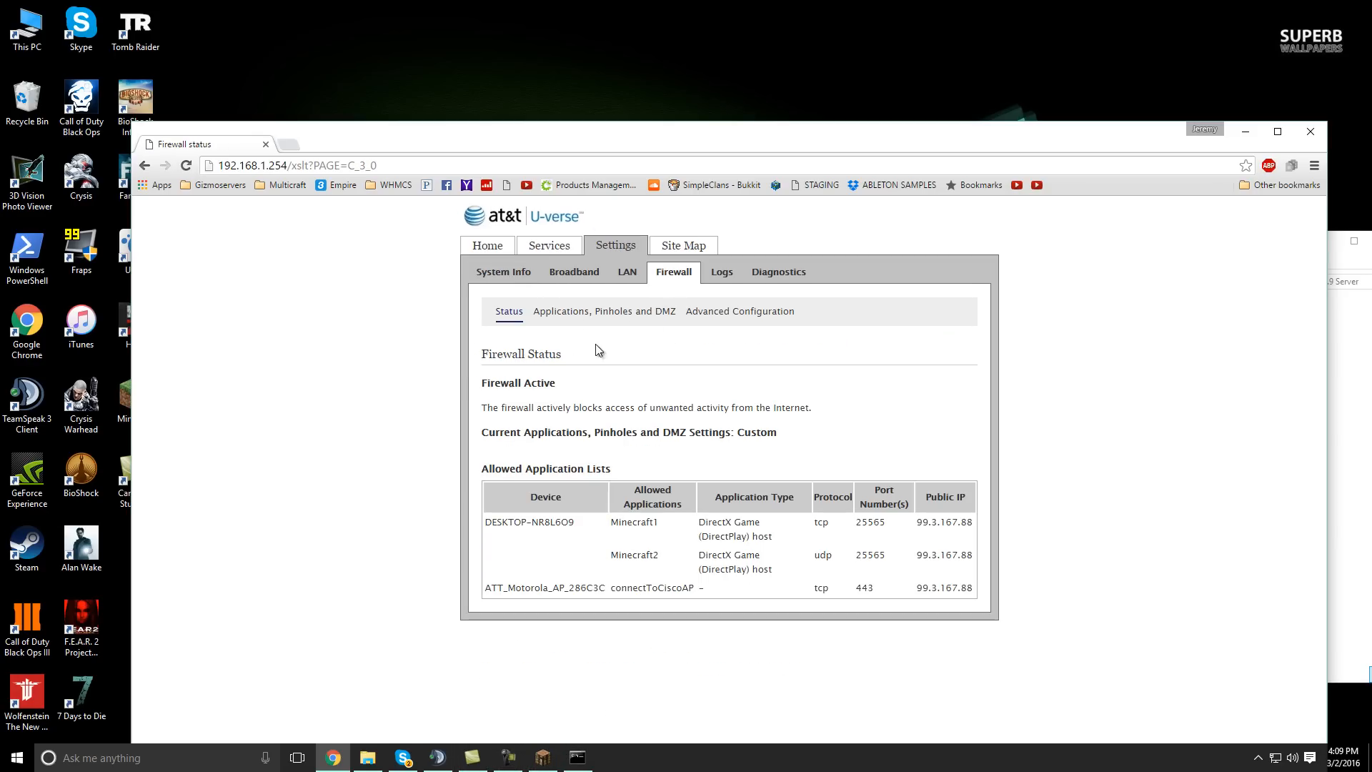
{"action": "mouse_move", "coordinate": [566, 325]}
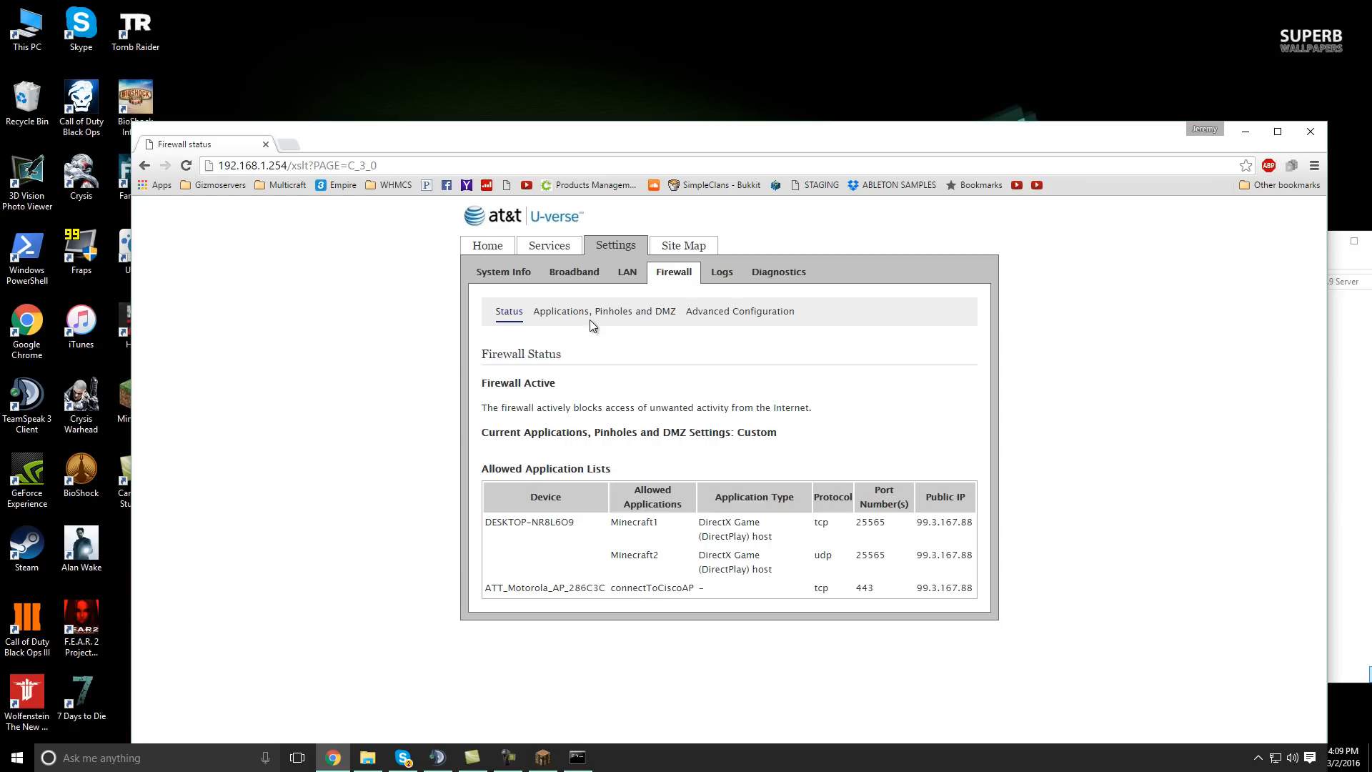
{"action": "mouse_move", "coordinate": [623, 291]}
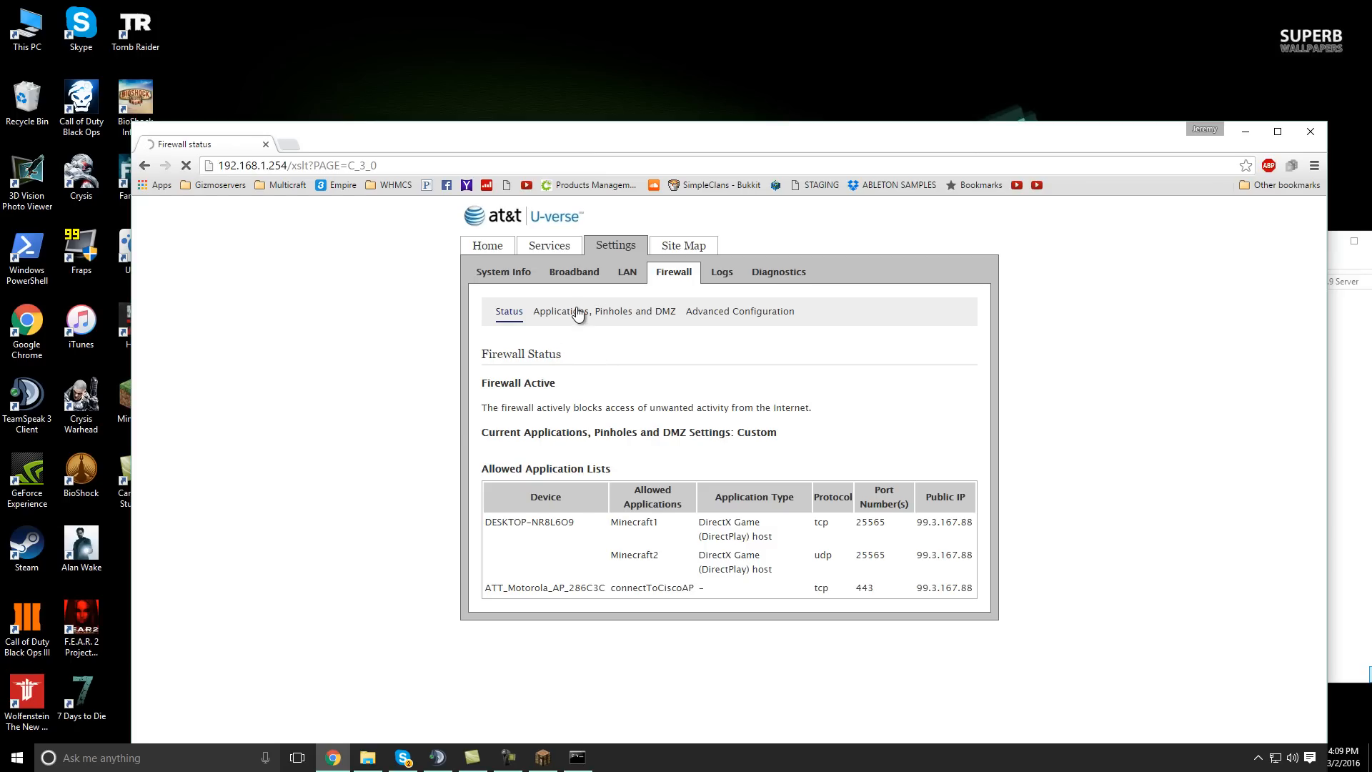
{"action": "mouse_move", "coordinate": [618, 295]}
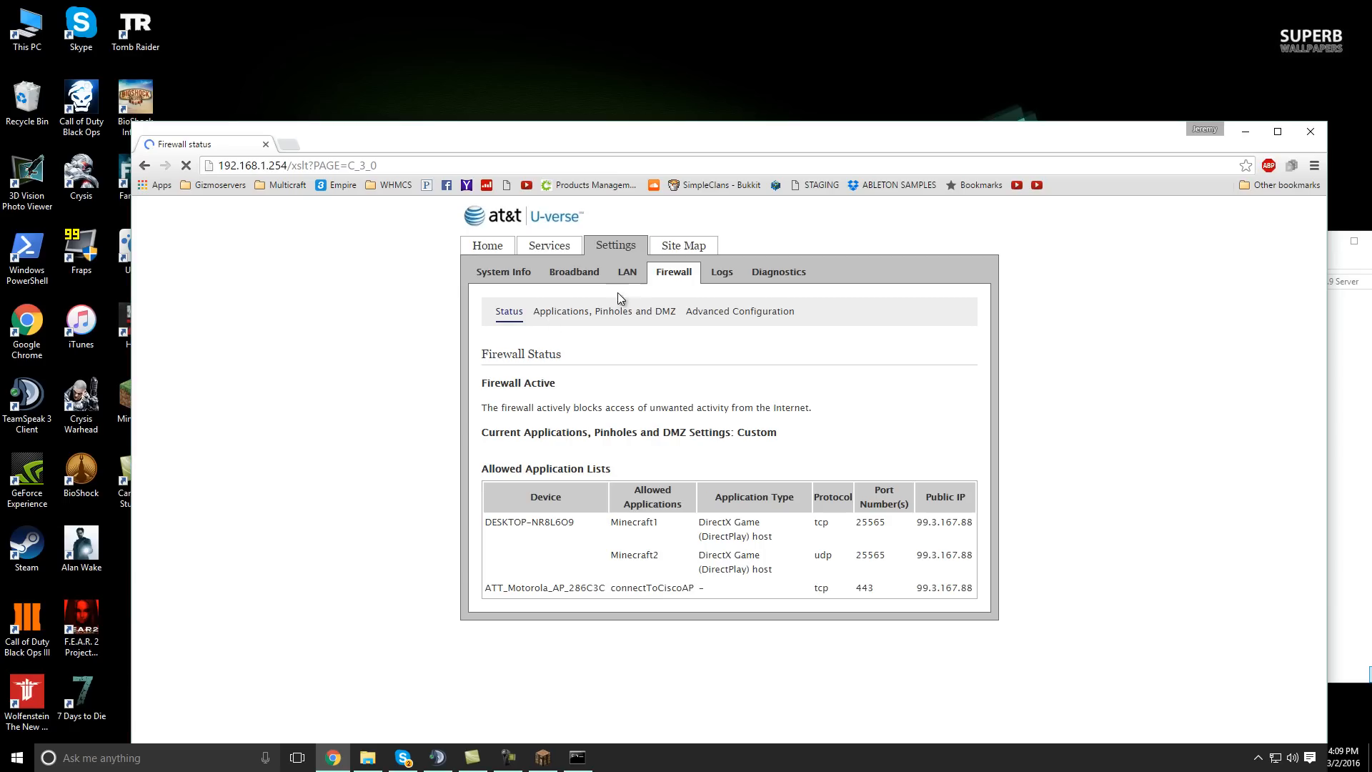
{"action": "left_click", "coordinate": [603, 310]}
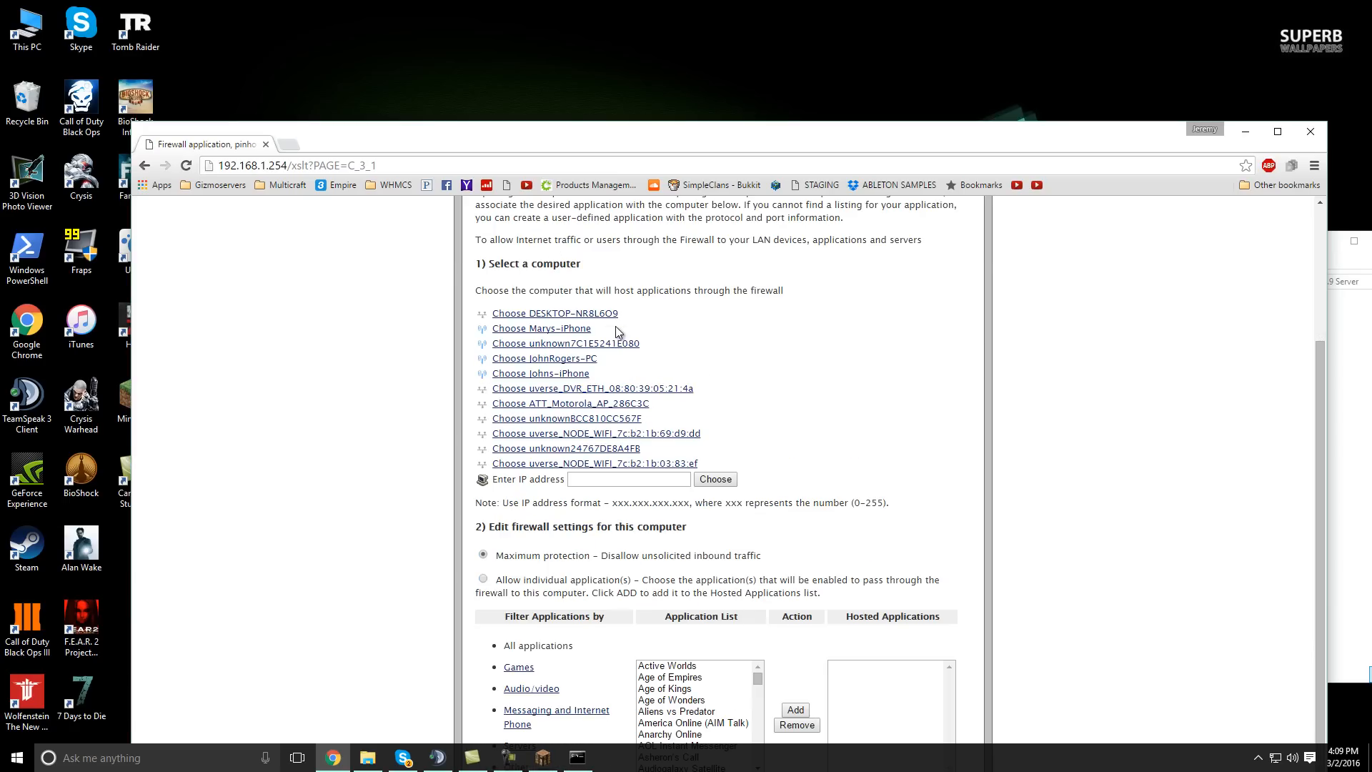
{"action": "scroll", "scroll_direction": "down", "scroll_amount": 3}
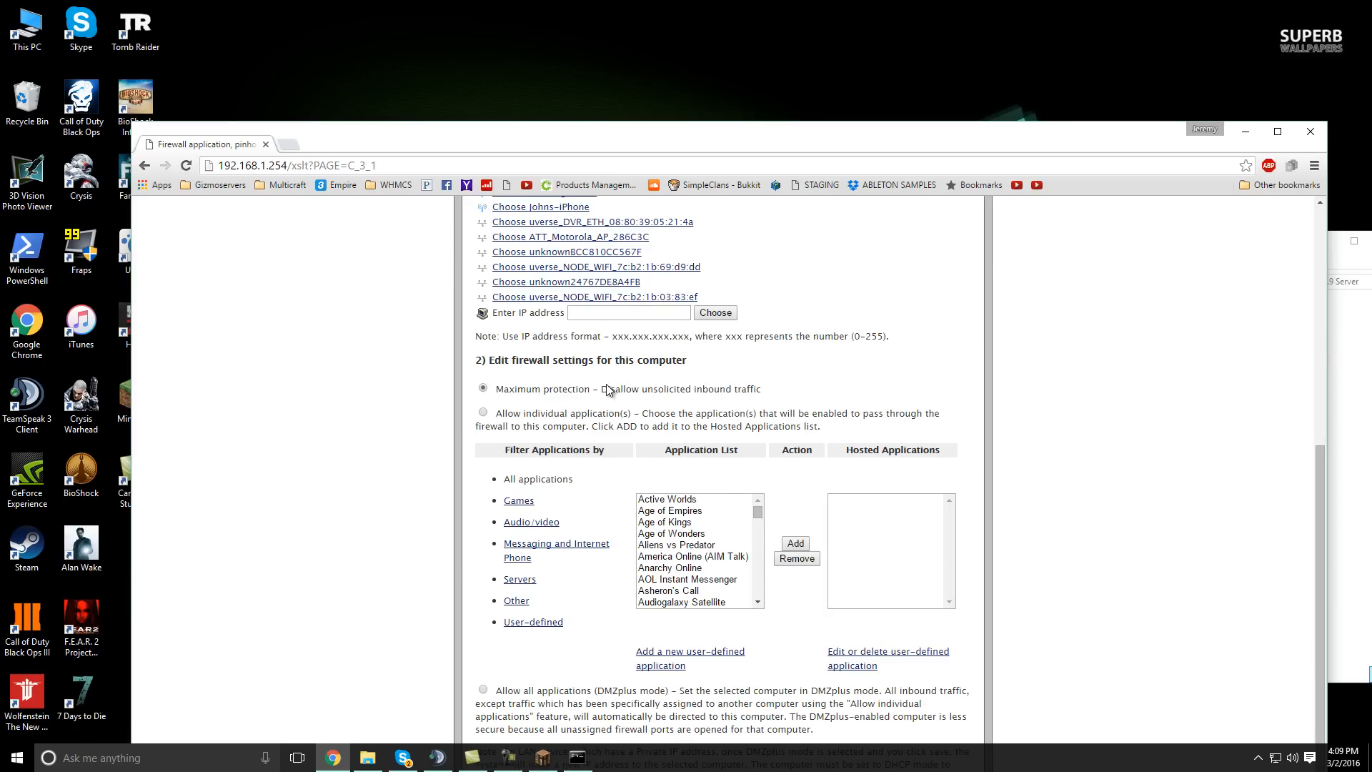
{"action": "scroll", "scroll_direction": "up", "scroll_amount": 3}
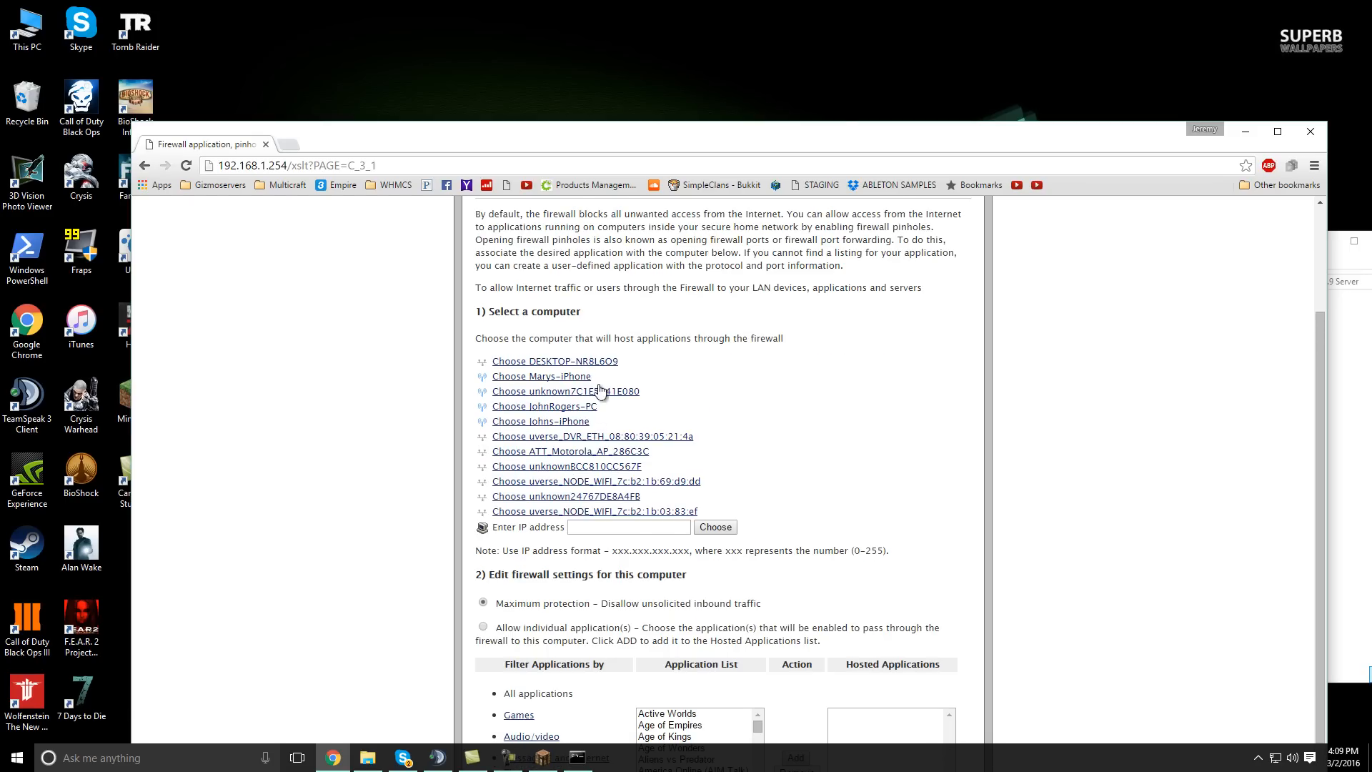
{"action": "scroll", "scroll_direction": "down", "scroll_amount": 3}
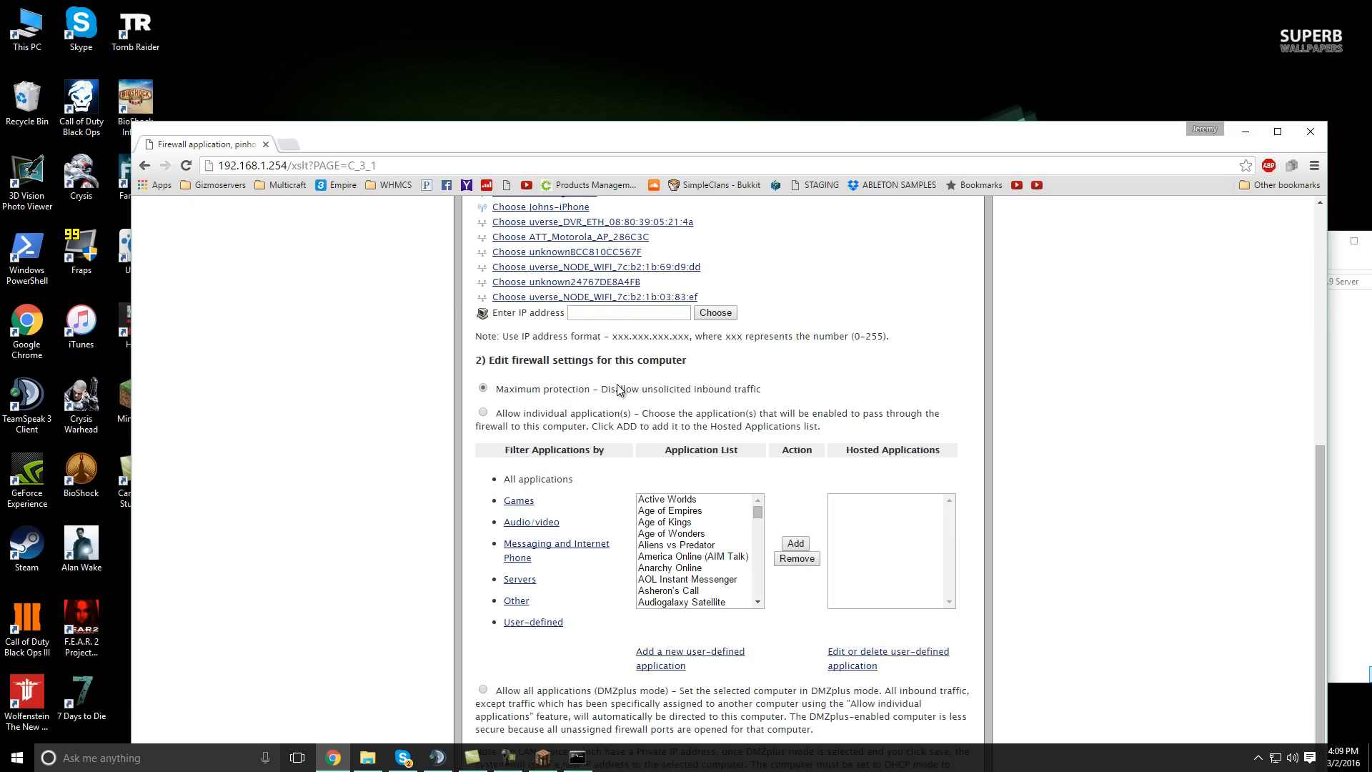
{"action": "mouse_move", "coordinate": [783, 356]}
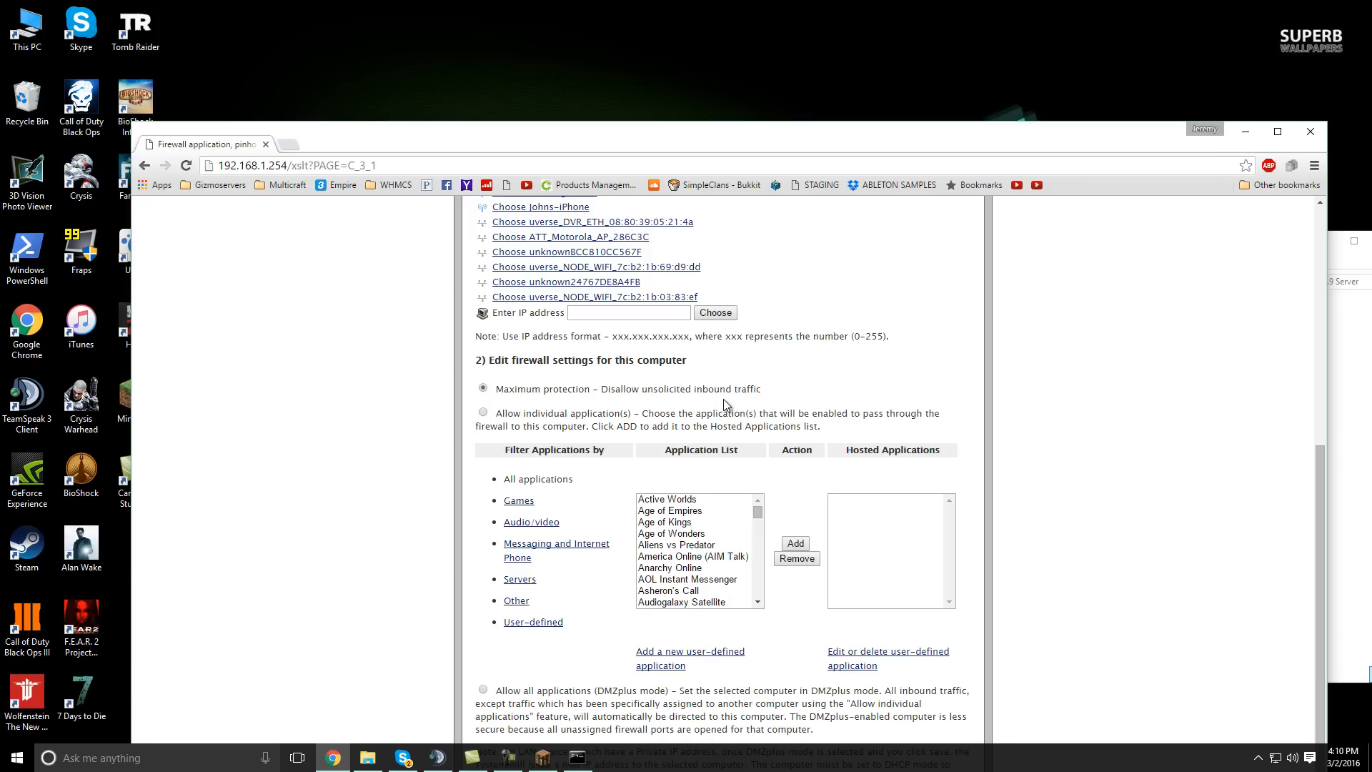
{"action": "mouse_move", "coordinate": [618, 407]}
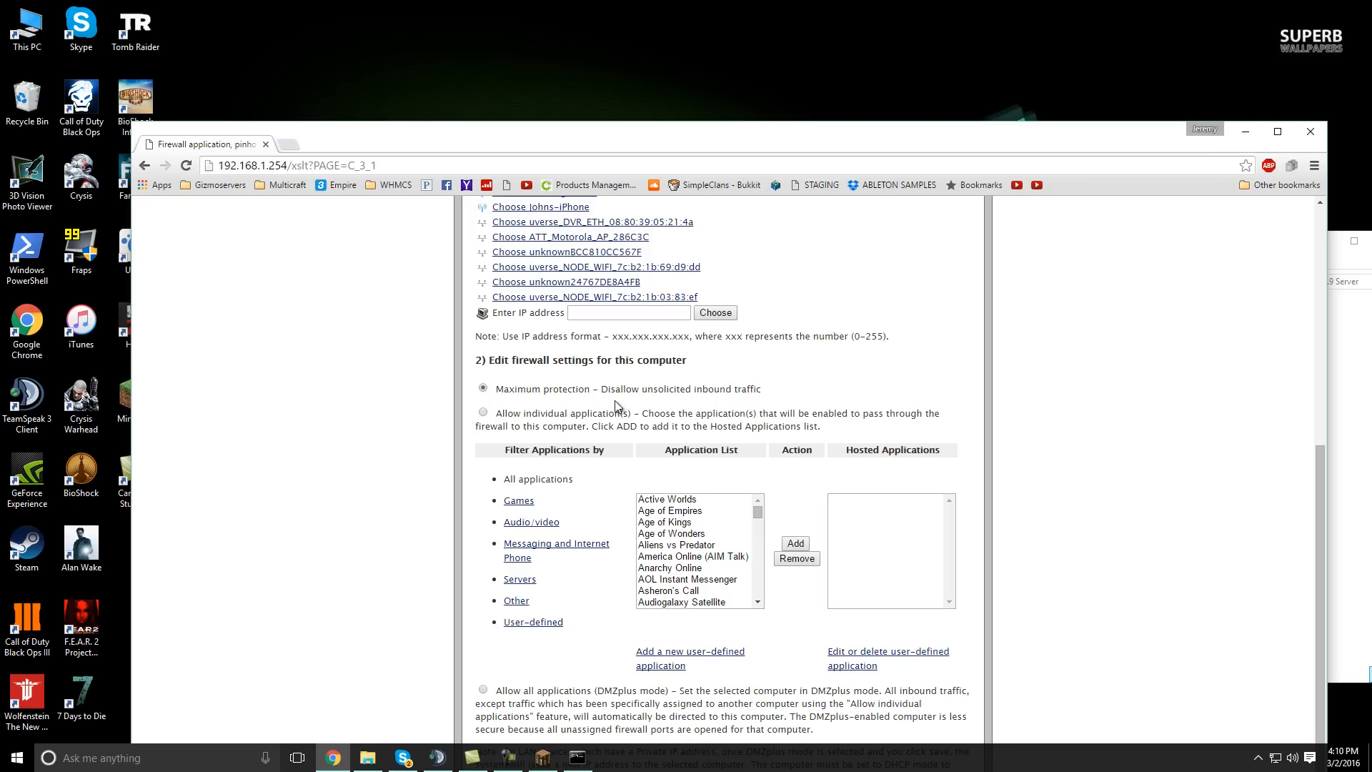
{"action": "mouse_move", "coordinate": [909, 430]}
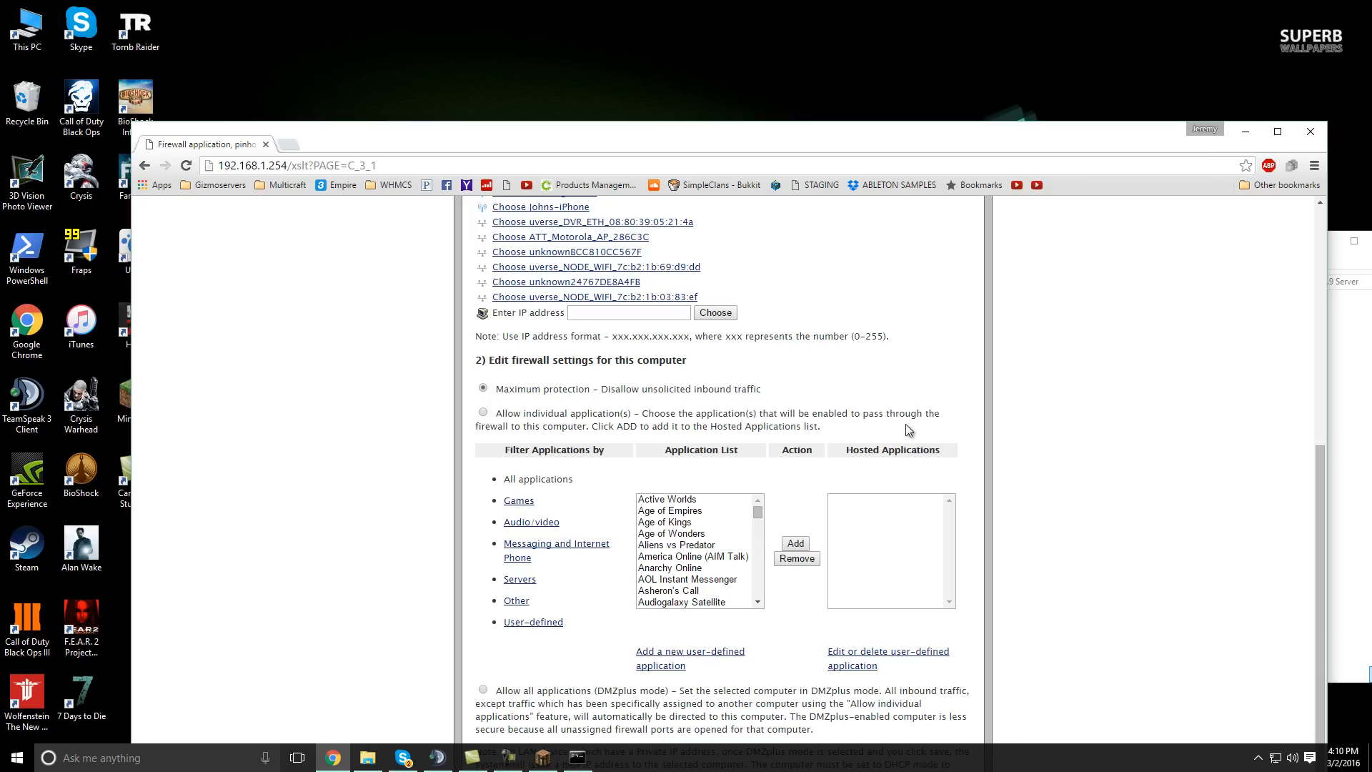
{"action": "mouse_move", "coordinate": [555, 470]}
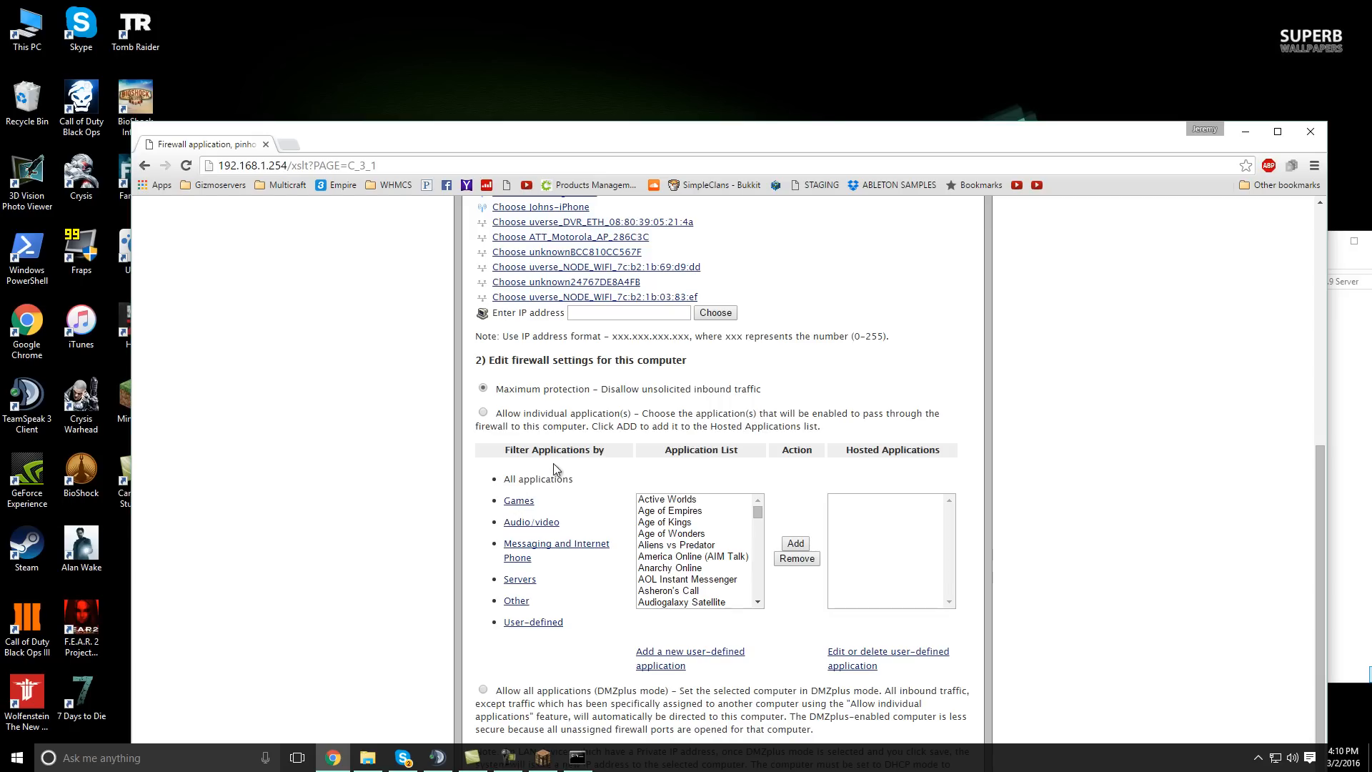
{"action": "mouse_move", "coordinate": [790, 364]}
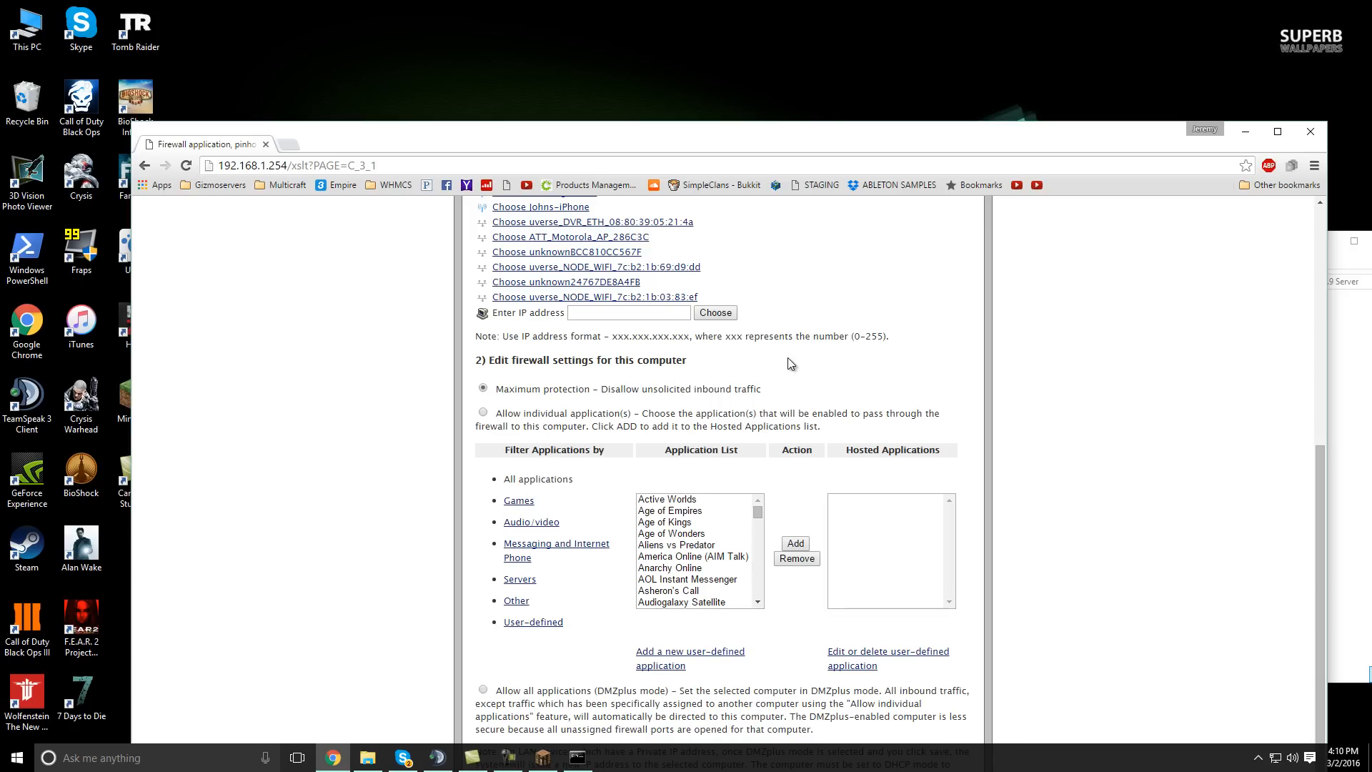
{"action": "mouse_move", "coordinate": [777, 367]}
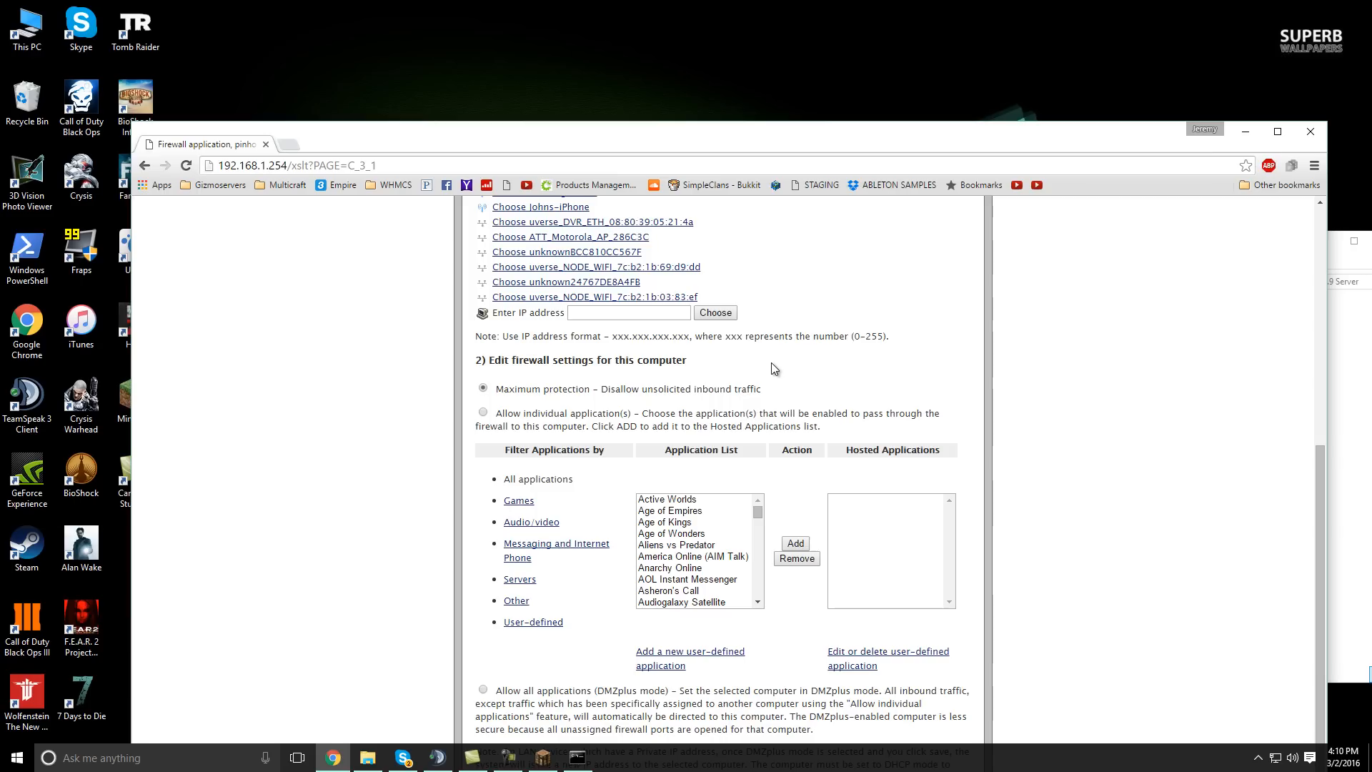
{"action": "mouse_move", "coordinate": [769, 371]}
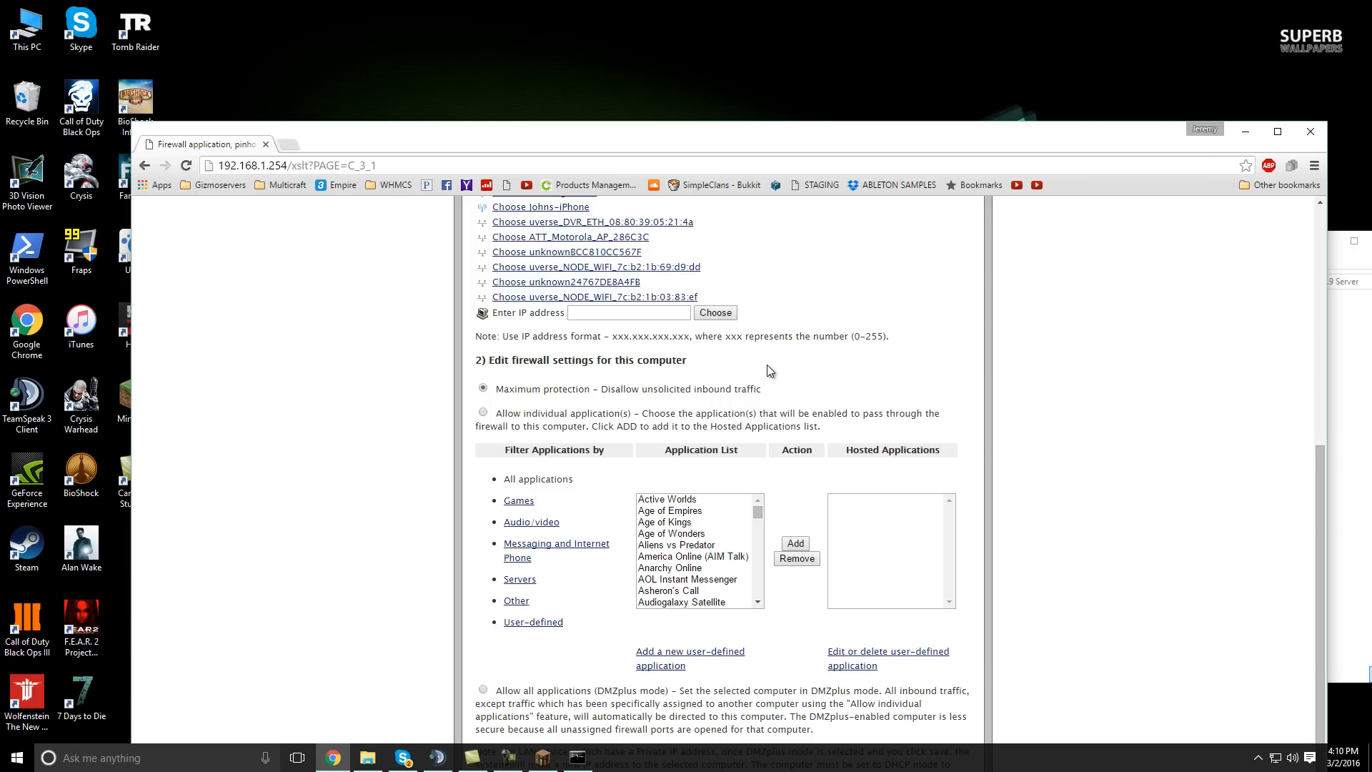
{"action": "mouse_move", "coordinate": [769, 413]}
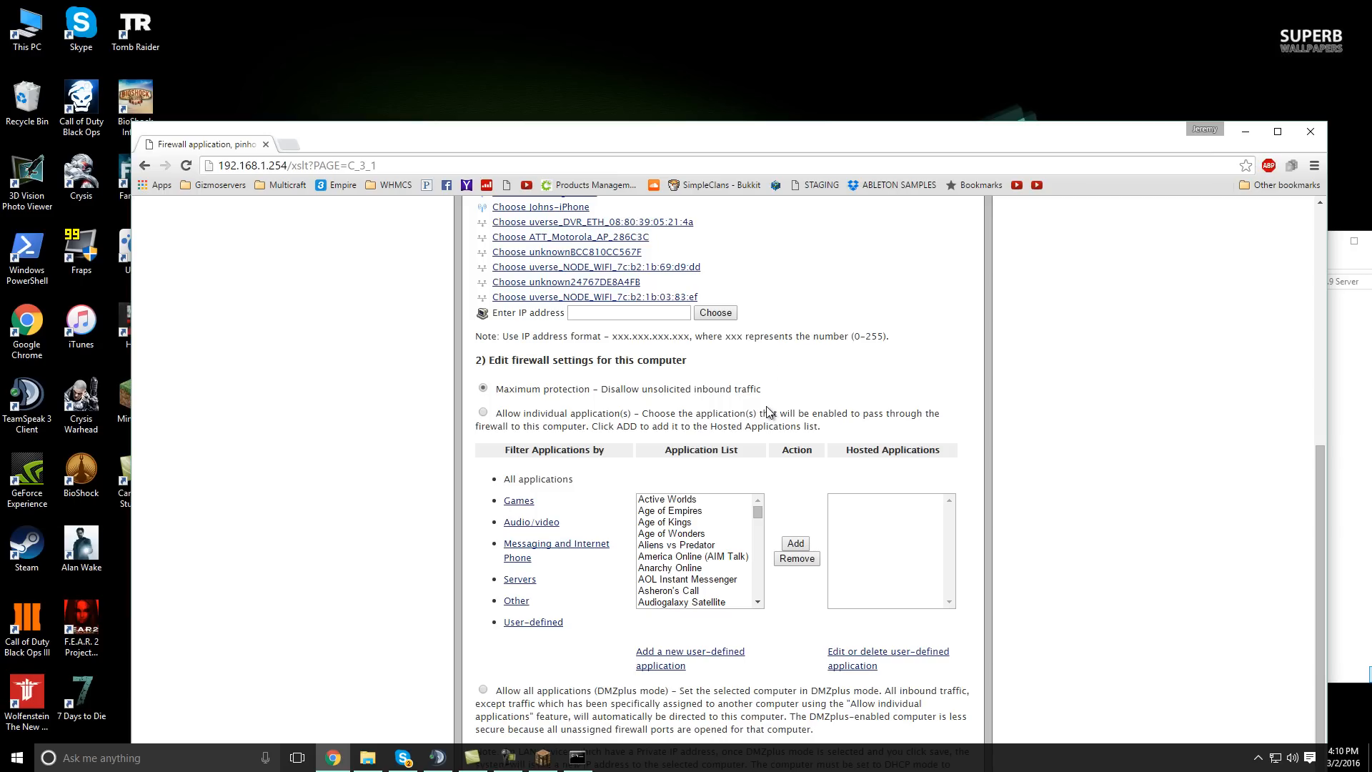
{"action": "mouse_move", "coordinate": [786, 401]}
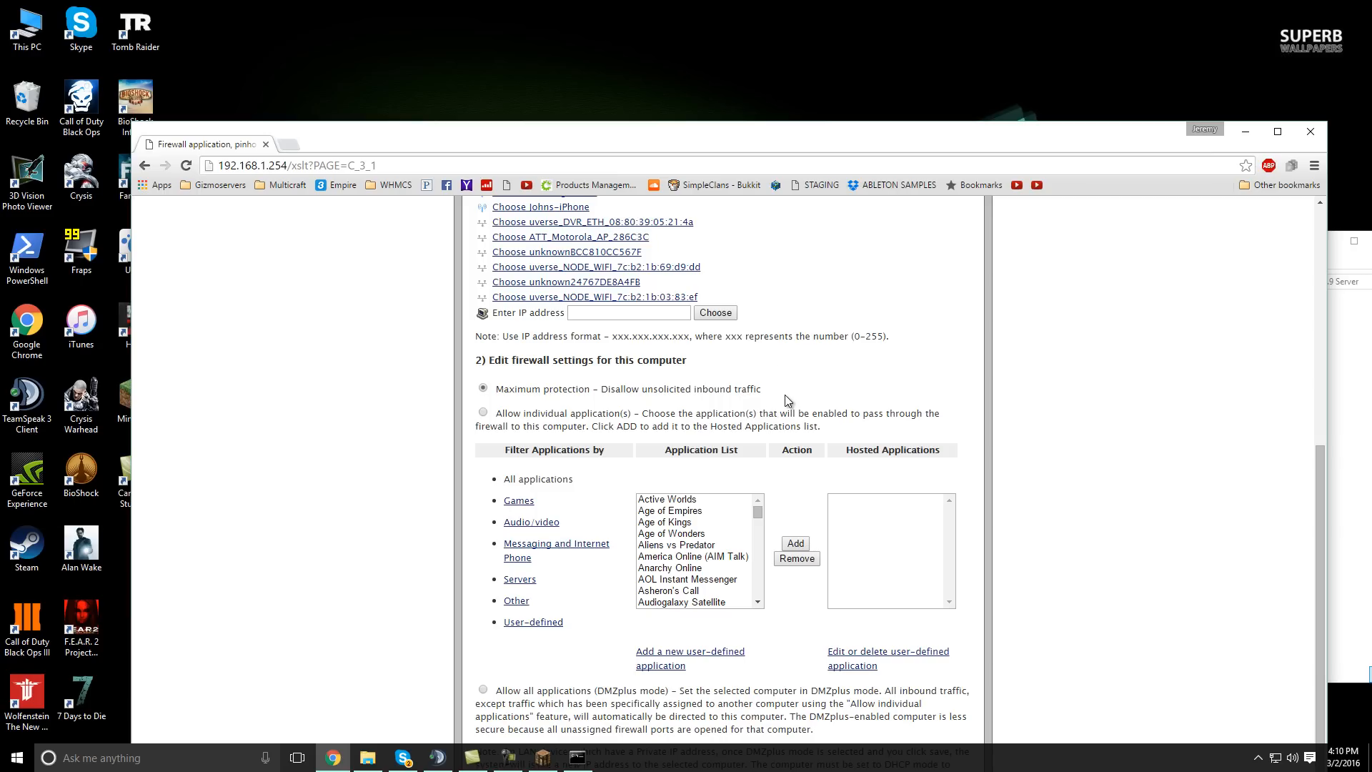
{"action": "mouse_move", "coordinate": [811, 404]}
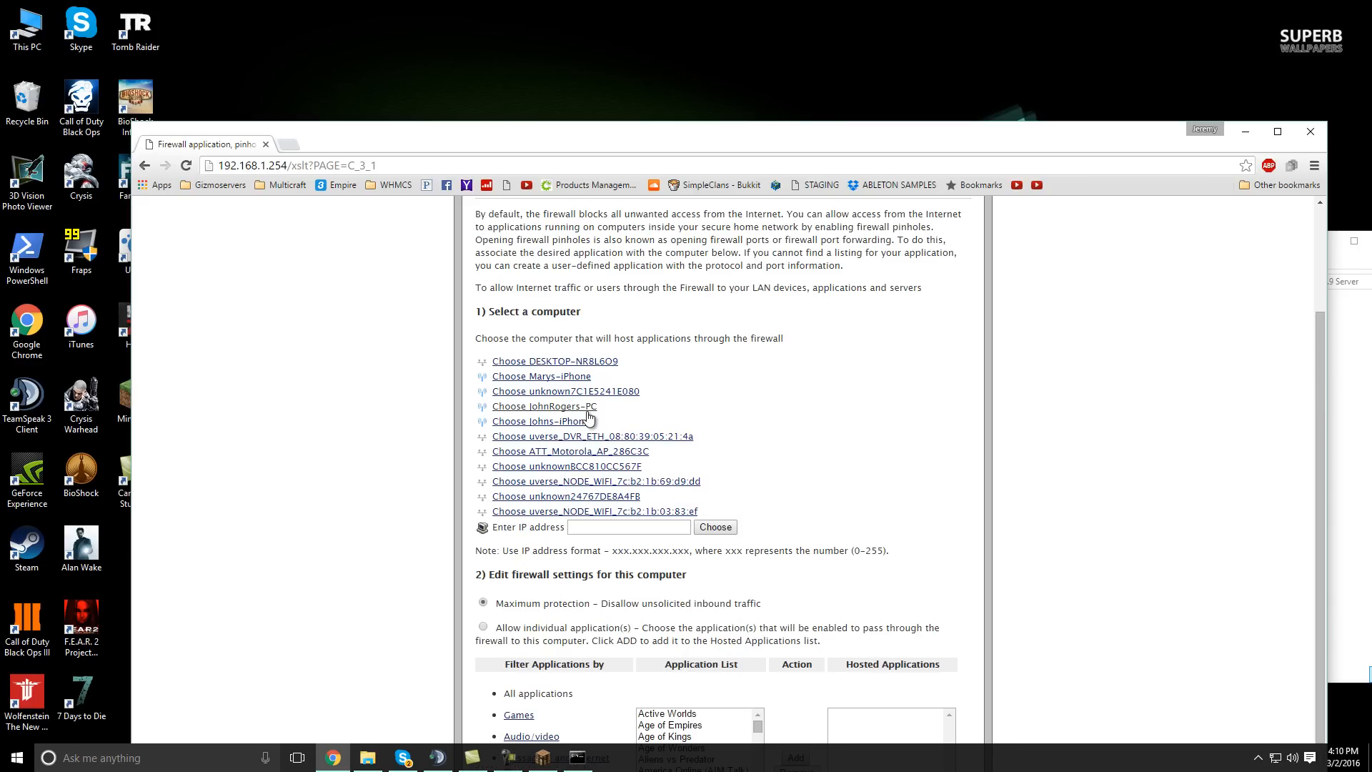
{"action": "scroll", "scroll_direction": "down", "scroll_amount": 3}
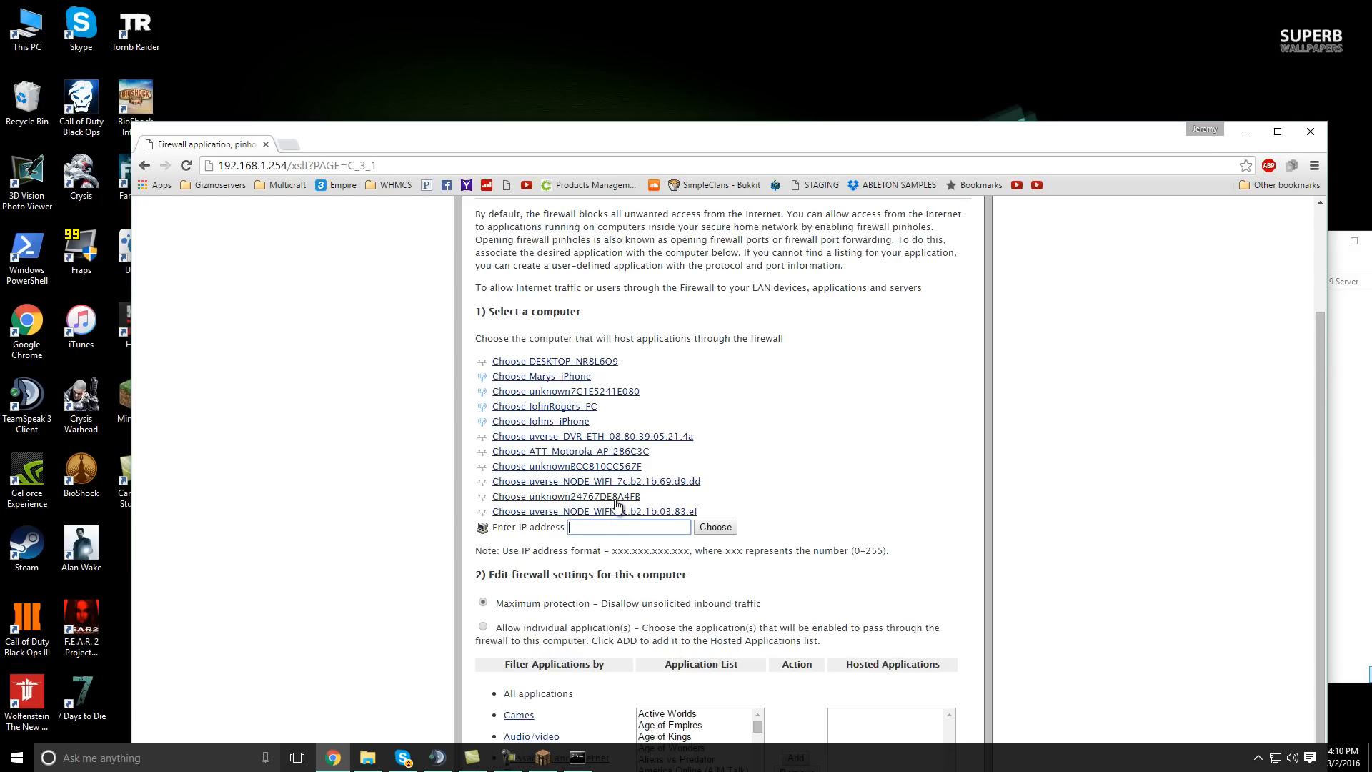
Choose 192.168.1.64 as the host computer and add Minecraft1 and Minecraft2 as hosted applications
{"action": "type", "text": "1"}
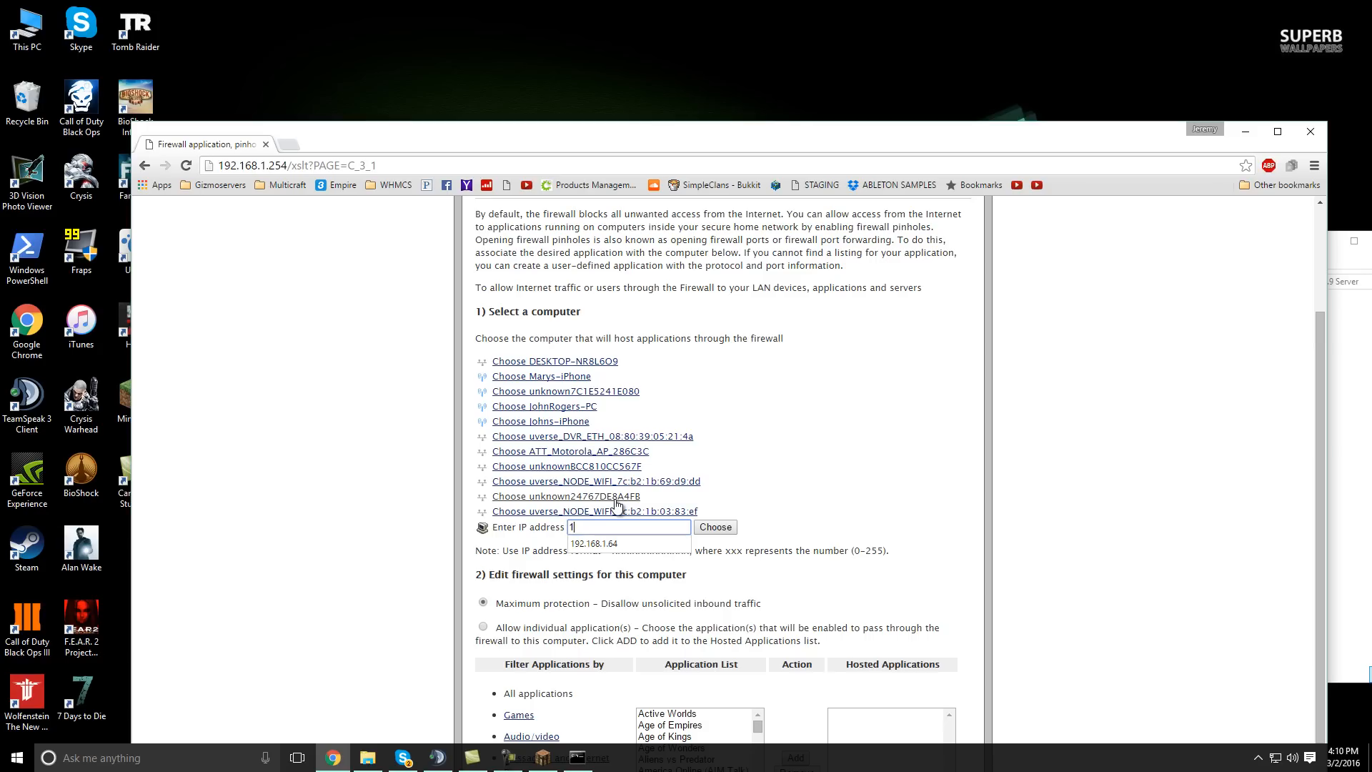
{"action": "type", "text": "92.168.1.64"}
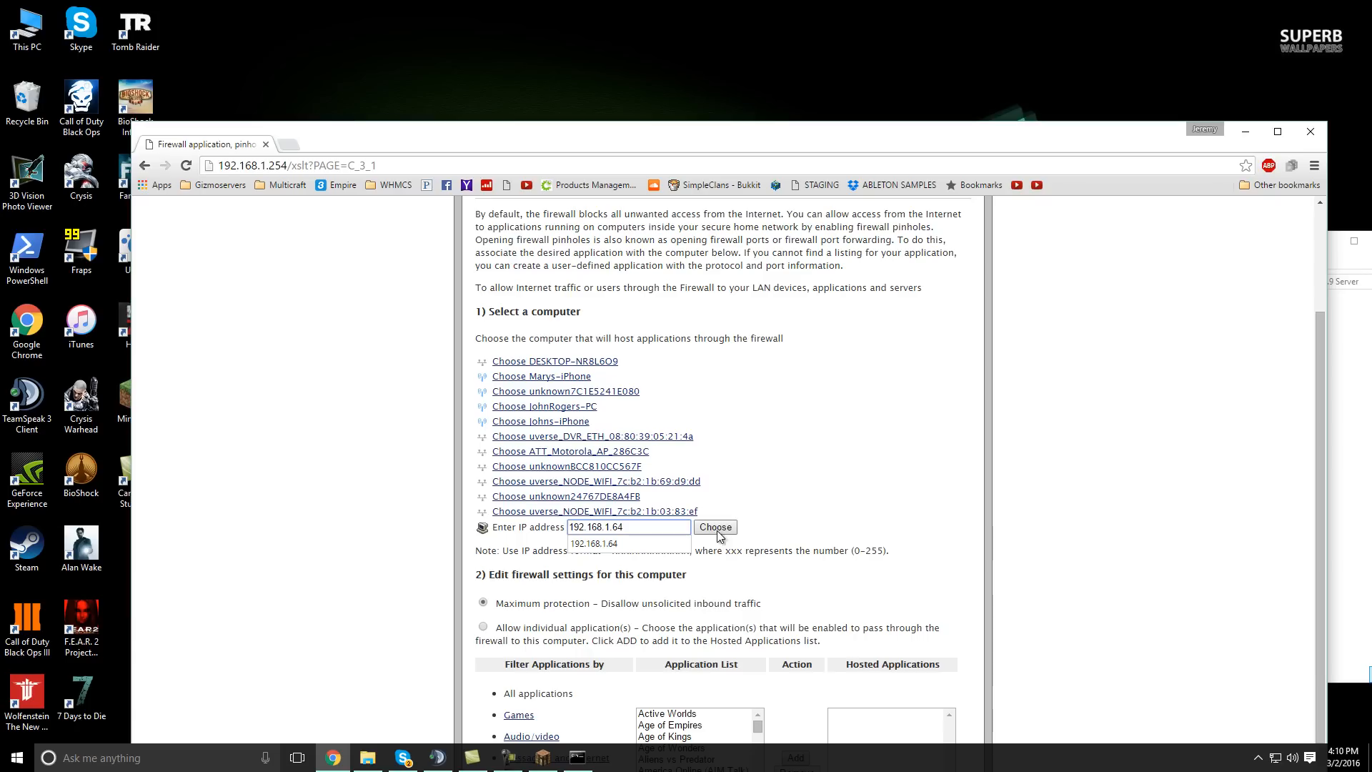
{"action": "left_click", "coordinate": [714, 527]}
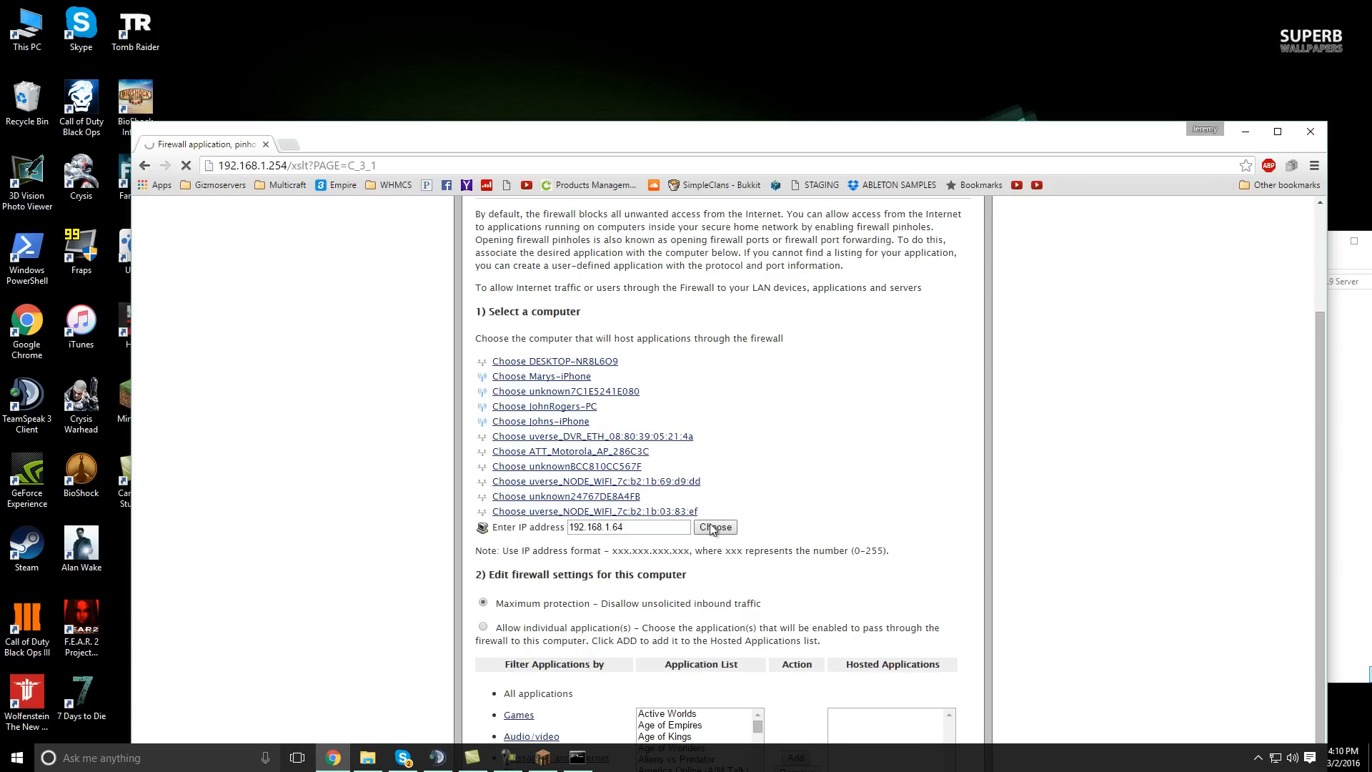
{"action": "scroll", "scroll_direction": "down", "scroll_amount": 3}
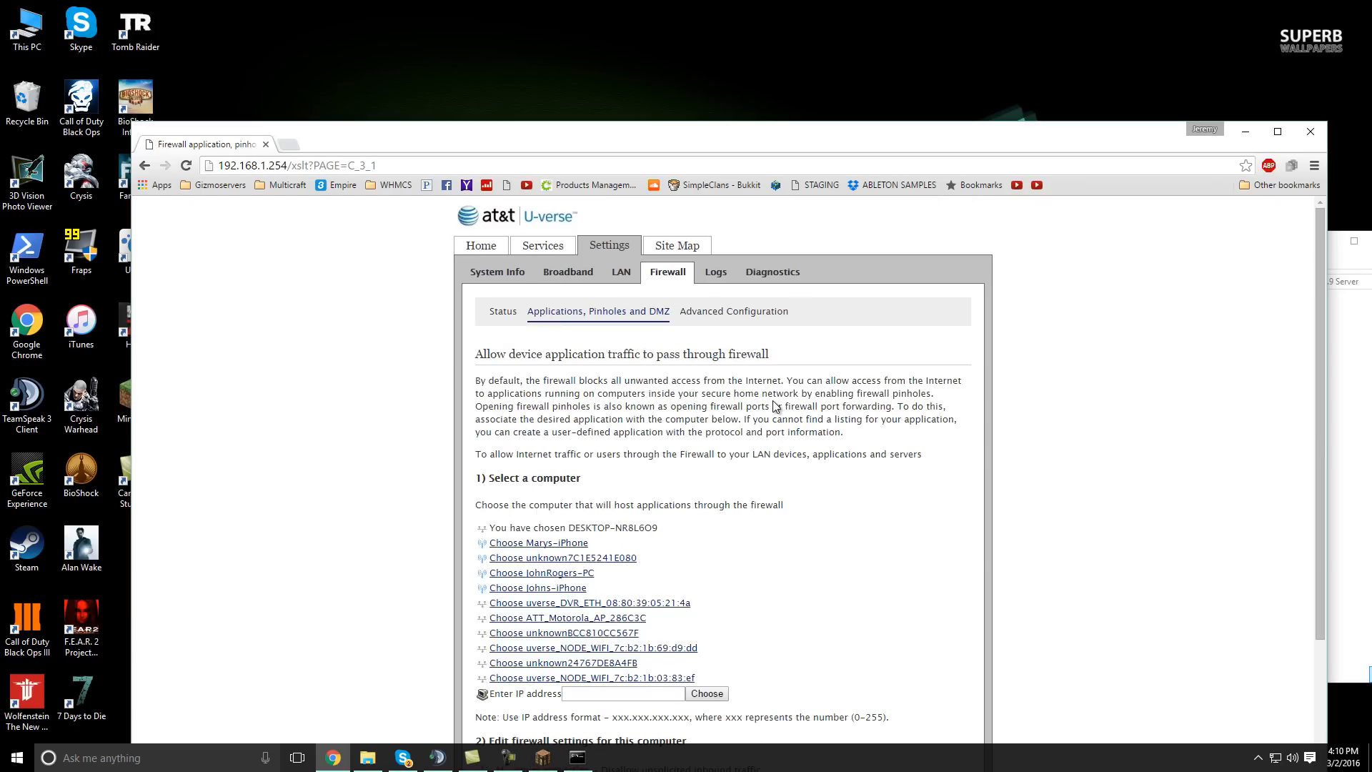
{"action": "scroll", "scroll_direction": "down", "scroll_amount": 3}
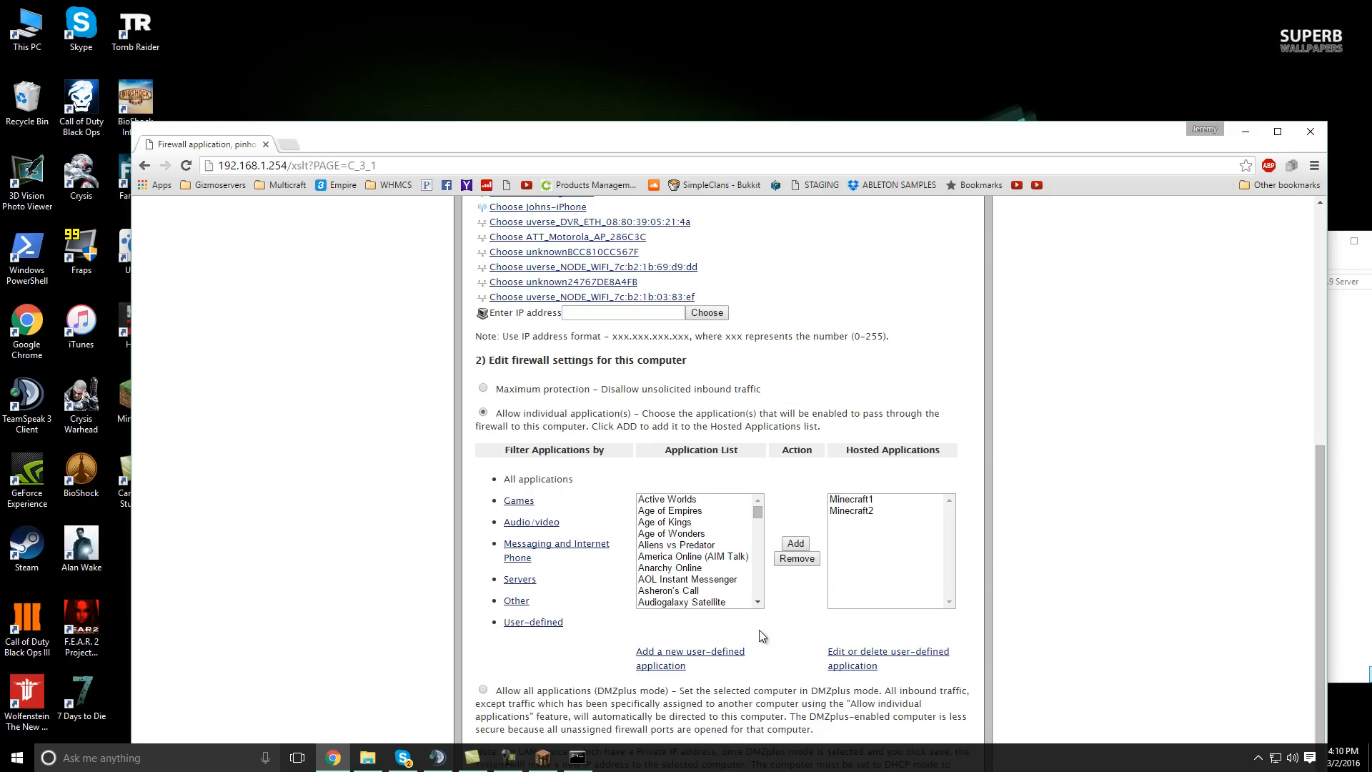
{"action": "scroll", "scroll_direction": "down", "scroll_amount": 3}
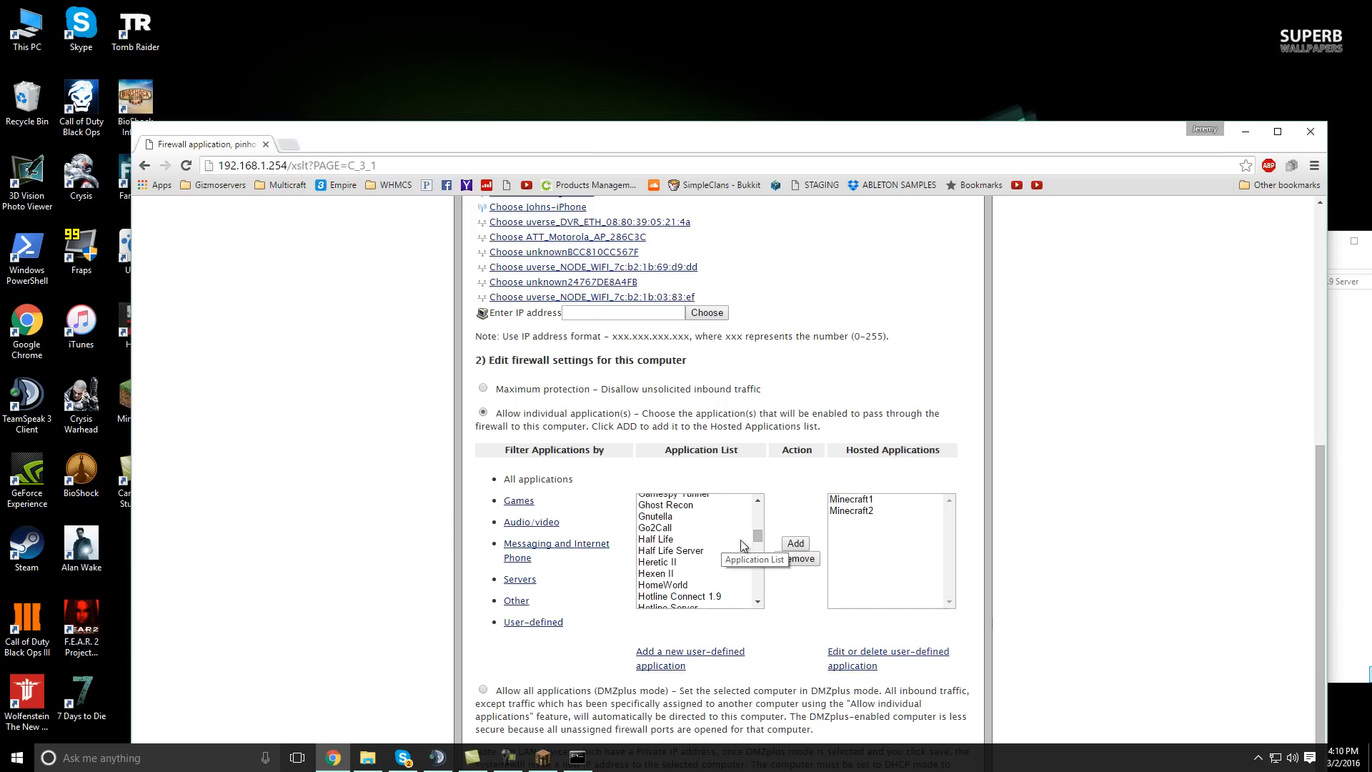
{"action": "scroll", "scroll_direction": "down", "scroll_amount": 3}
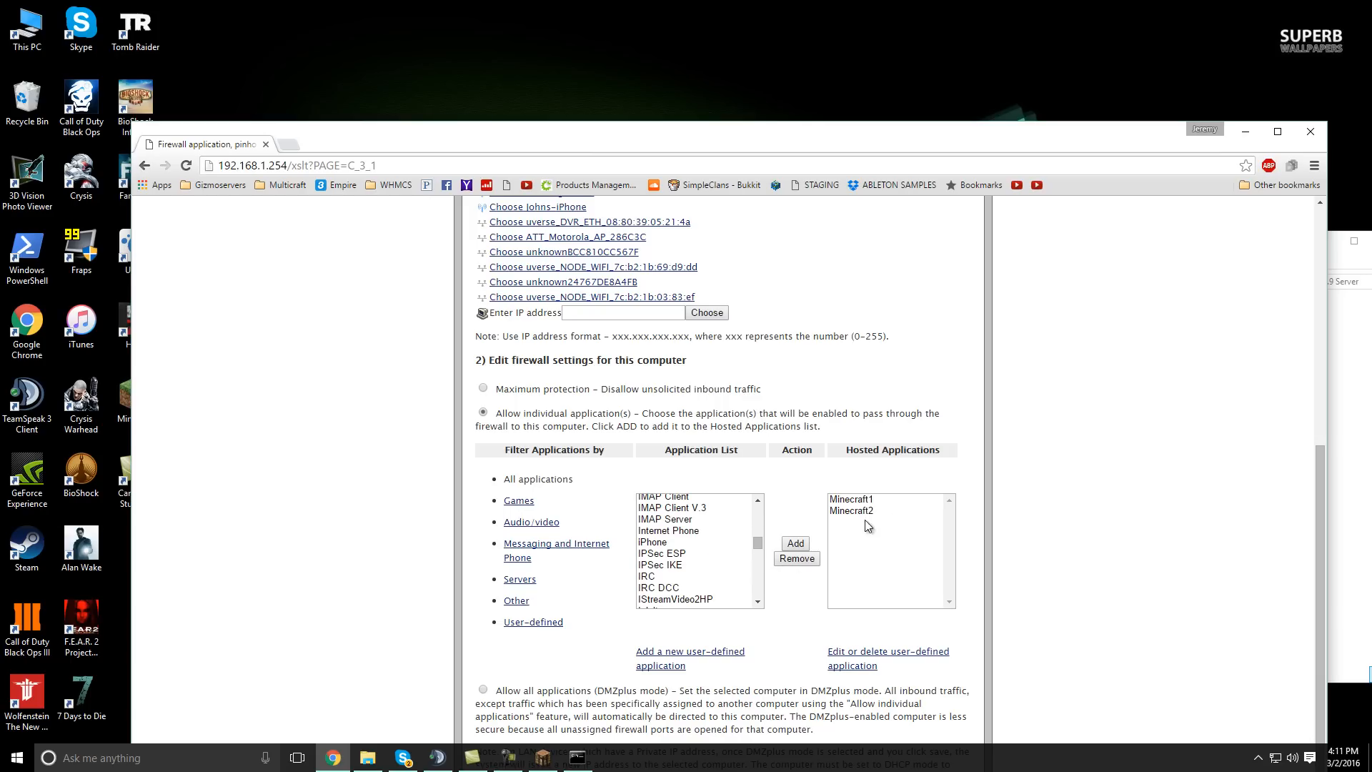
{"action": "mouse_move", "coordinate": [871, 525]}
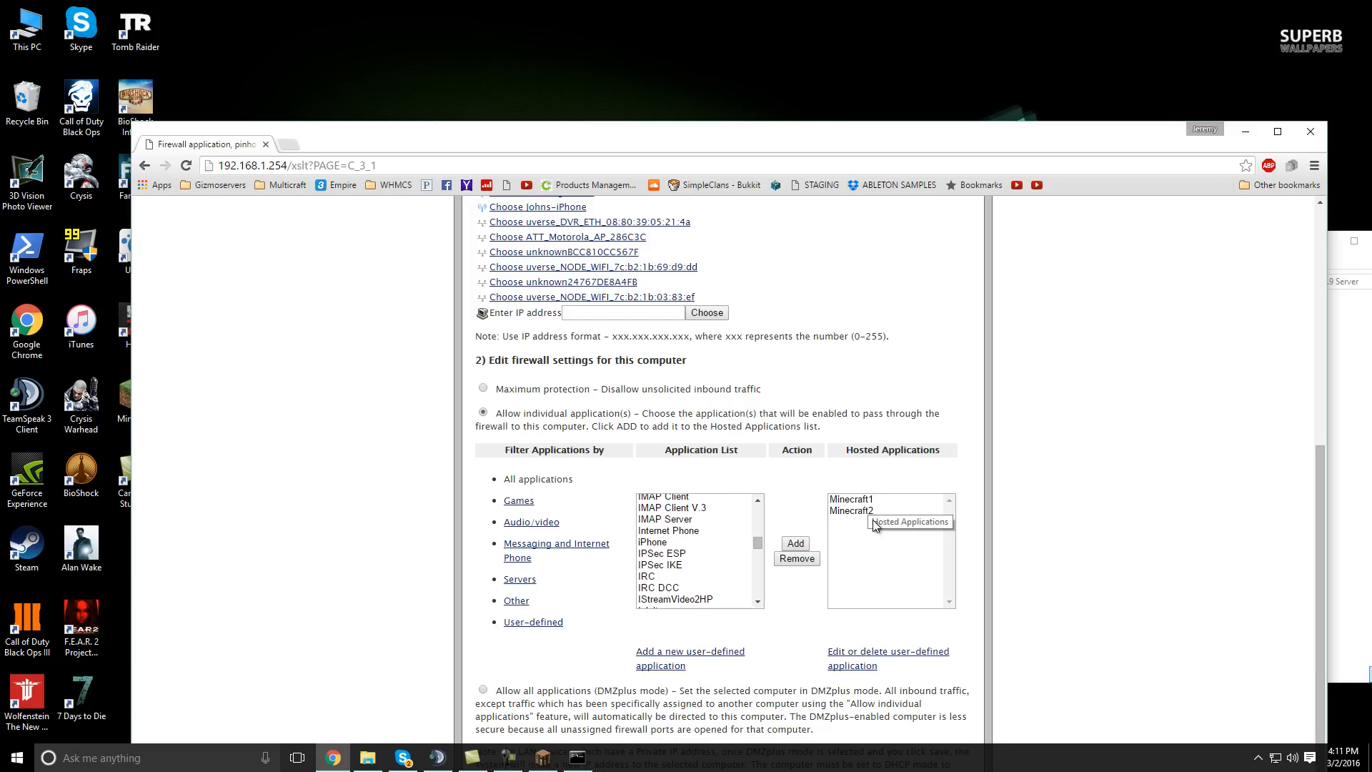
{"action": "mouse_move", "coordinate": [832, 387]}
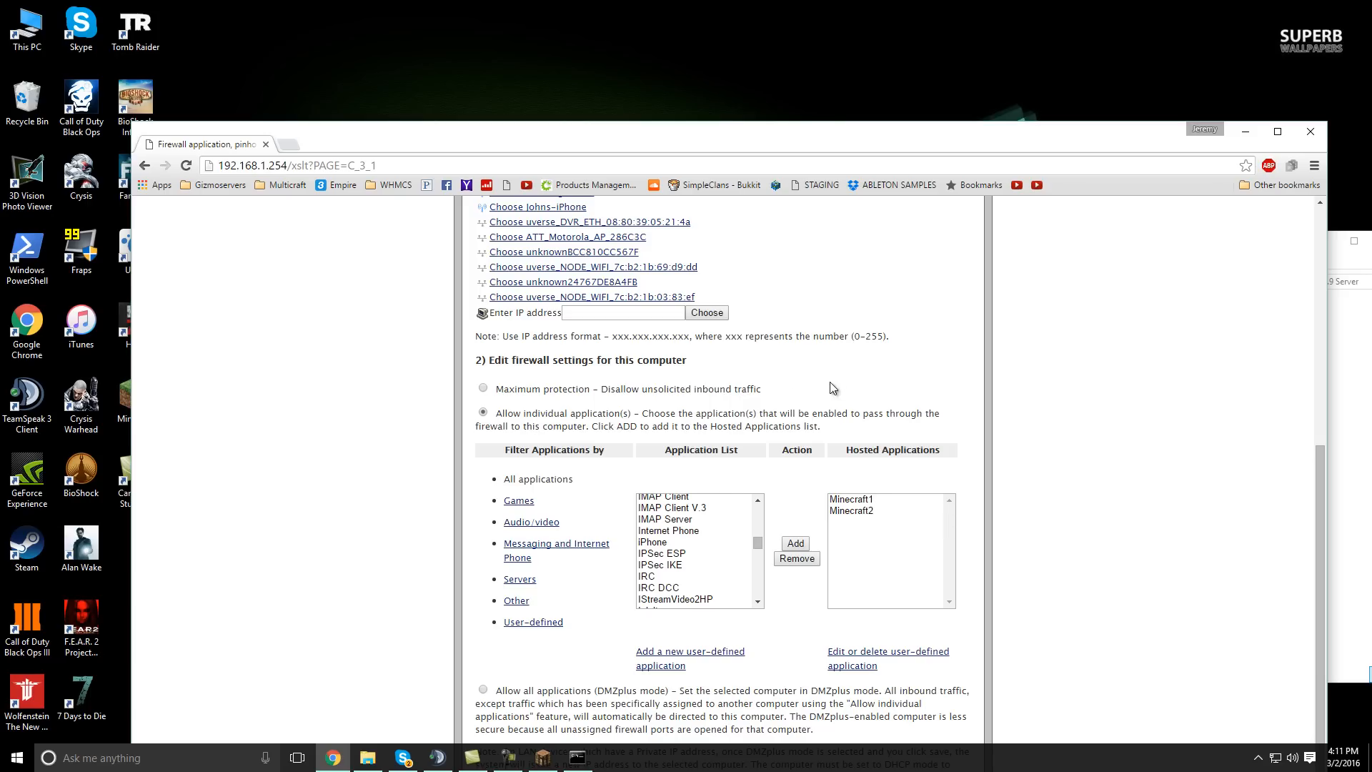
{"action": "mouse_move", "coordinate": [921, 345]}
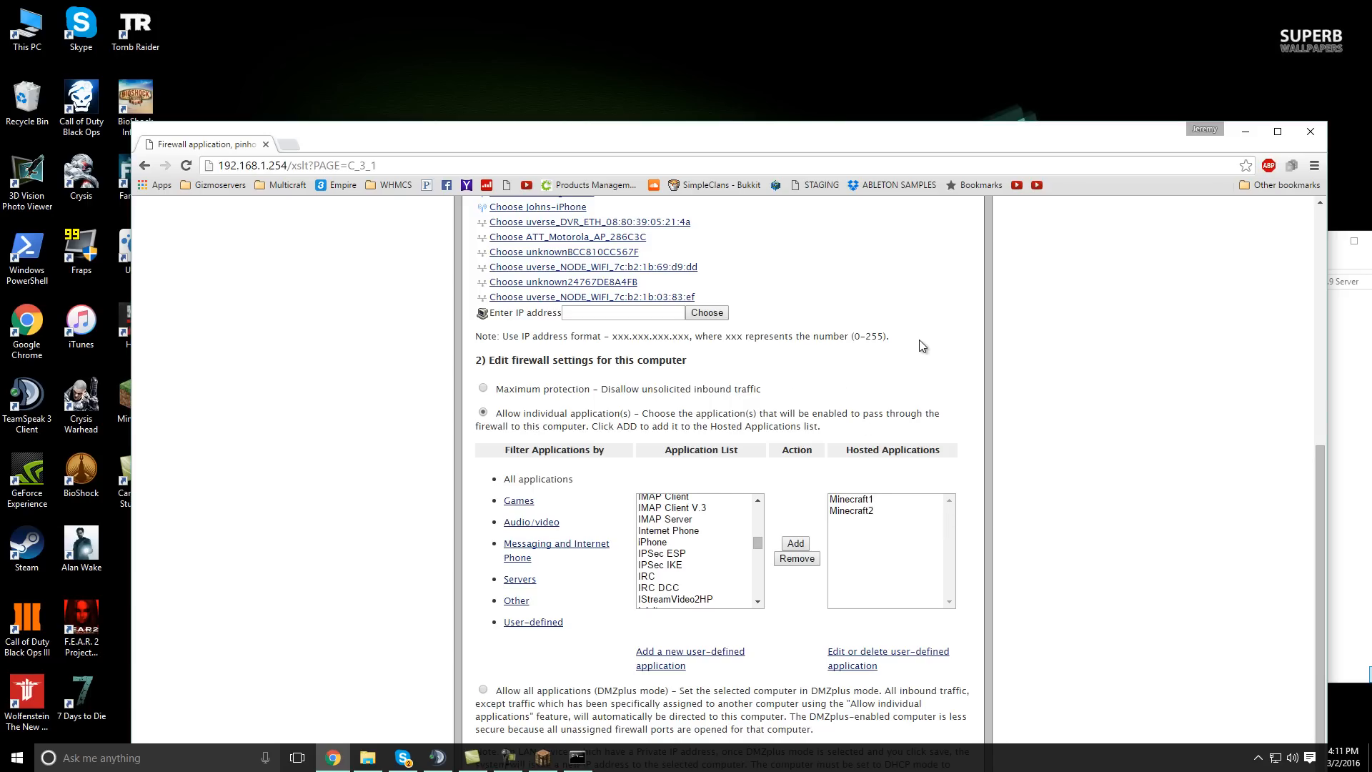
{"action": "mouse_move", "coordinate": [943, 340]}
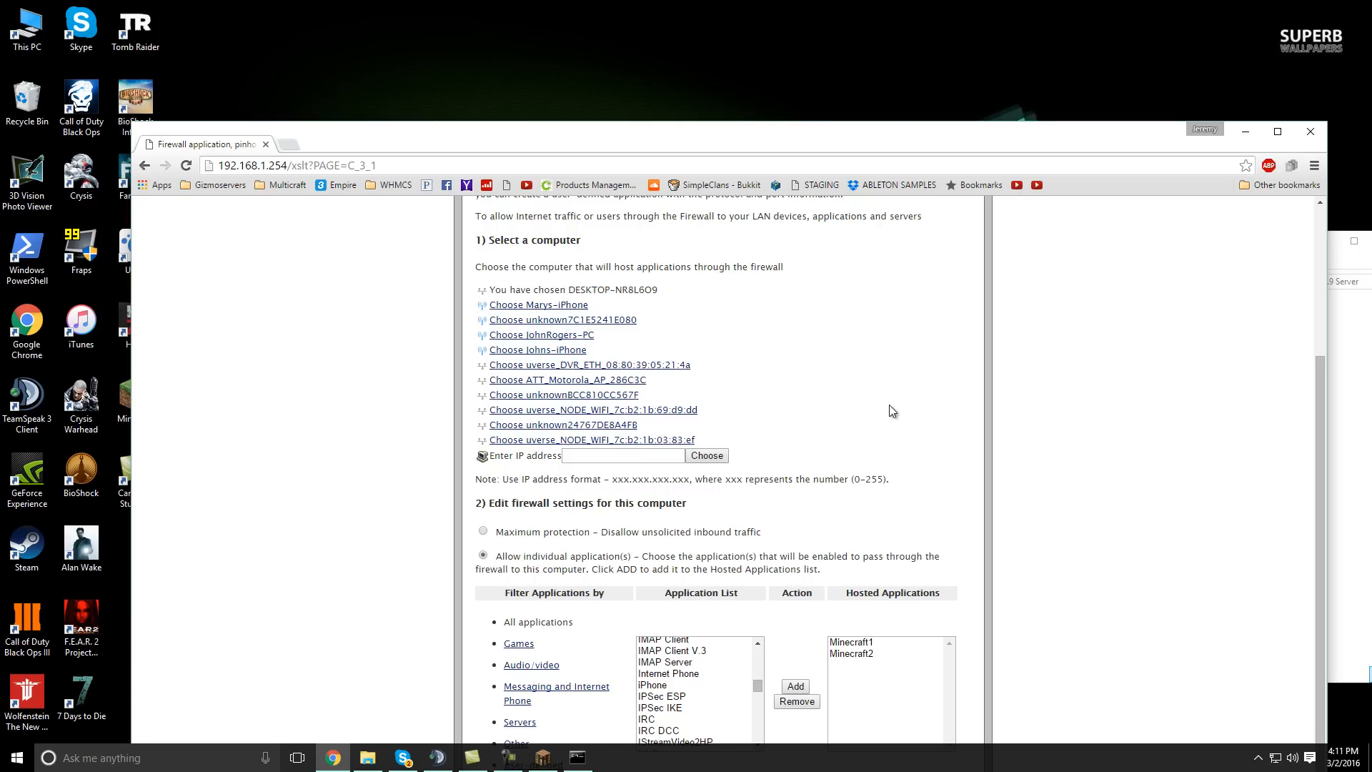
{"action": "mouse_move", "coordinate": [838, 150]}
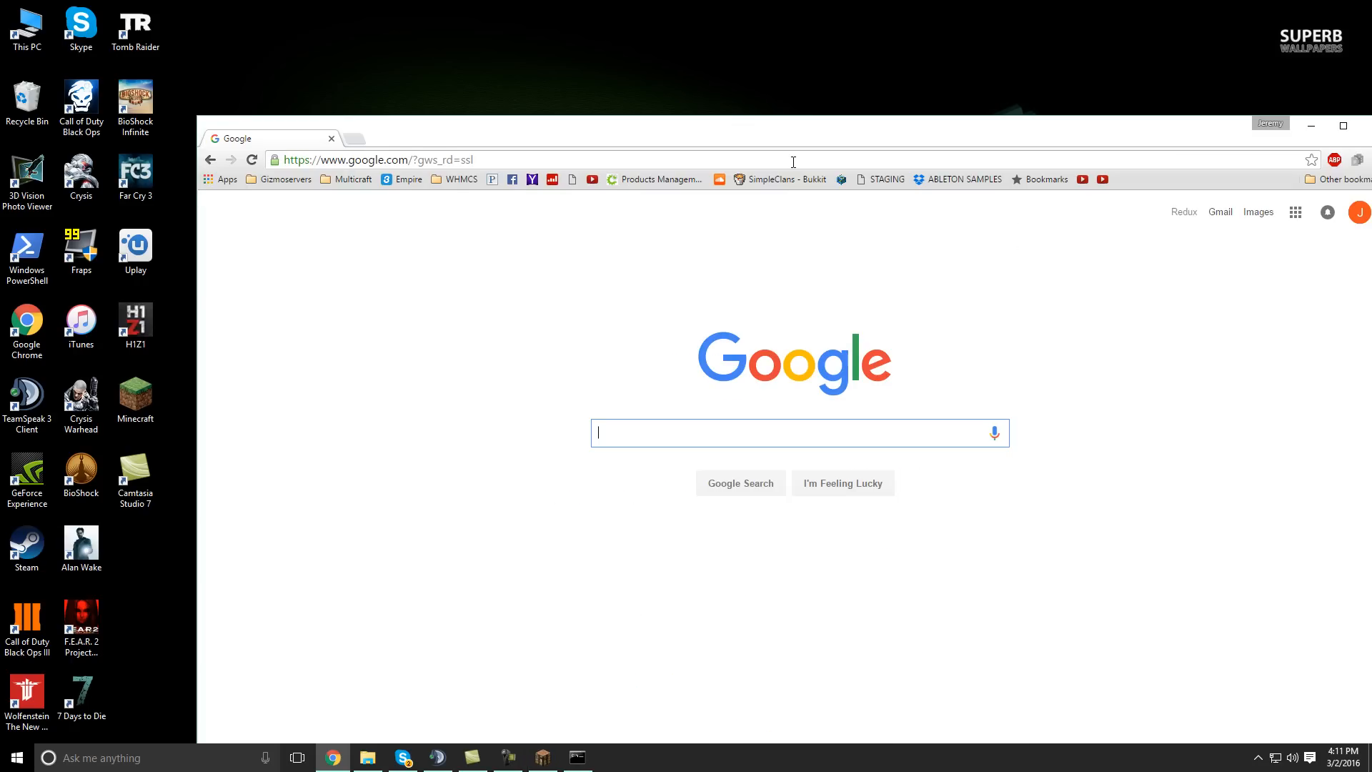
Look up the public IP on whatsmyip.org, copy 99.3.167.88, and close Chrome
{"action": "type", "text": "wha"}
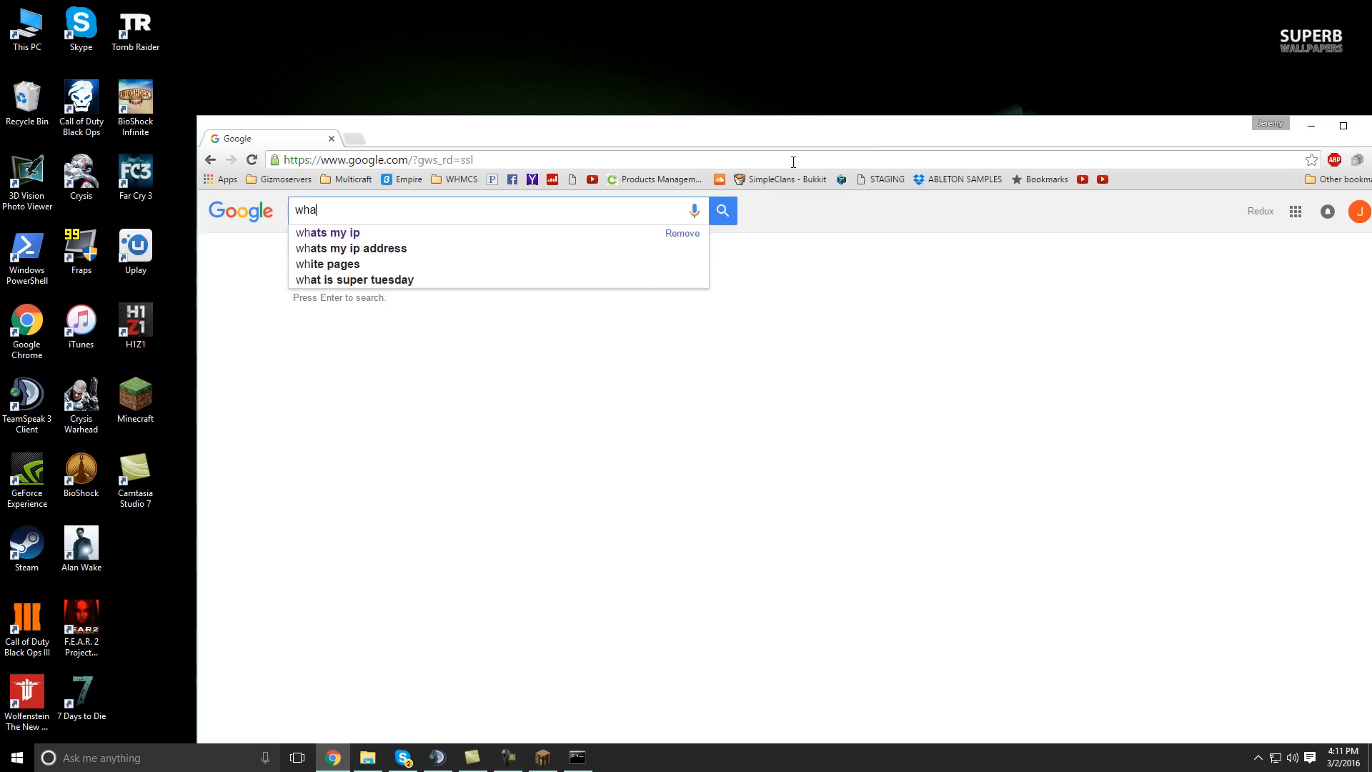
{"action": "left_click", "coordinate": [327, 233]}
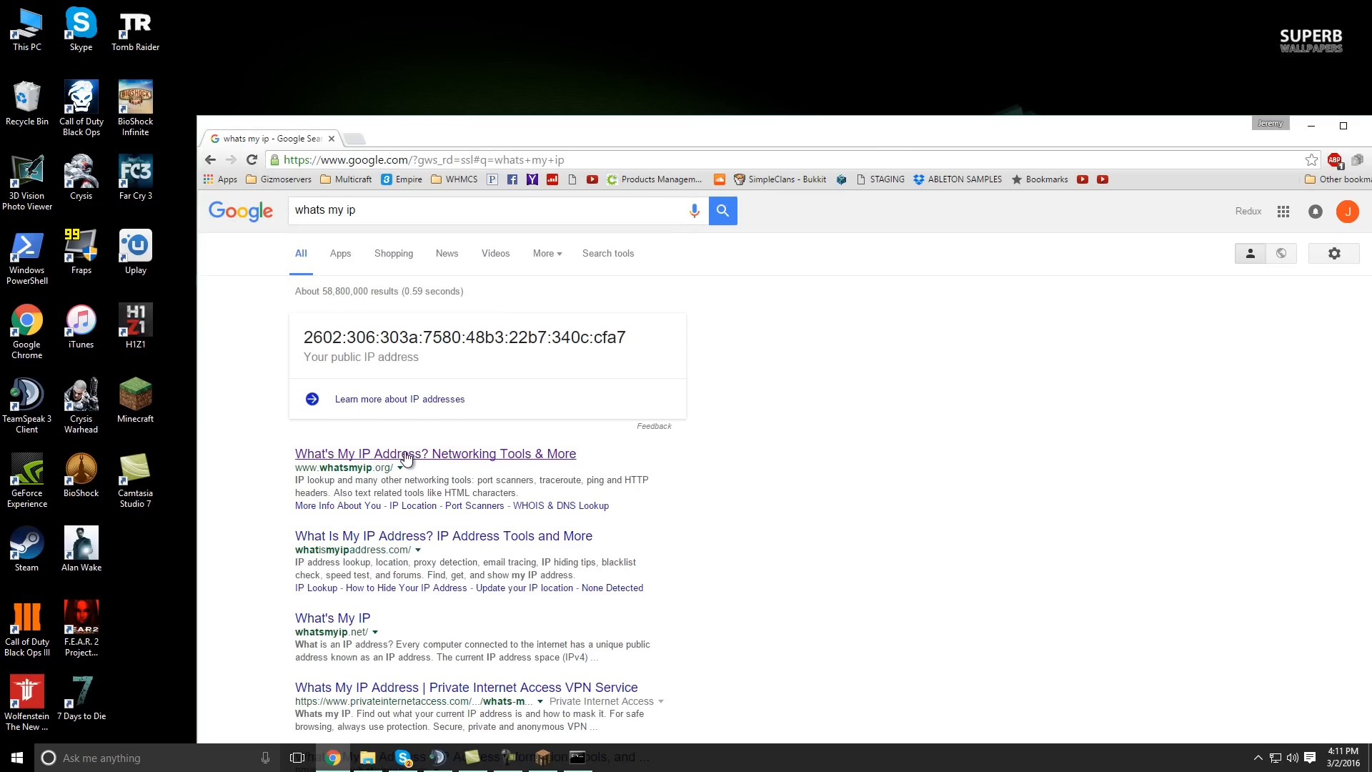
{"action": "left_click", "coordinate": [435, 453]}
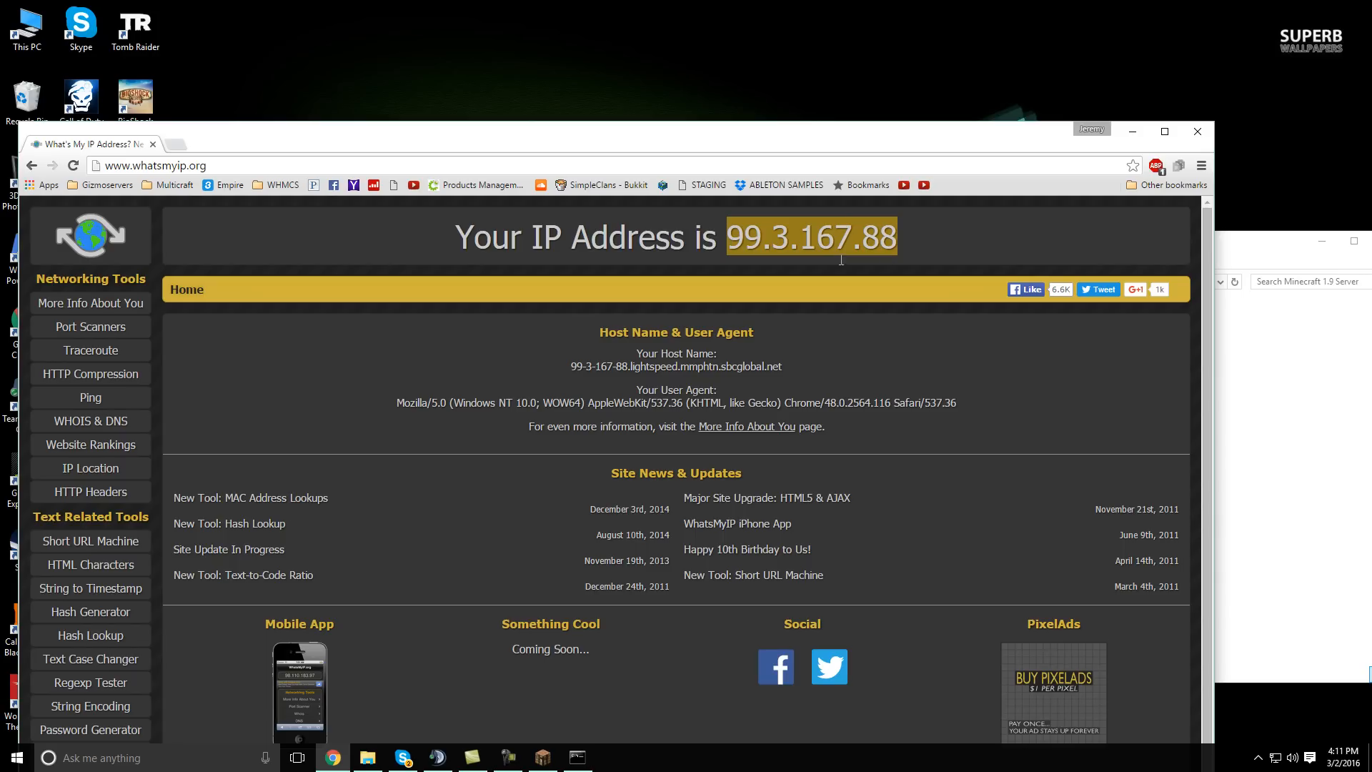
{"action": "right_click", "coordinate": [809, 237]}
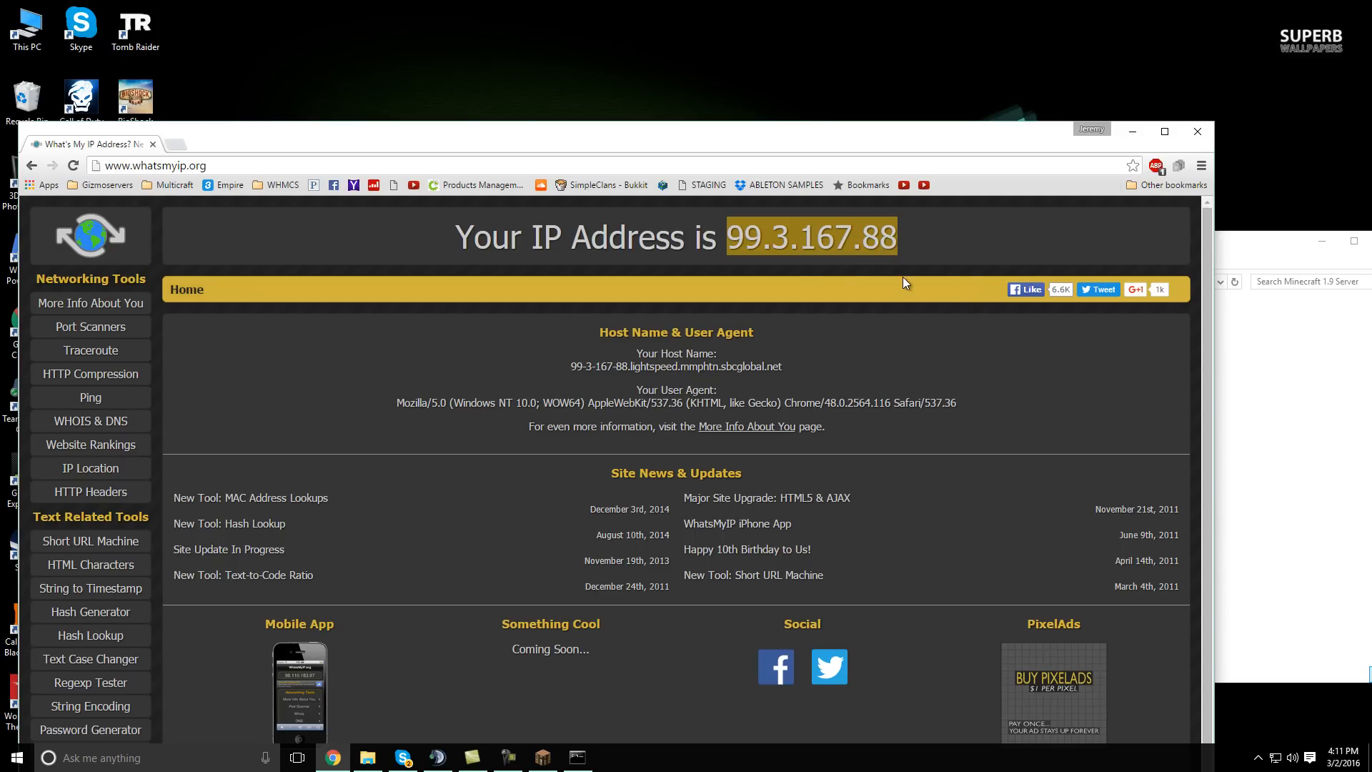
{"action": "left_click", "coordinate": [366, 758]}
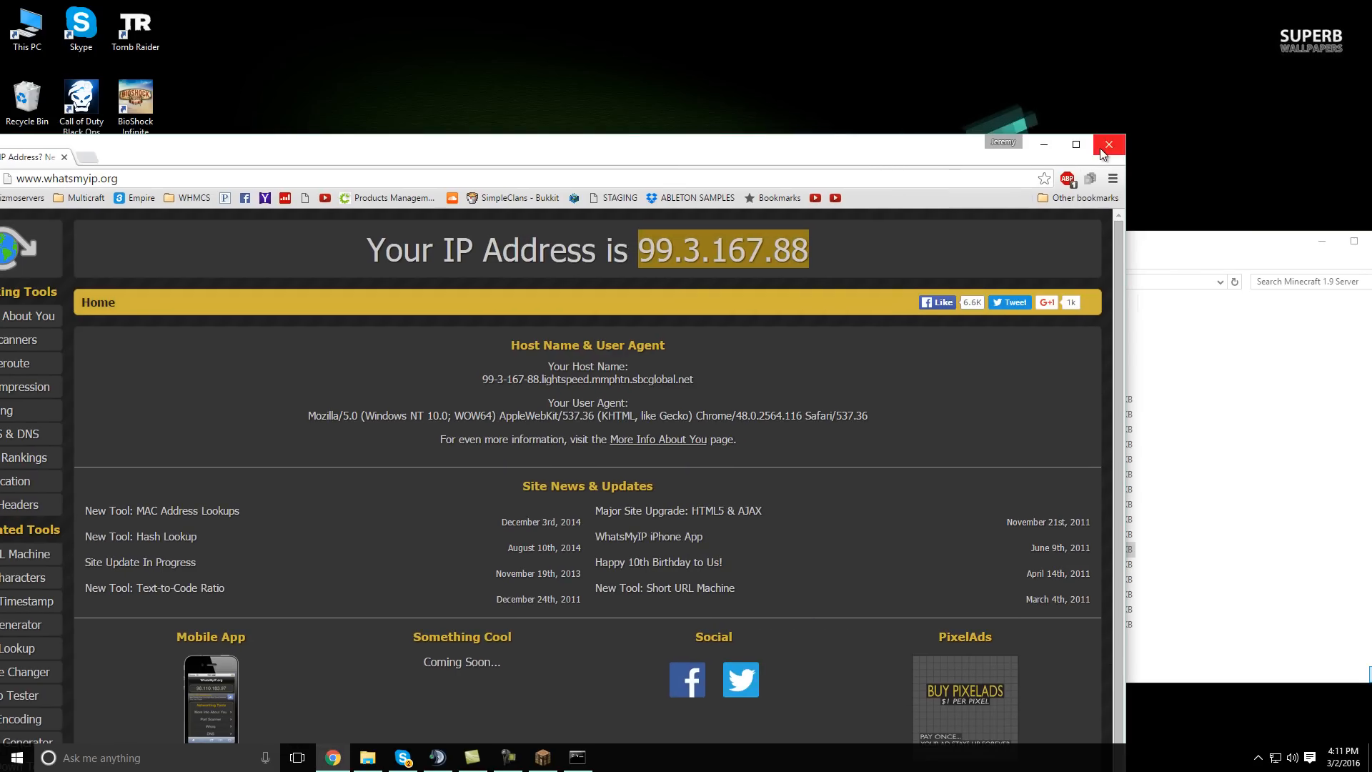
{"action": "left_click", "coordinate": [1109, 143]}
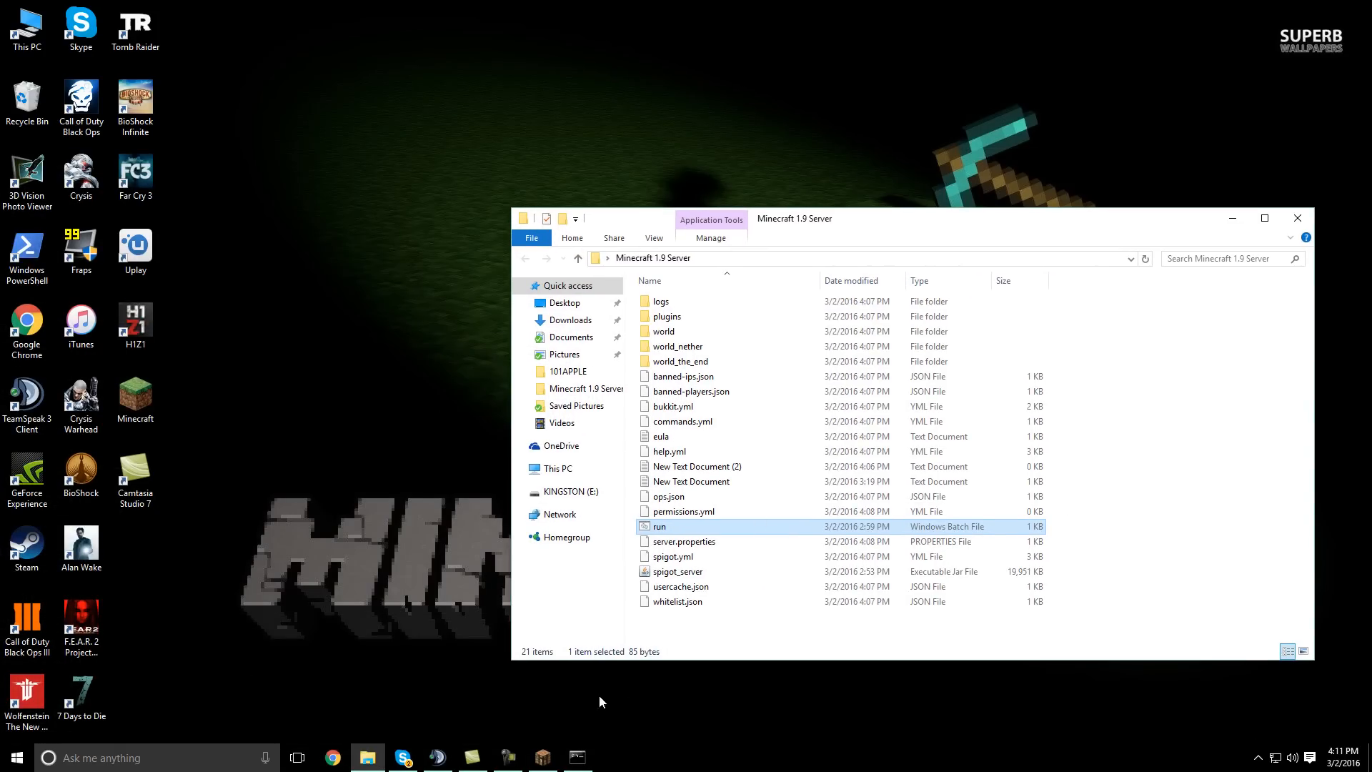
{"action": "mouse_move", "coordinate": [529, 727]}
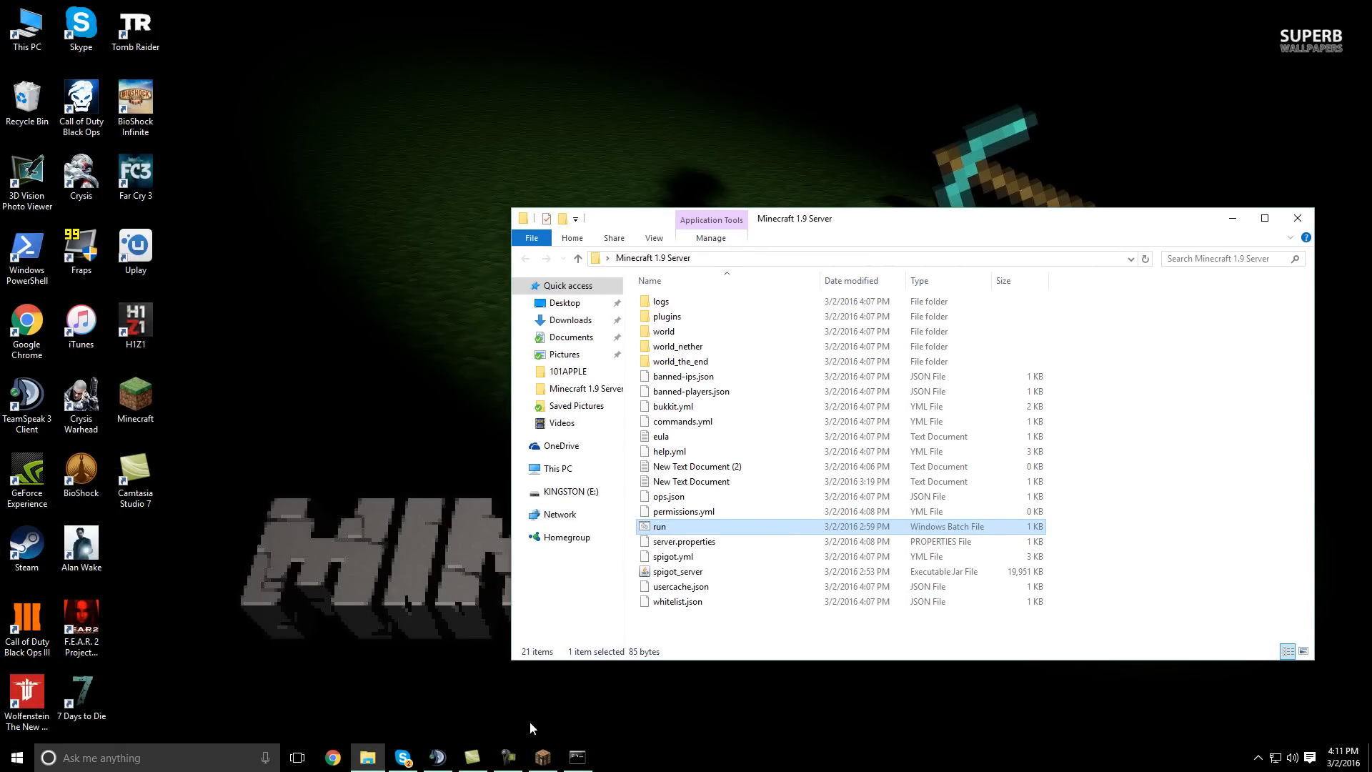
Launch Minecraft and join the Local server from the Multiplayer list alongside the friend
{"action": "left_click", "coordinate": [403, 758]}
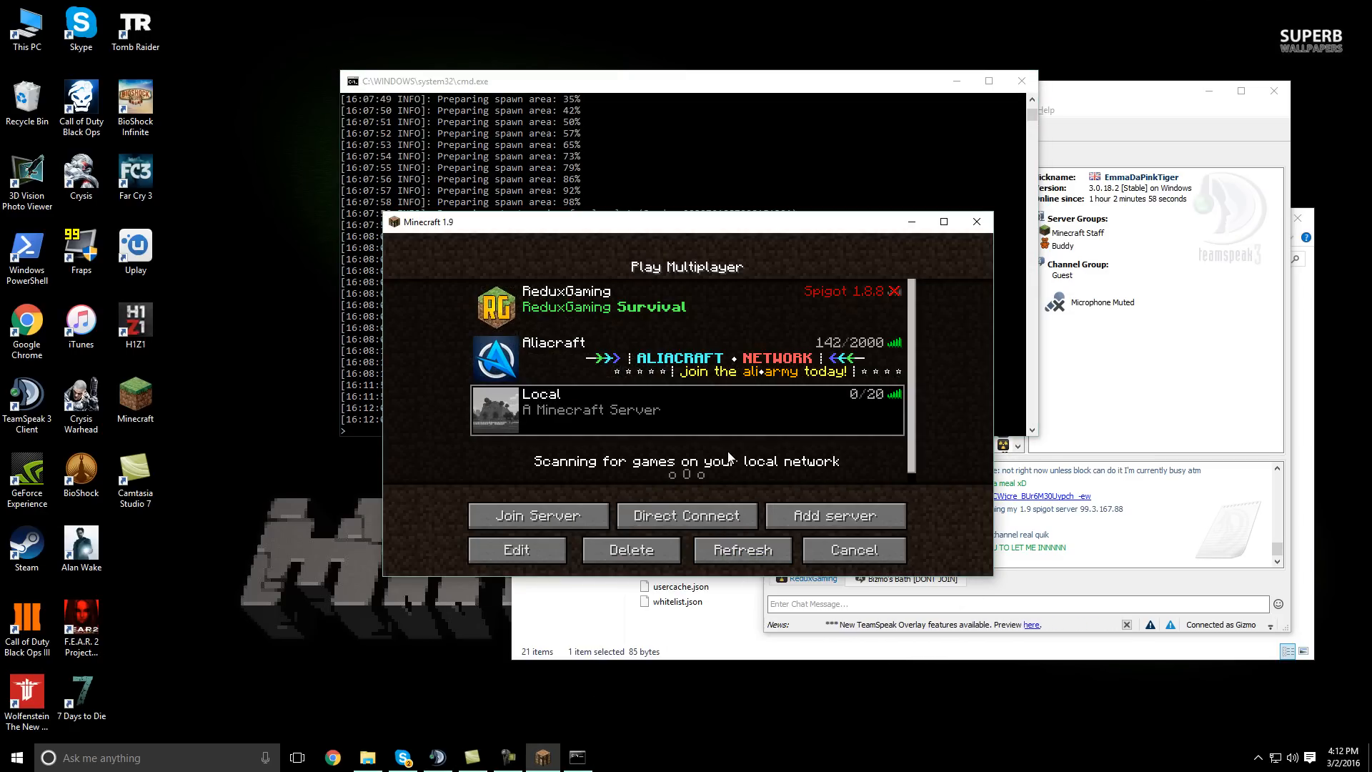
{"action": "left_click", "coordinate": [688, 410]}
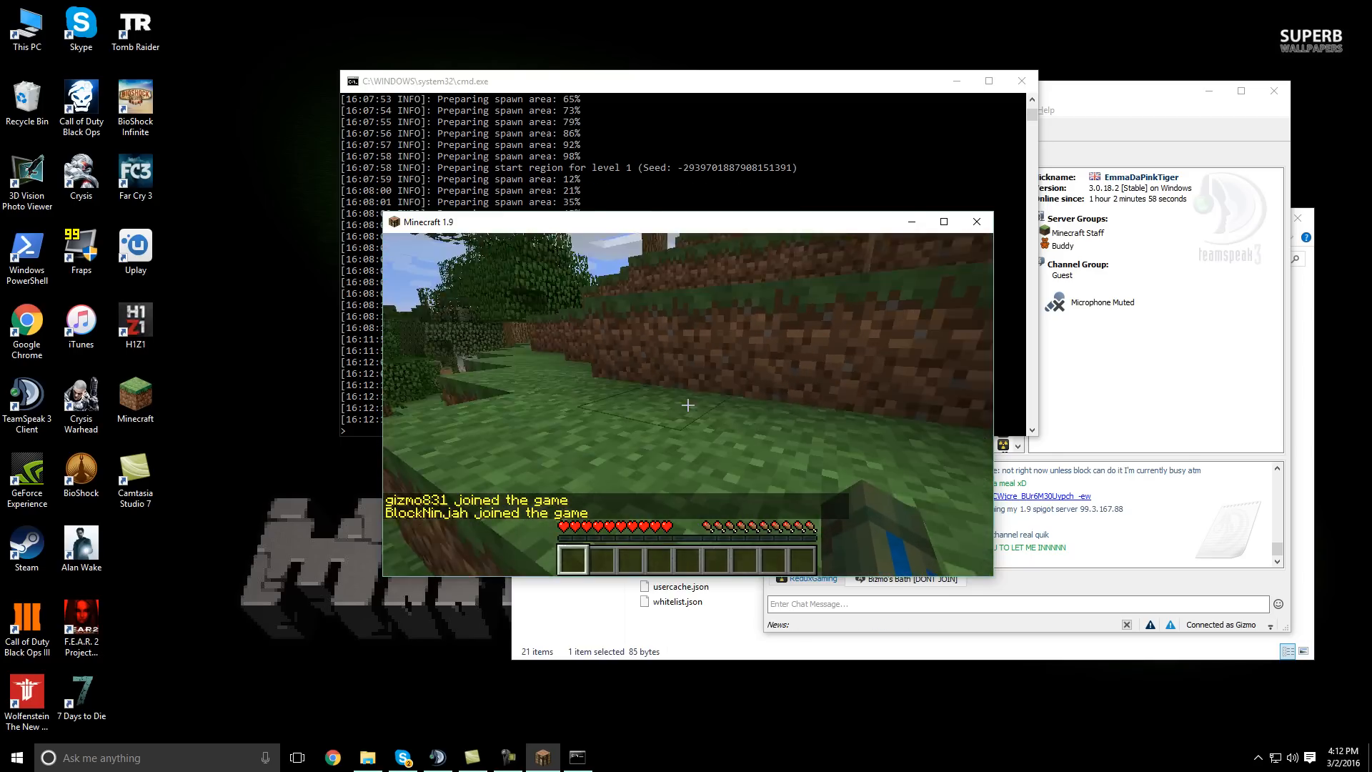
{"action": "mouse_move", "coordinate": [687, 404]}
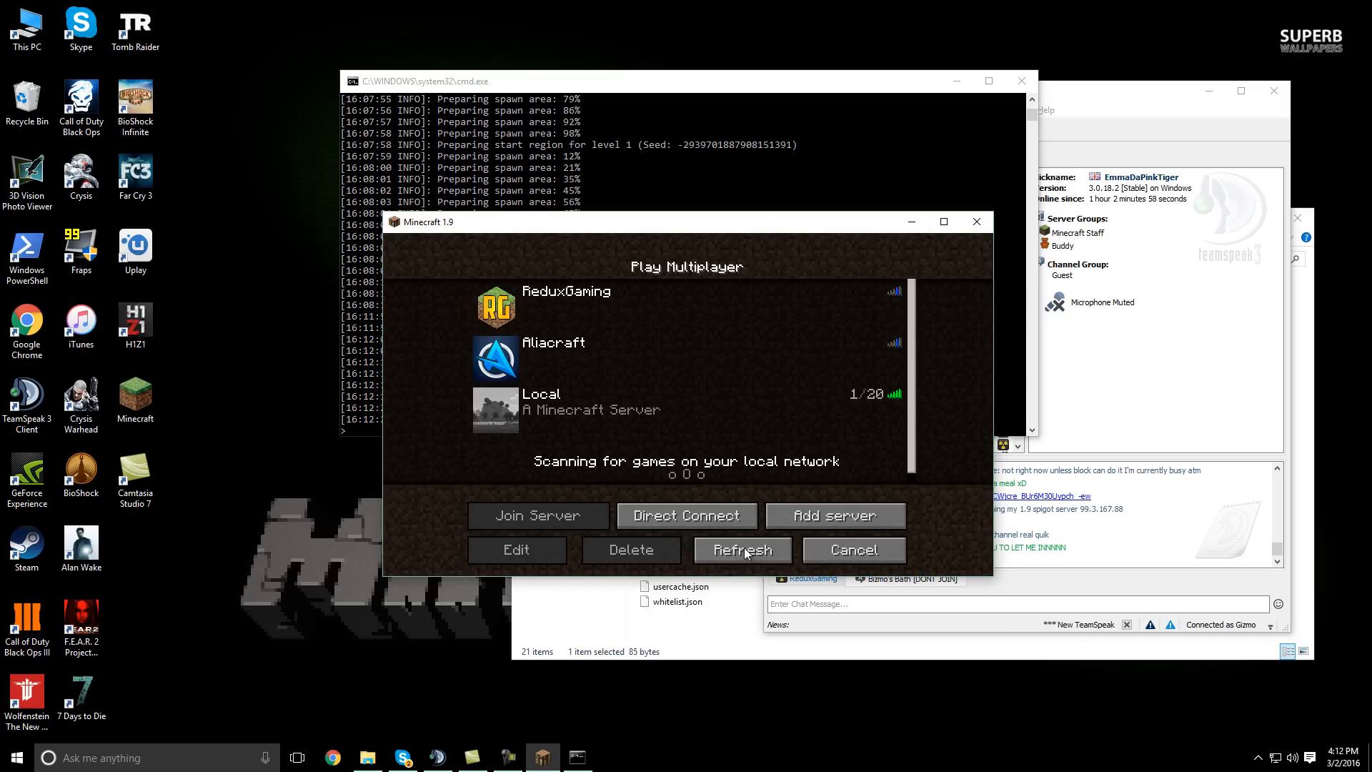
{"action": "left_click", "coordinate": [851, 549]}
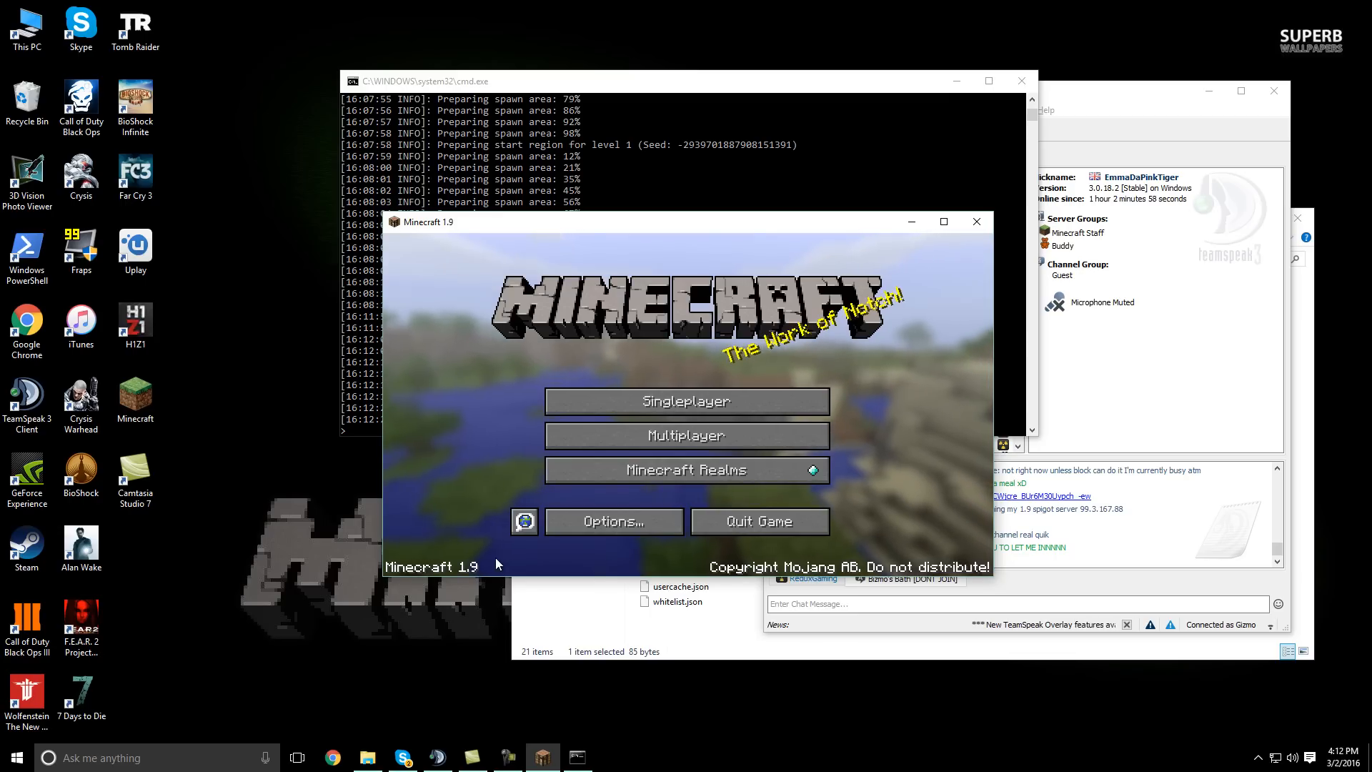
{"action": "left_click", "coordinate": [686, 436]}
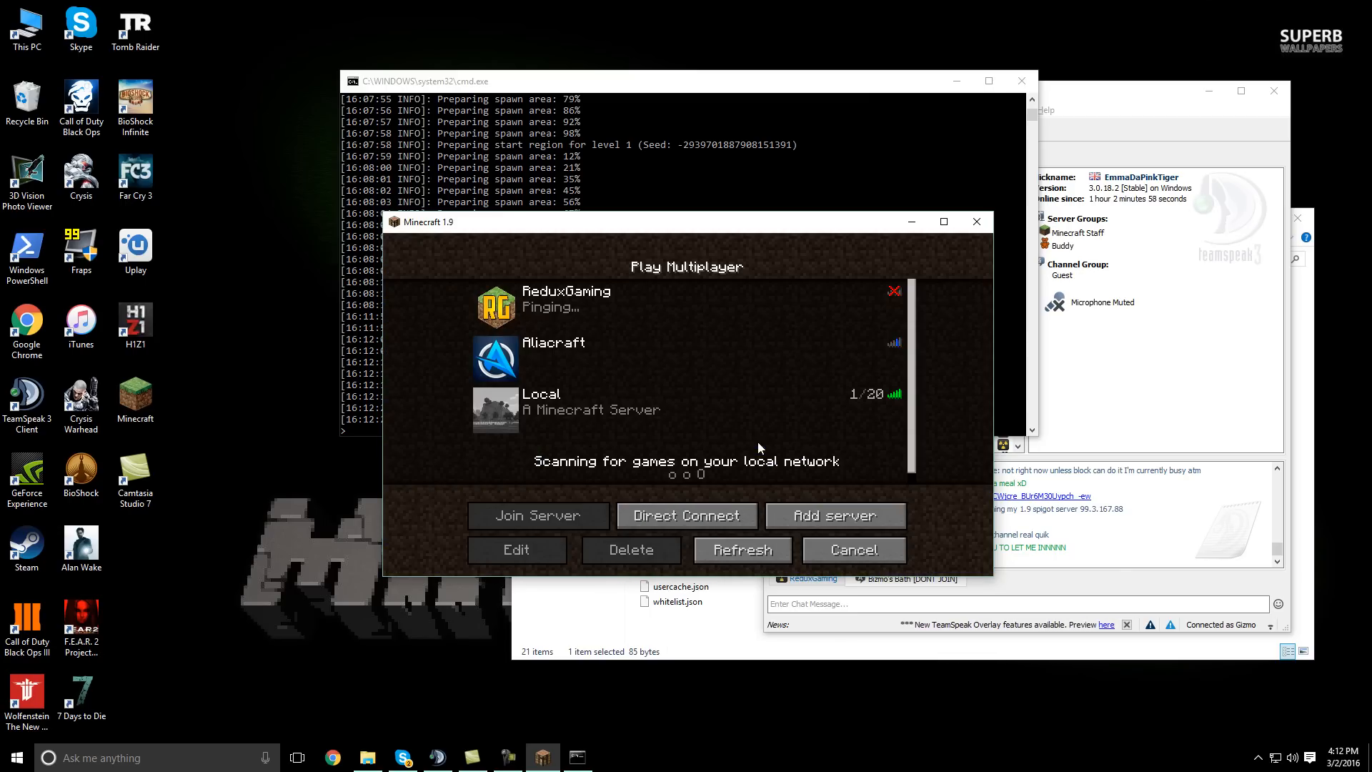
{"action": "left_click", "coordinate": [538, 516]}
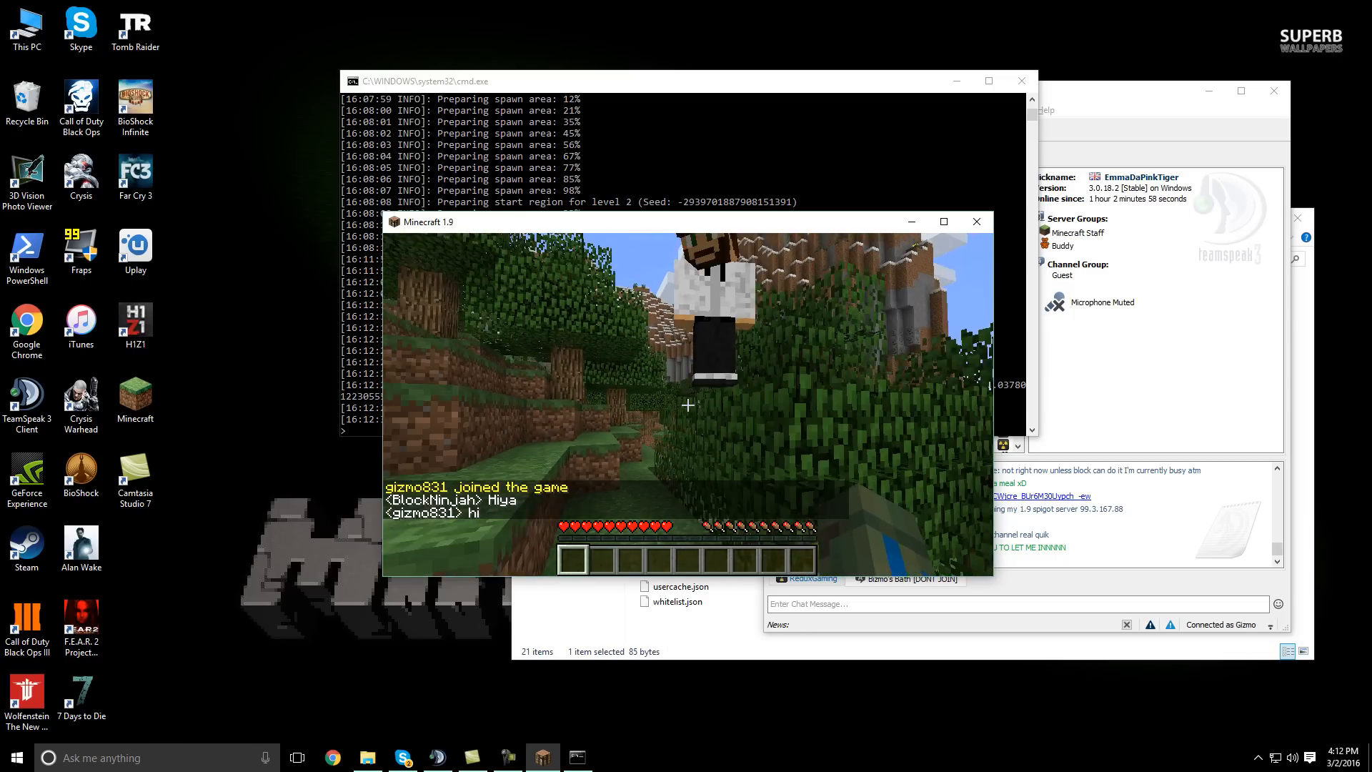
Return from the game menu and view the shared forest world fullscreen beside the friend
{"action": "key", "text": "Escape"}
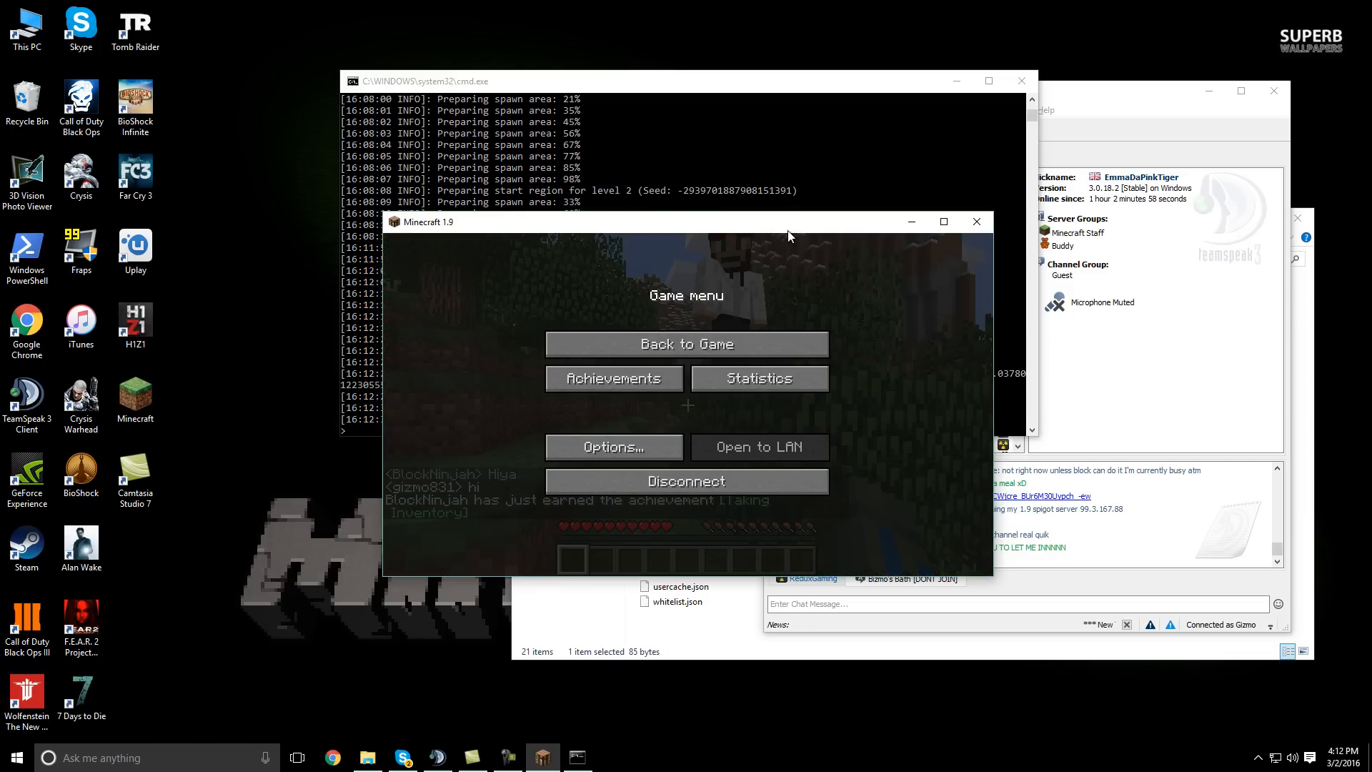
{"action": "left_click", "coordinate": [686, 344]}
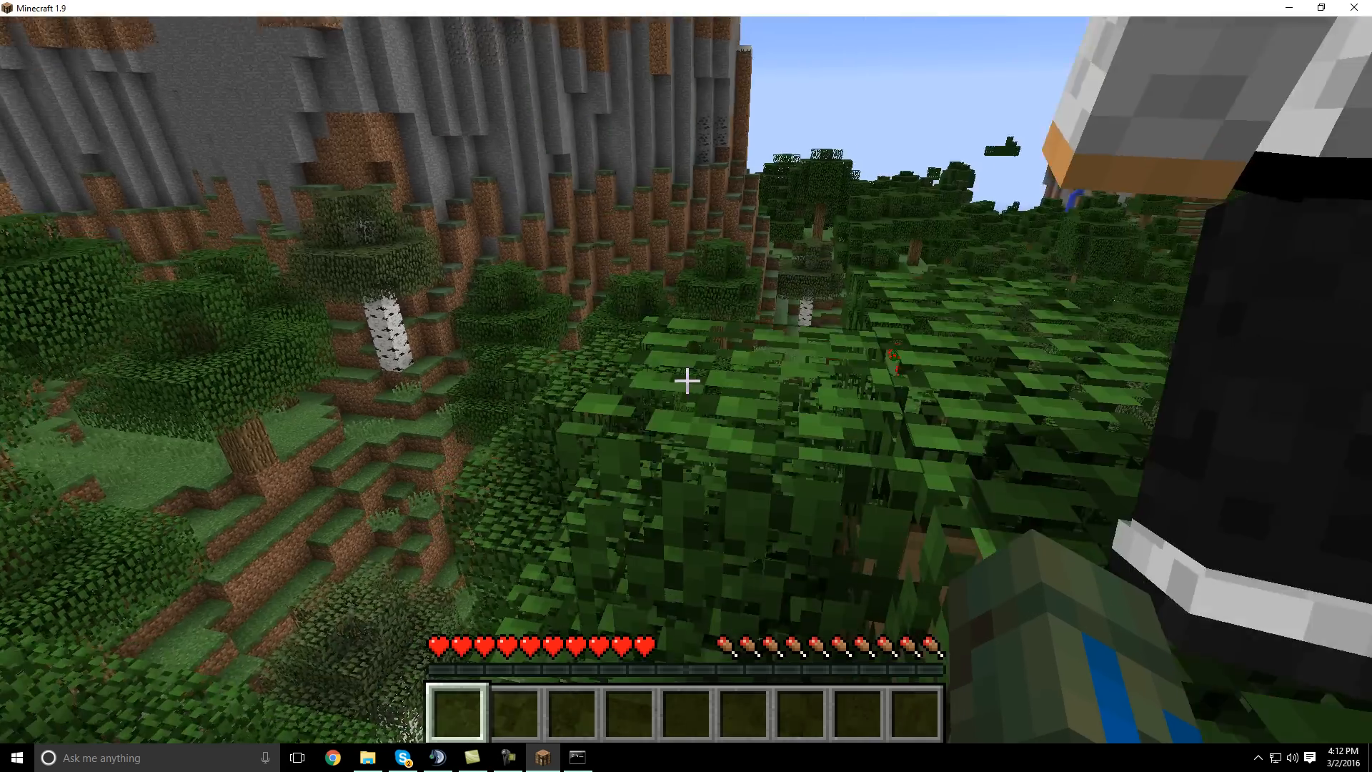
{"action": "mouse_move", "coordinate": [686, 380]}
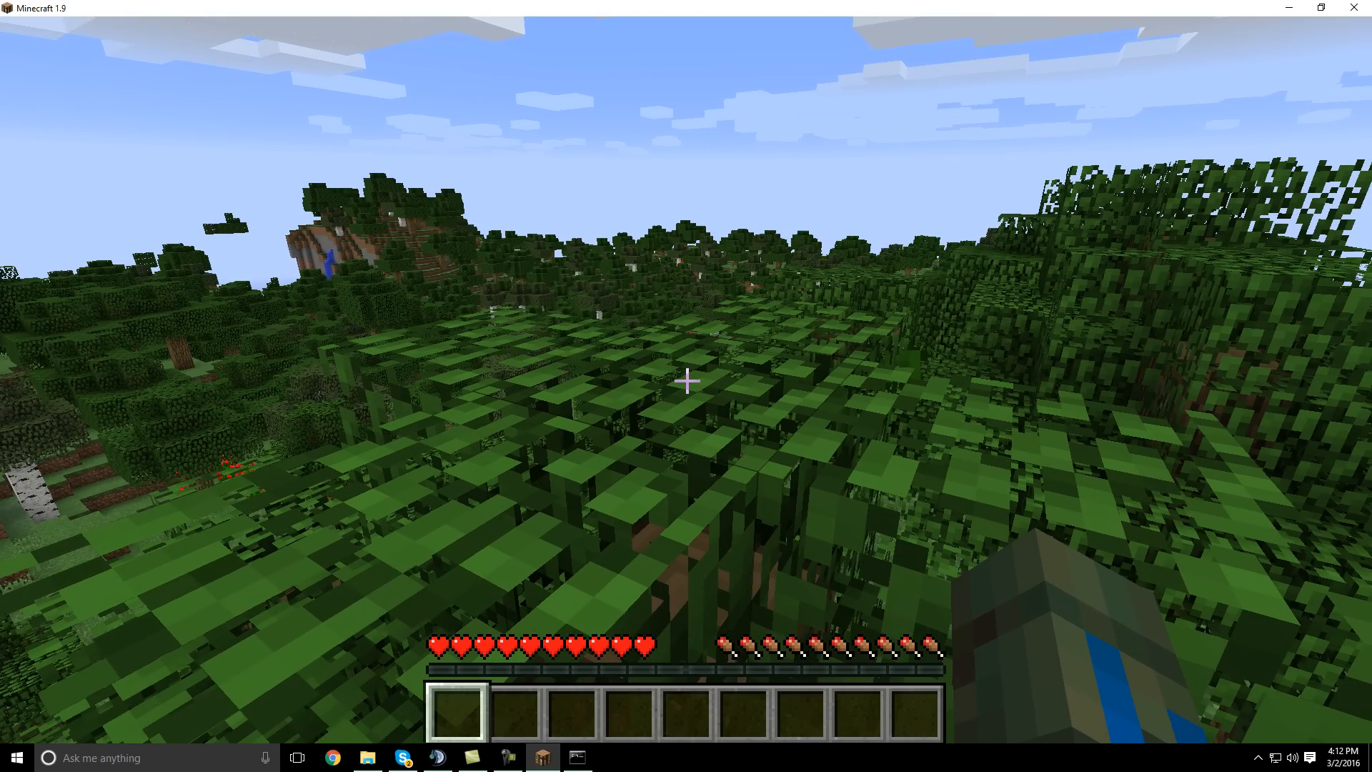